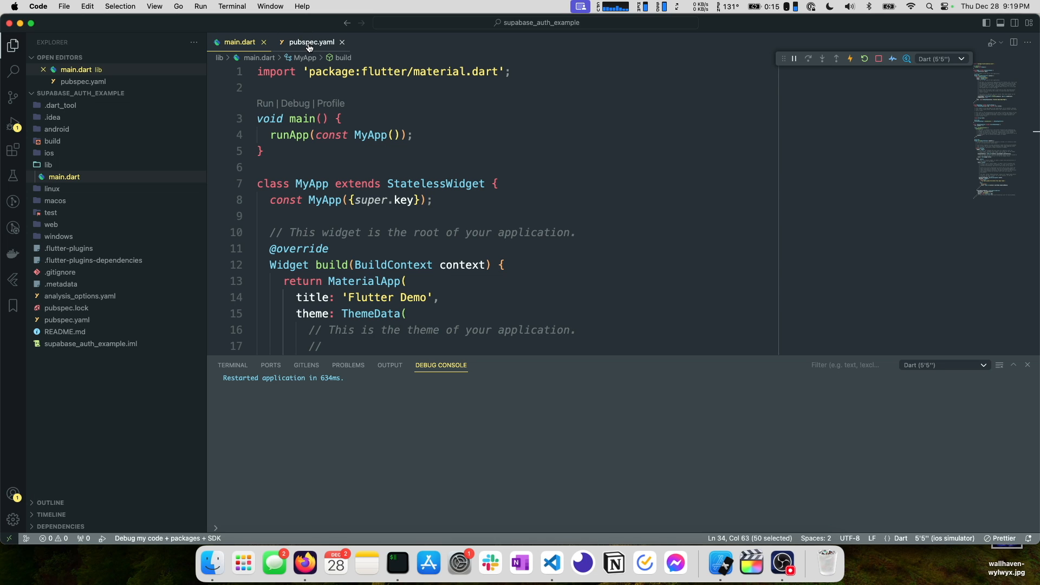
- Glance at pubspec.yaml, return to main.dart, and bring the Simulator's Flutter counter app forward
left_click(309, 42)
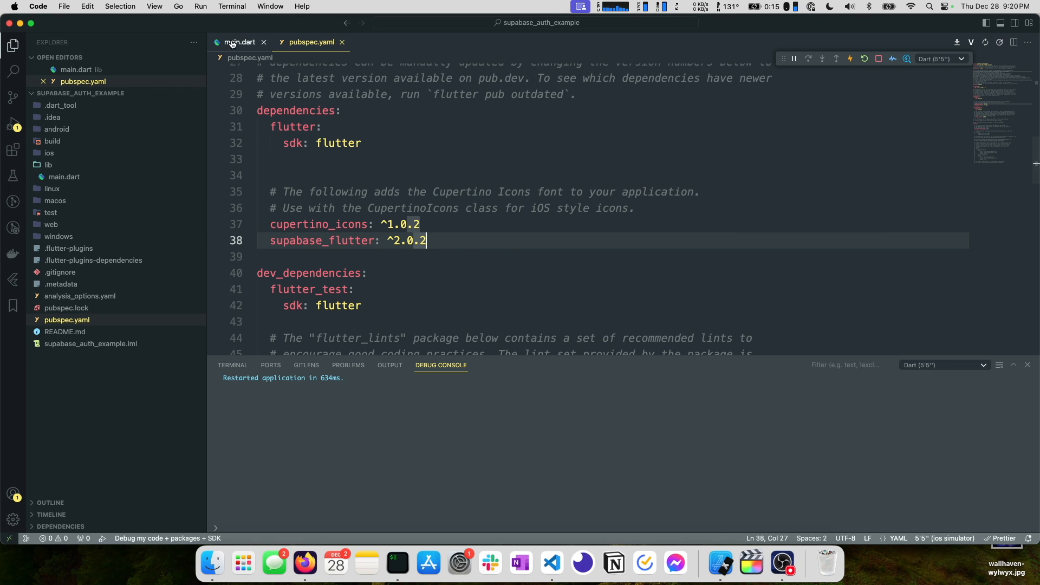
left_click(240, 42)
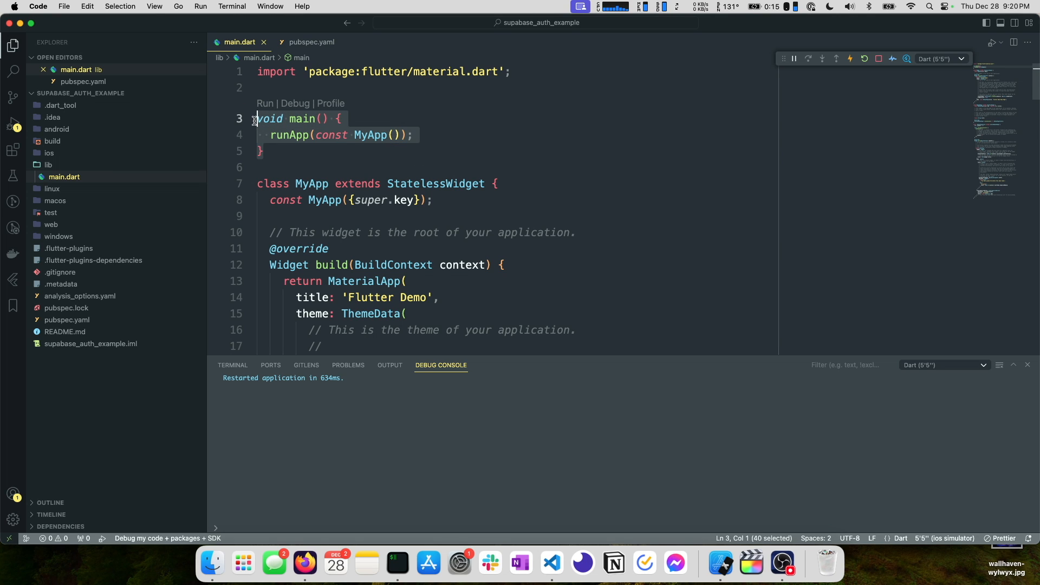
left_click(262, 152)
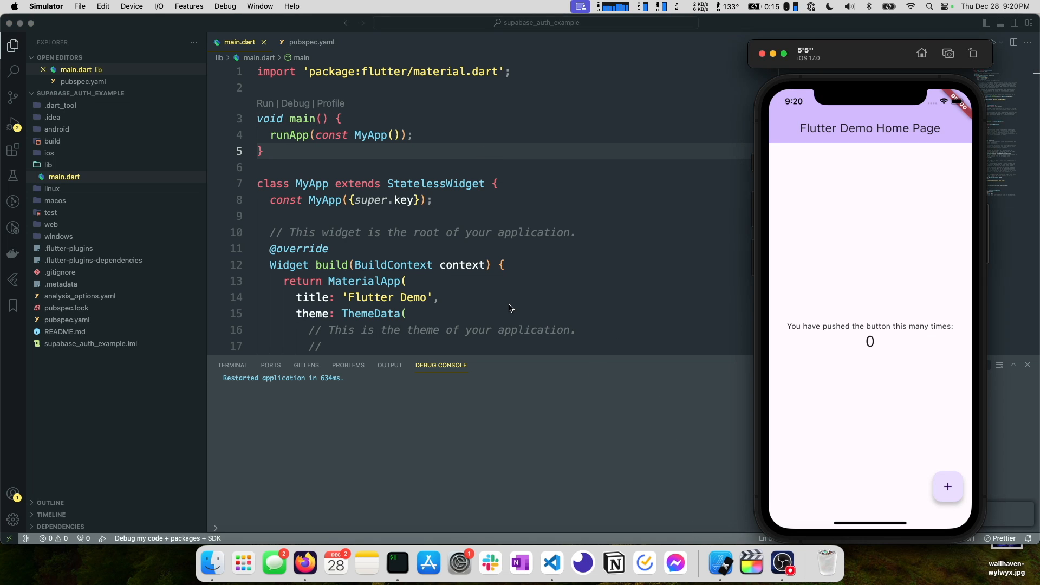
mouse_move(499, 273)
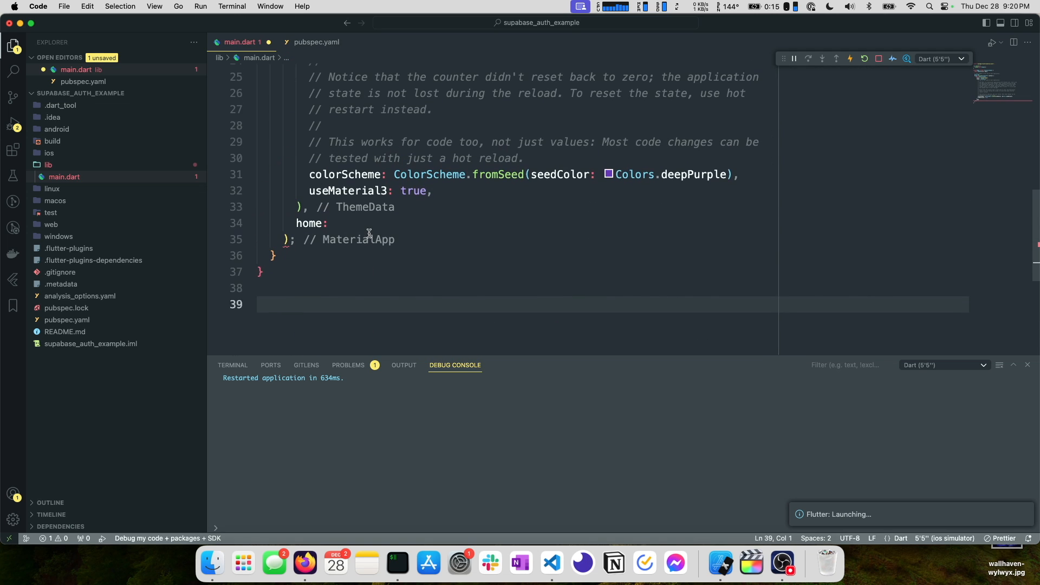
- Set MaterialApp home to Scaffold(appBar: AppBar(), body: SignUp()) in main.dart
type("Sca")
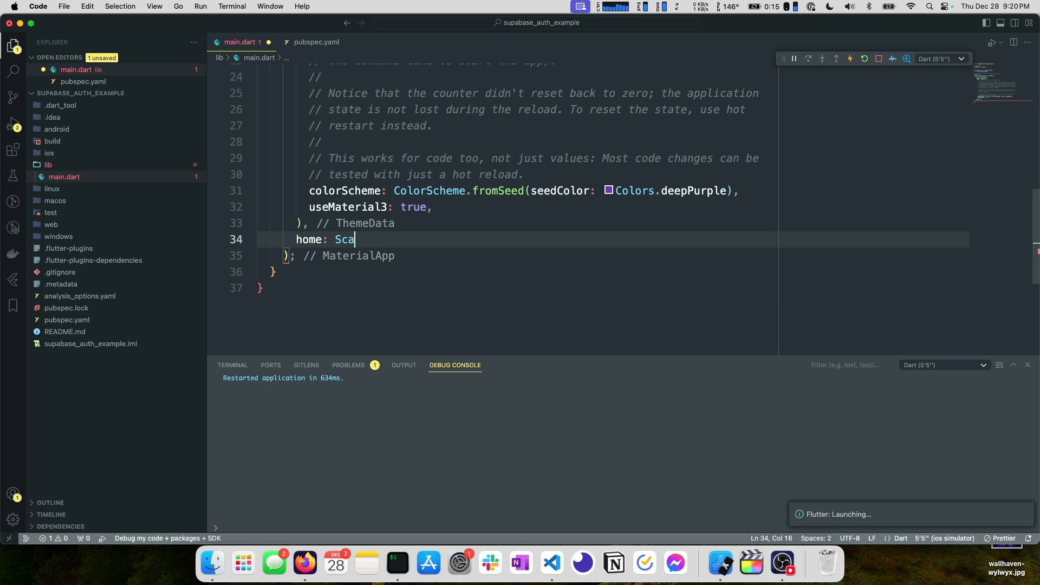
type("ffold")
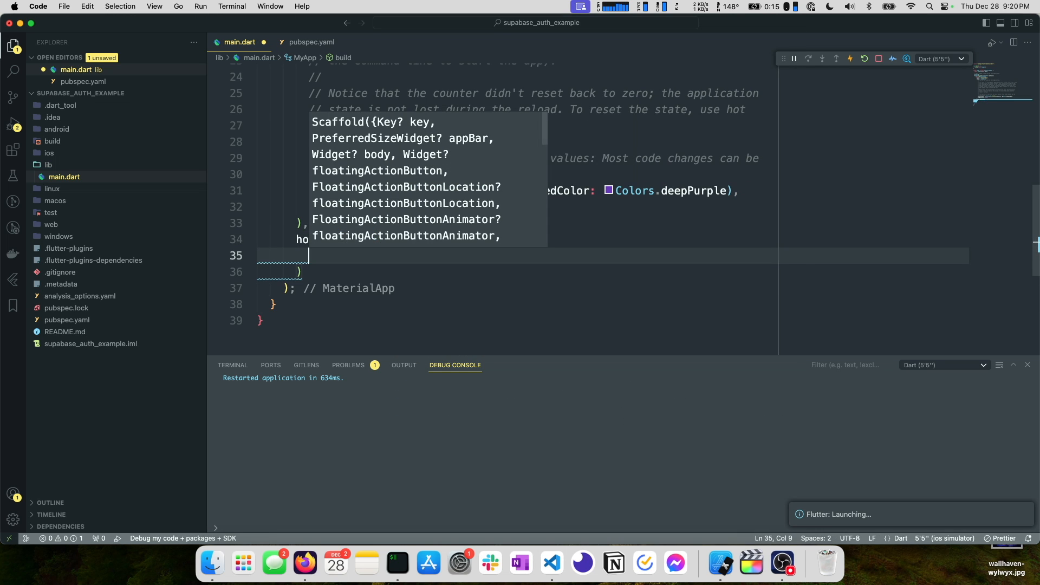
type("appBar: AppBar(),")
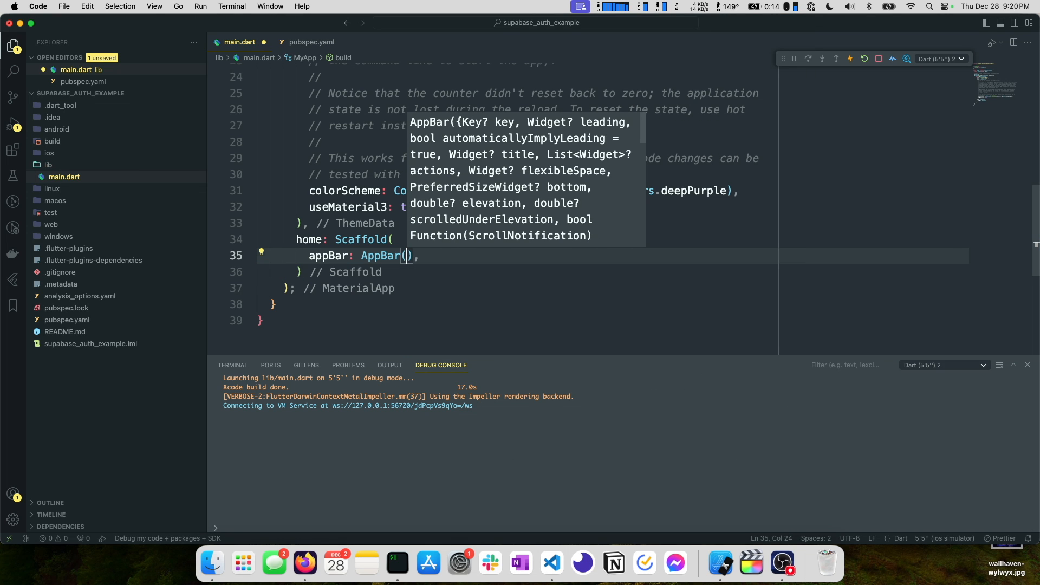
key("enter")
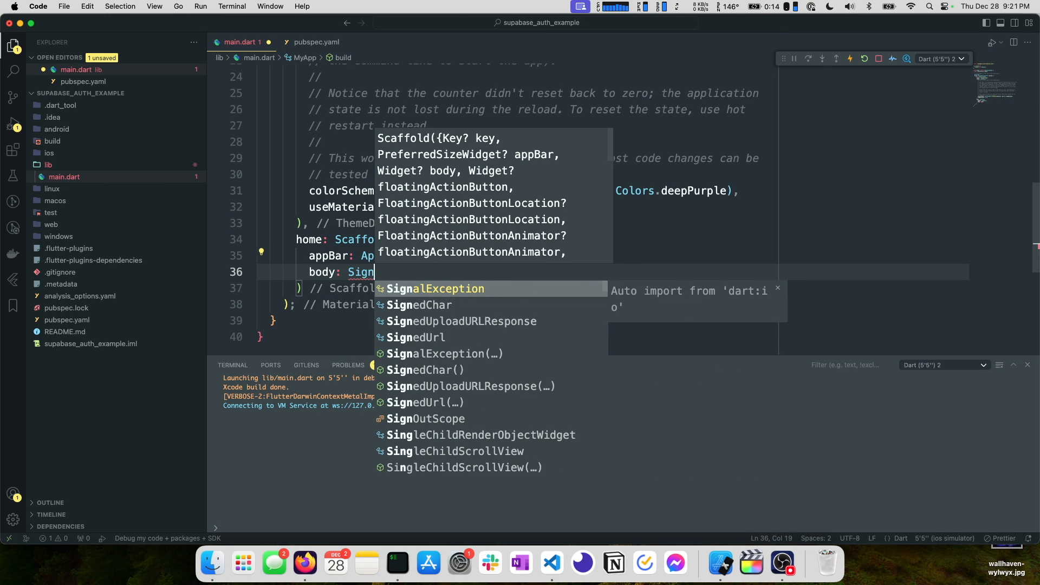
type("Up")
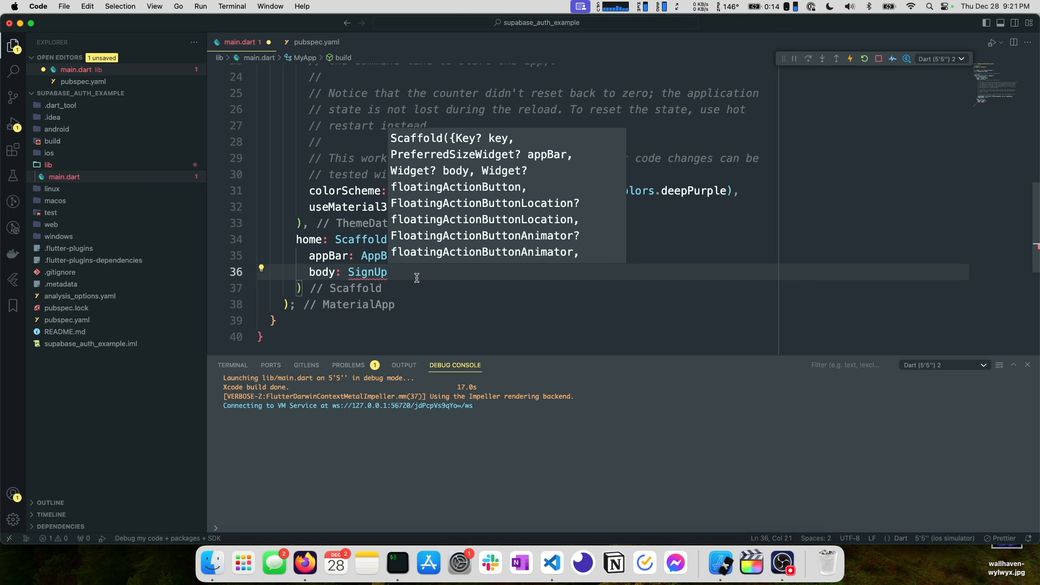
type("()")
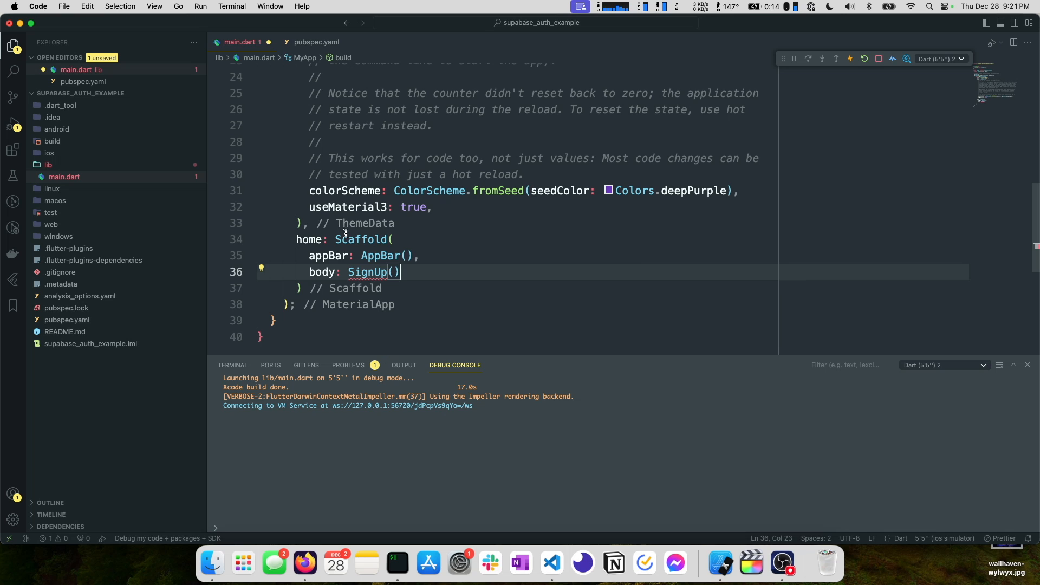
right_click(48, 165)
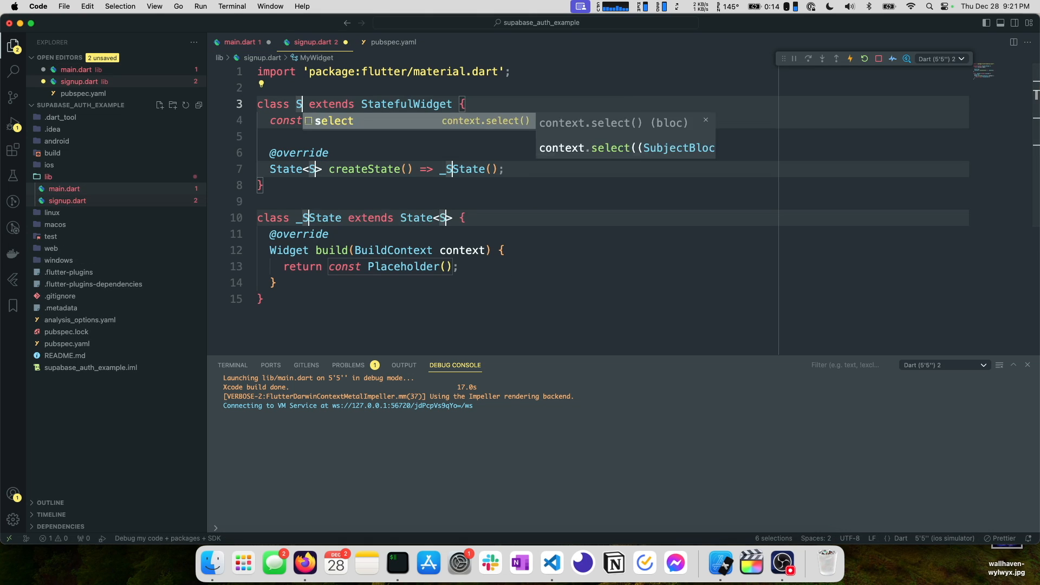
- Name the StatefulWidget SignUp and build a Column with email and password TextFields using controllers
type("ignUp")
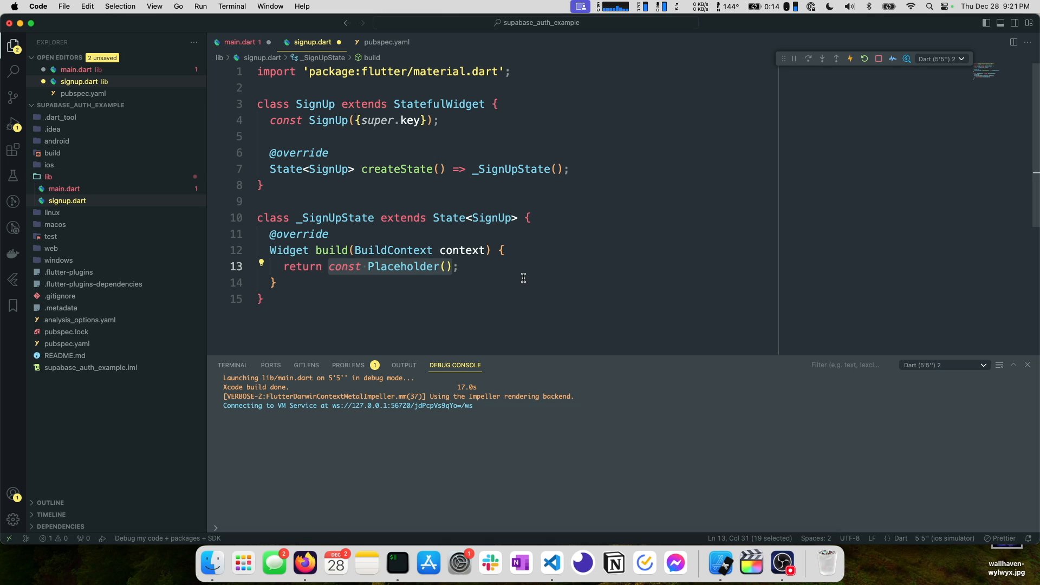
type("Col")
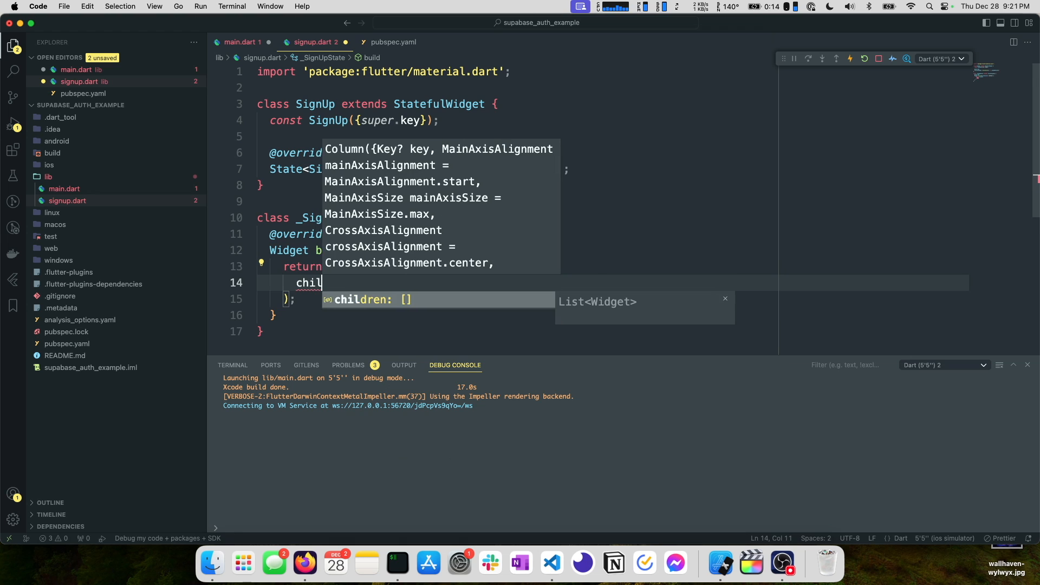
type("TextE")
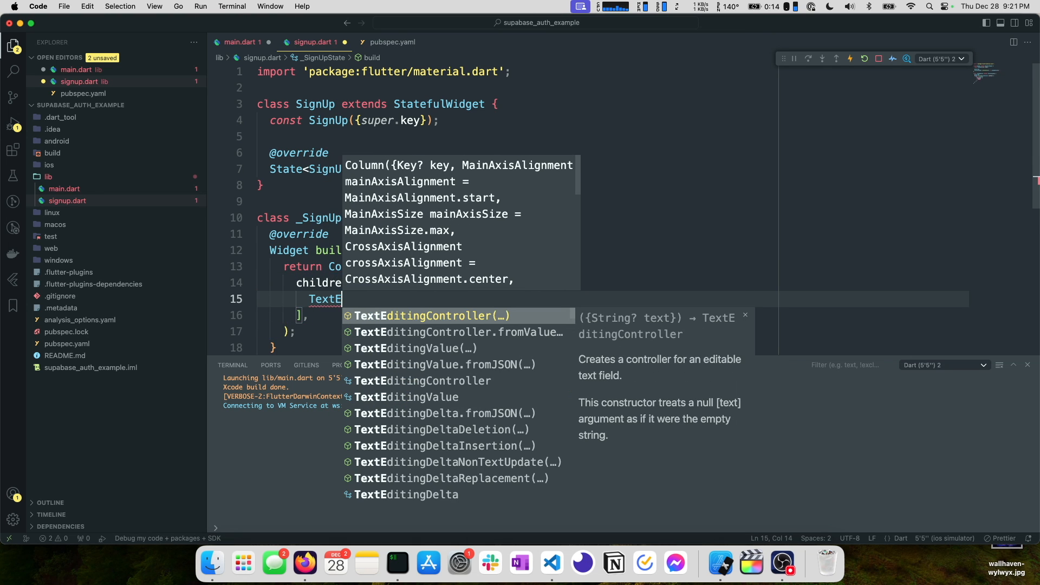
type("Fi")
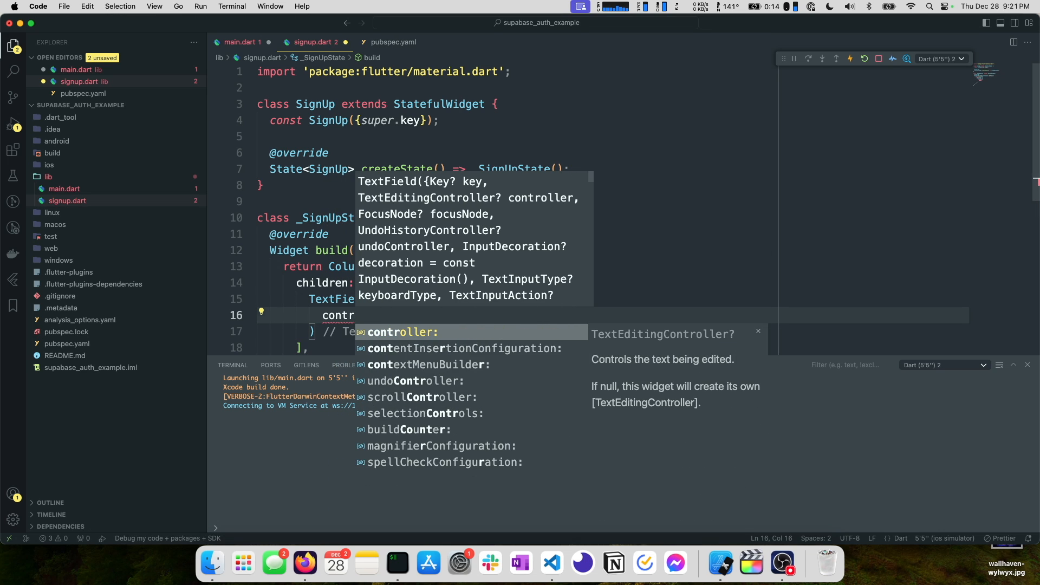
type("email,")
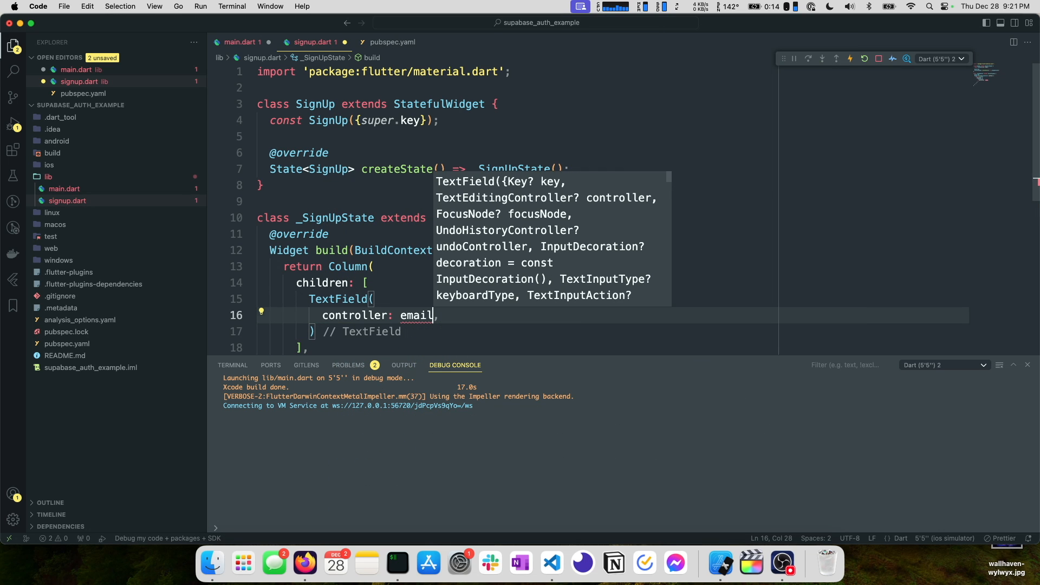
key("Return")
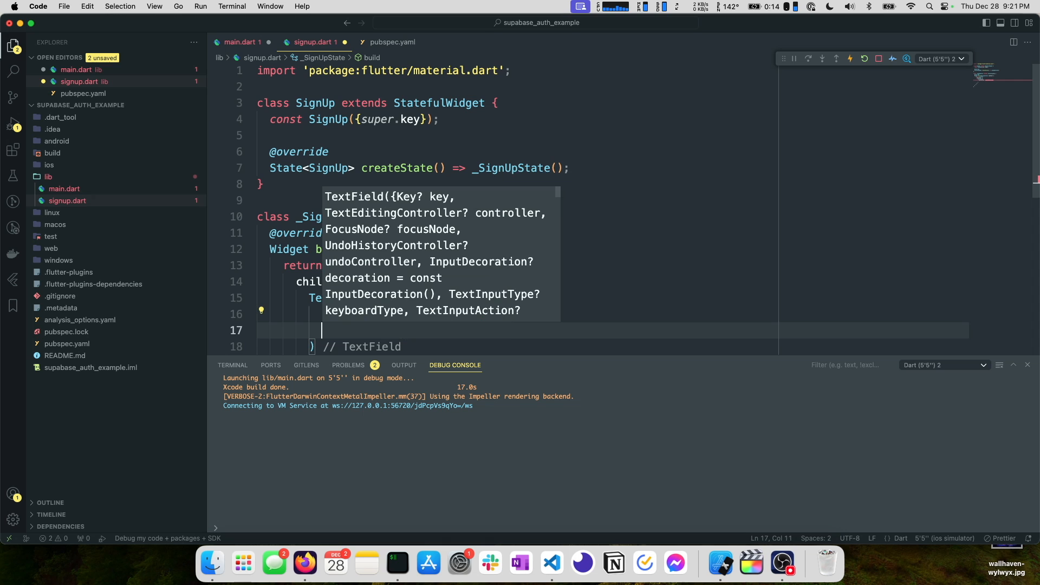
type("te")
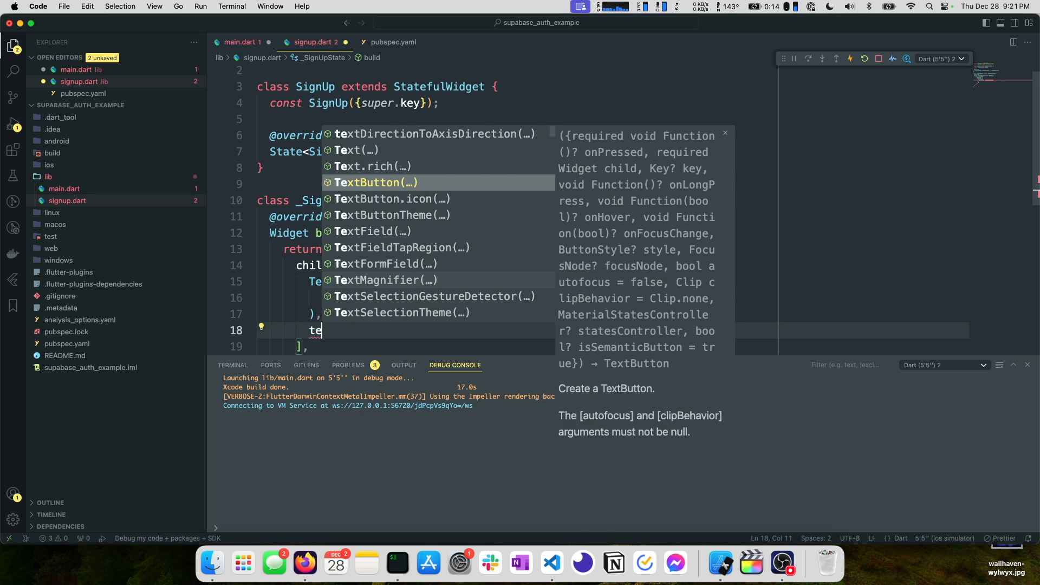
type("con")
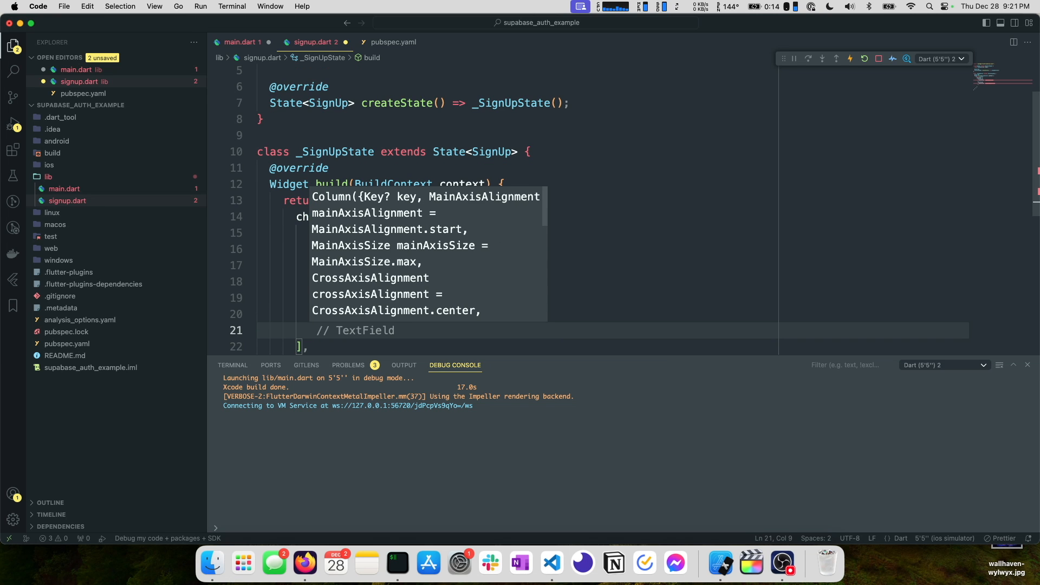
- Add a MaterialButton with an empty onPressed handler and a Text child reading "Sign Up"
type("MaterialB")
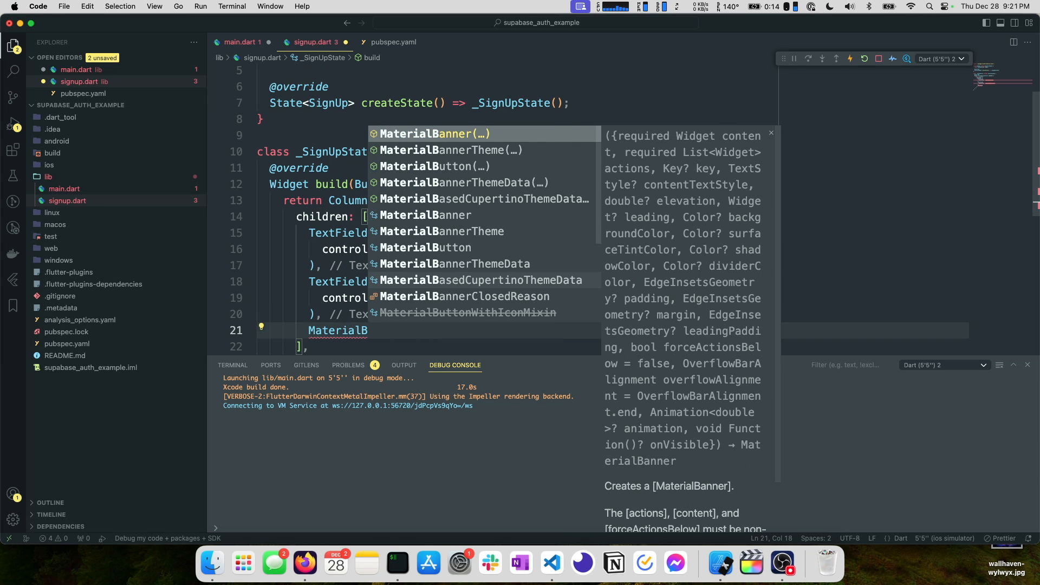
type("\\")
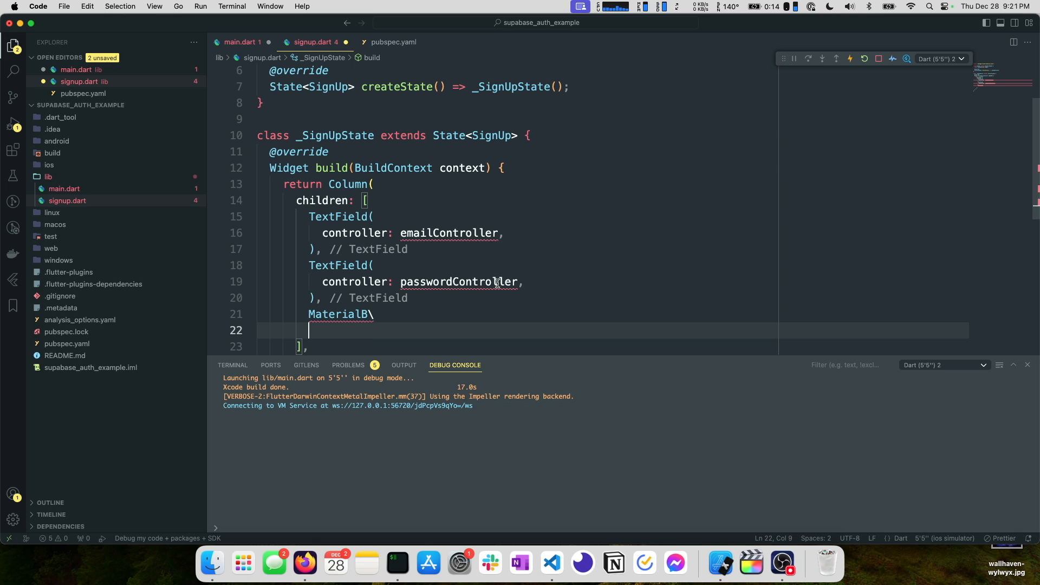
type("utton(onPressed: onPressed")
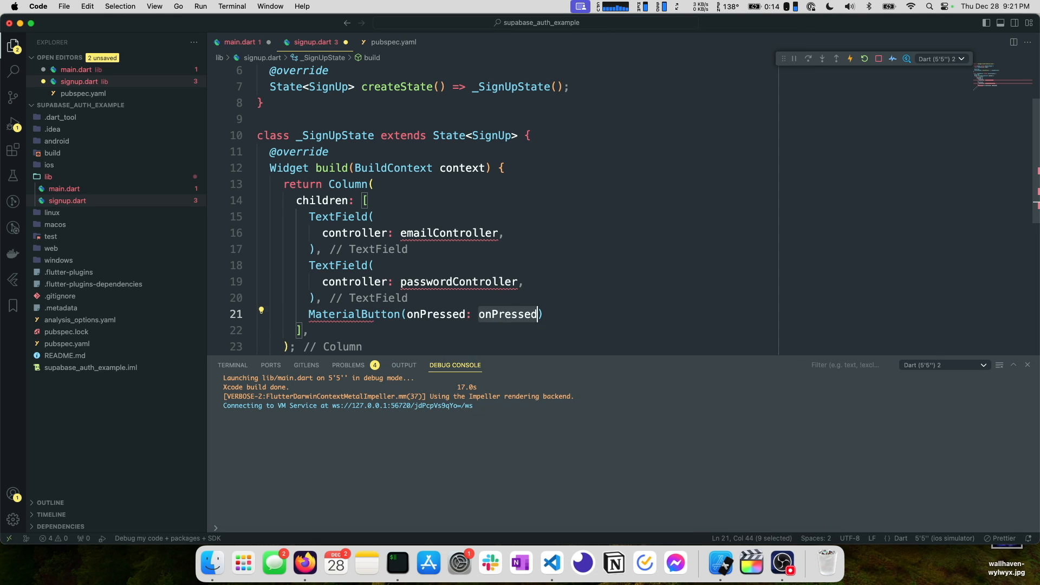
type("()")
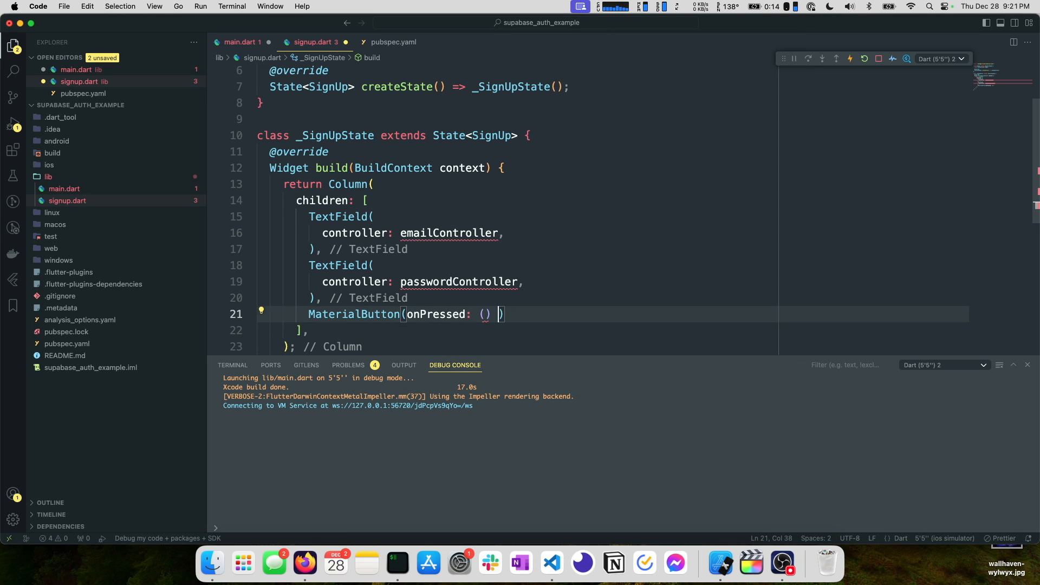
type("{},")
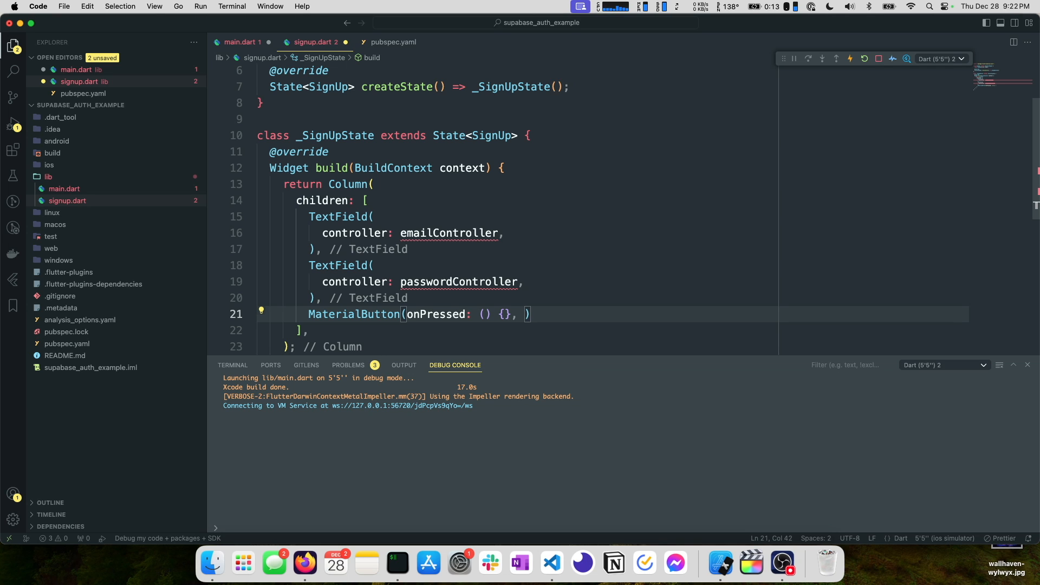
type("child: Text()")
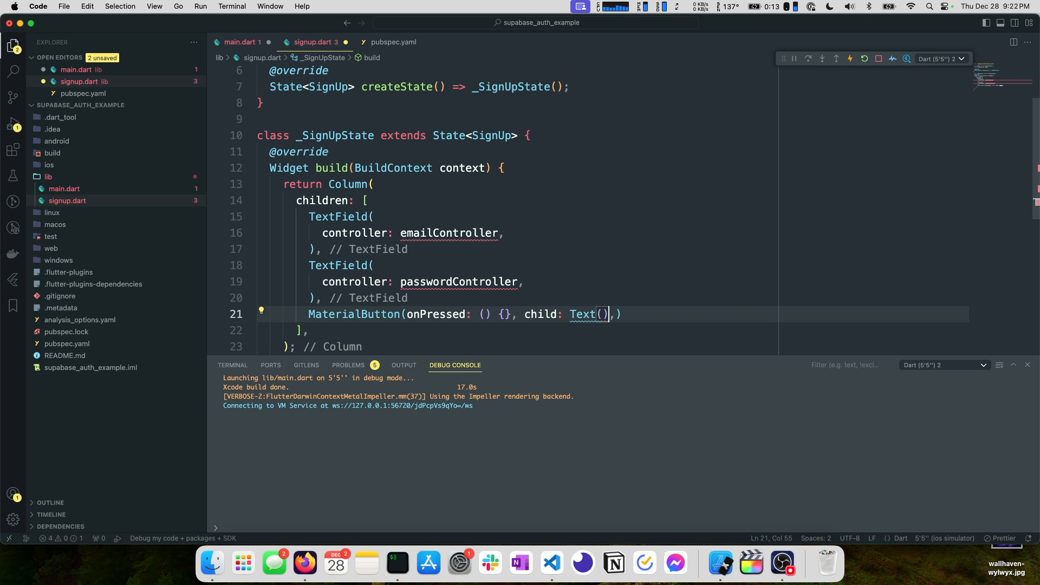
type("\"\"")
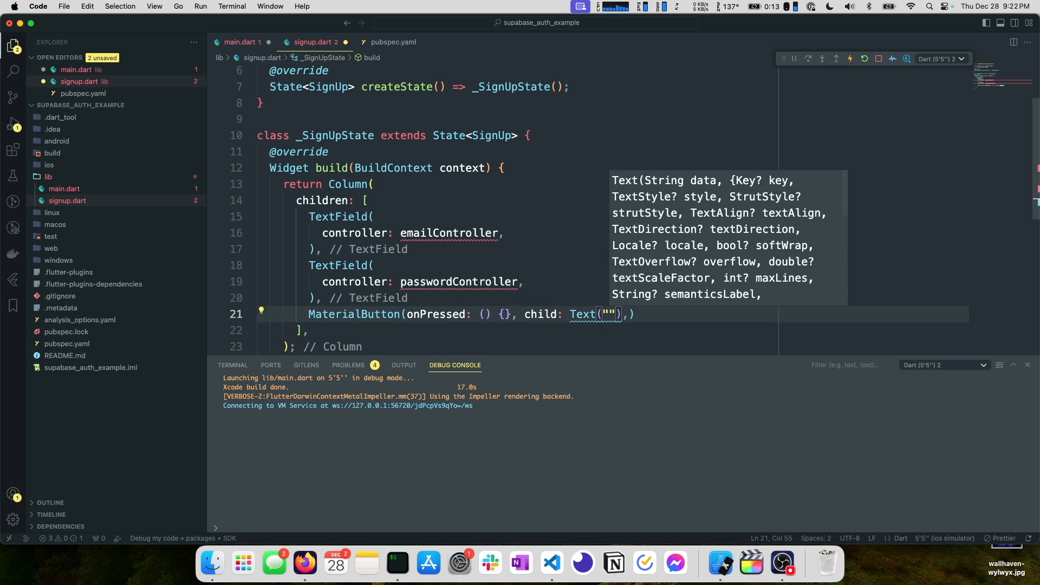
type("Sign Up")
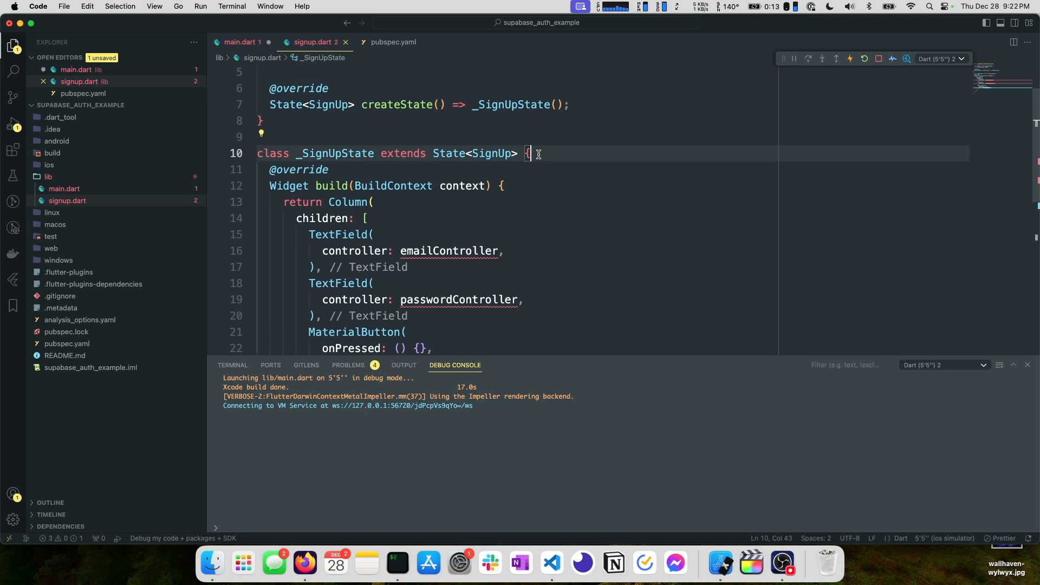
- Declare final emailController and passwordController TextEditingControllers in the SignUp state
key("enter")
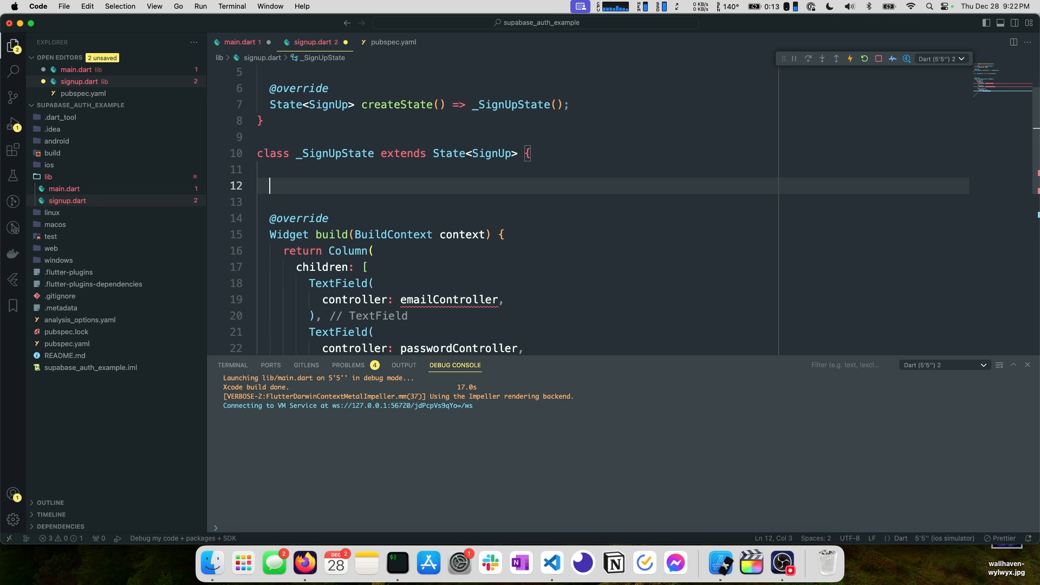
type("final")
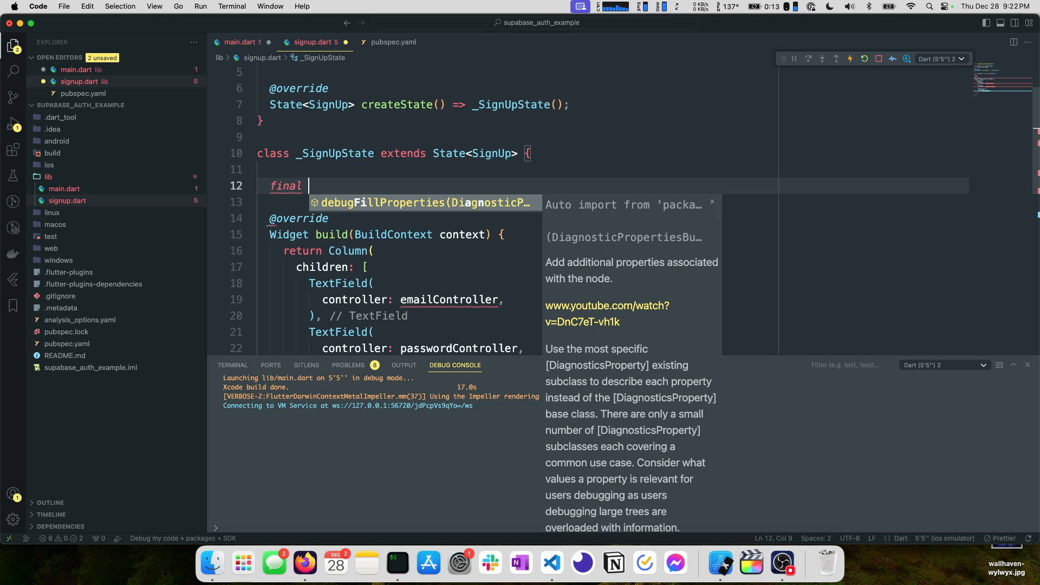
type("emailController = TextEditingController();")
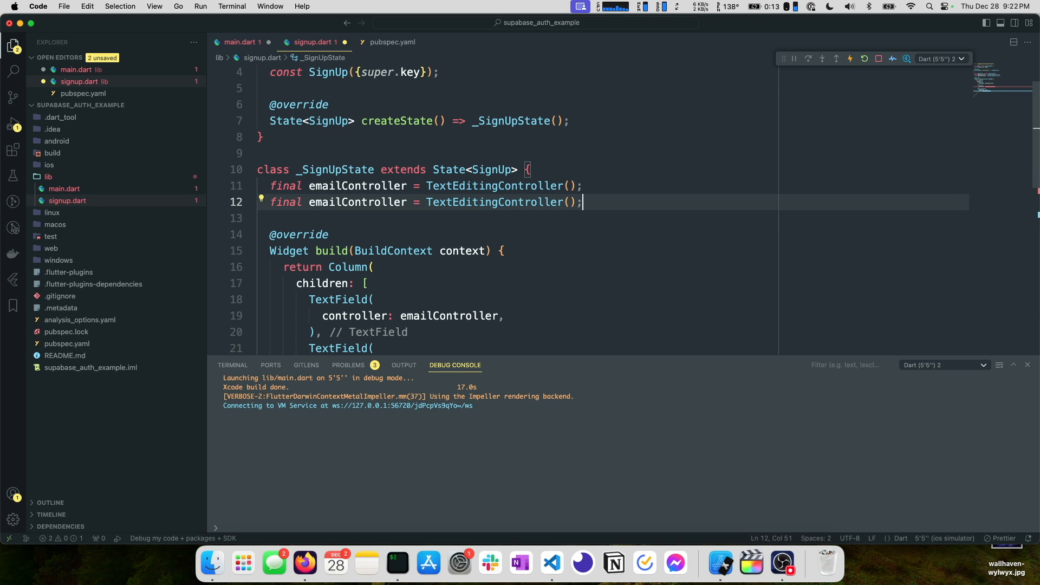
double_click(356, 202)
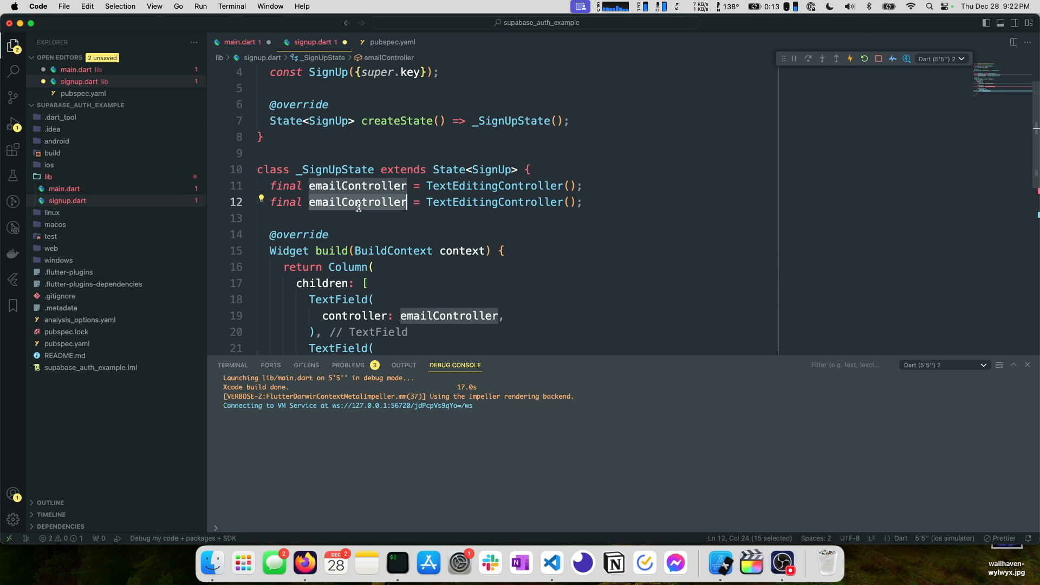
type("passwordController")
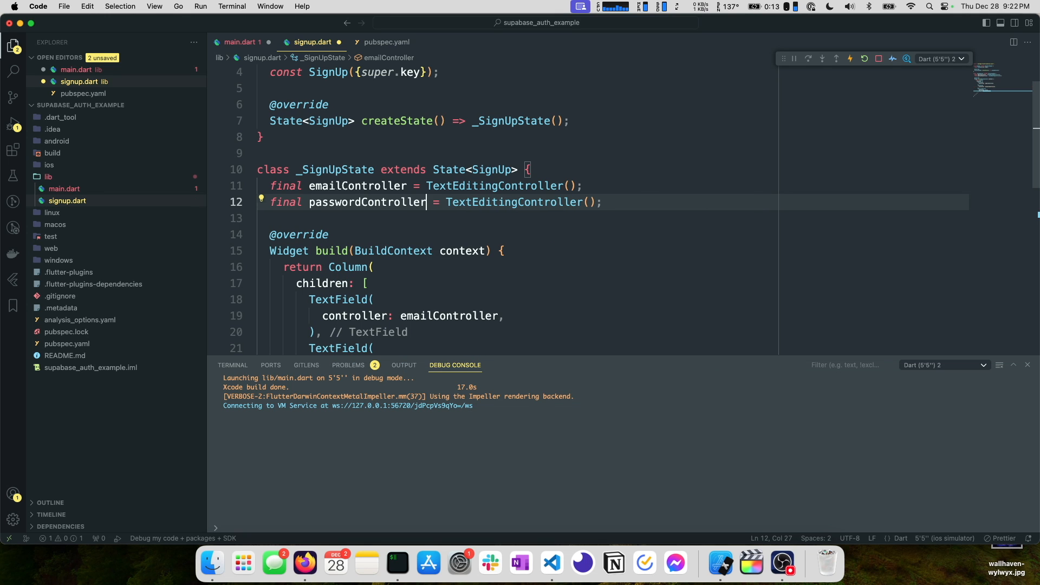
scroll("down", 3)
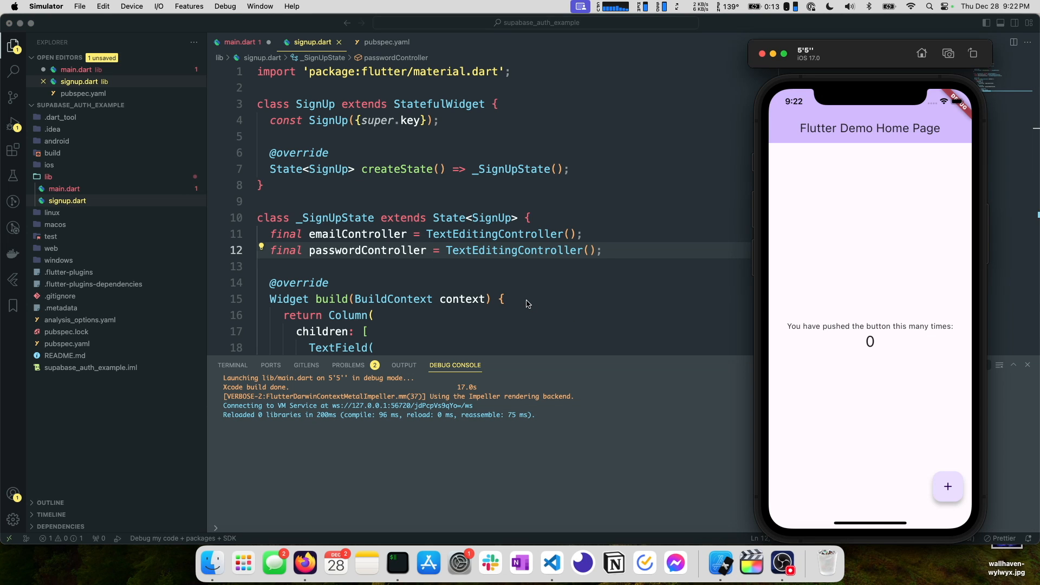
- Switch between main.dart and signup.dart while the Simulator shows the reloaded sign-up screen
left_click(241, 42)
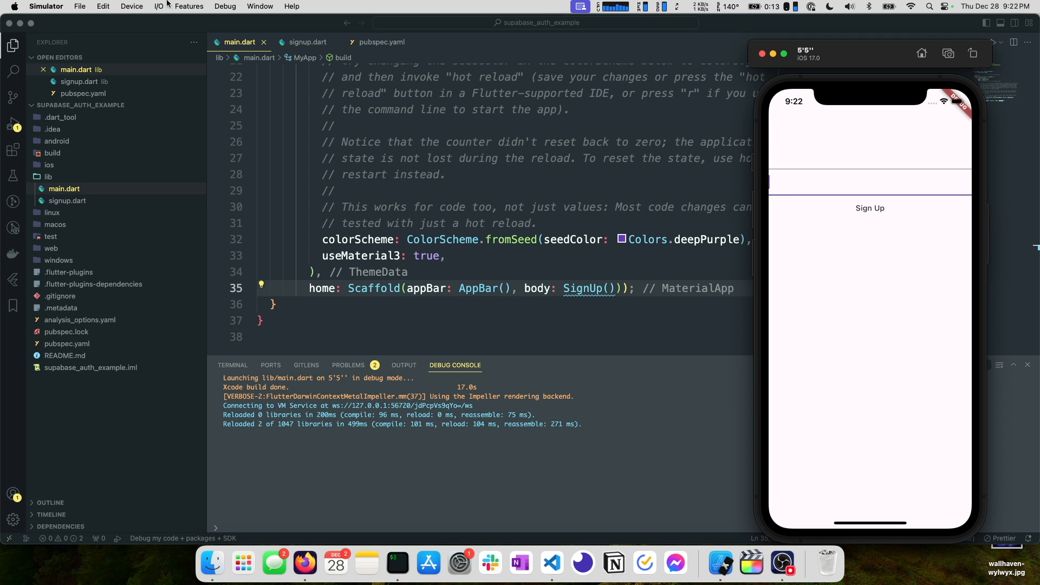
left_click(307, 42)
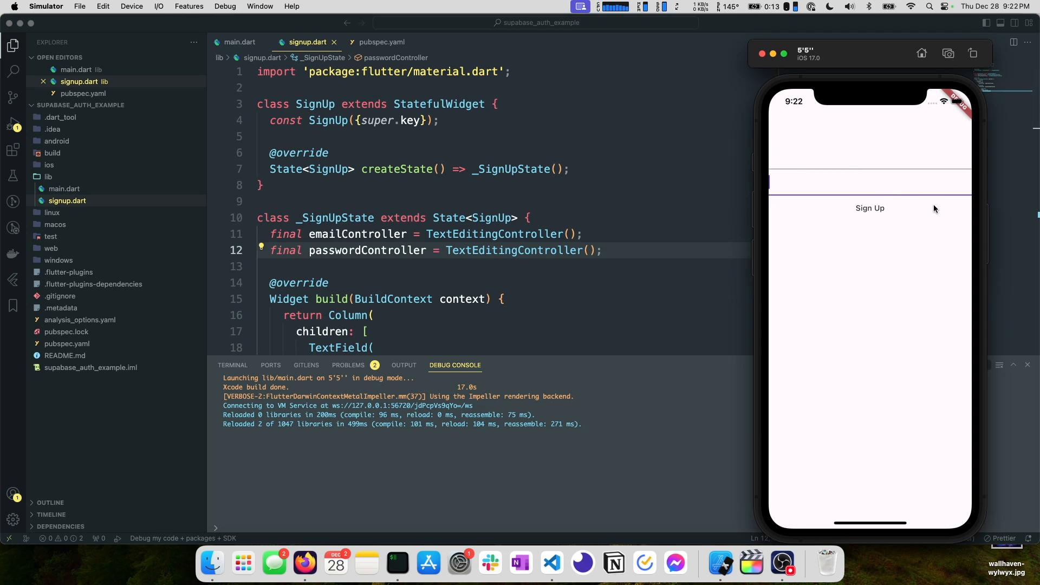
mouse_move(772, 240)
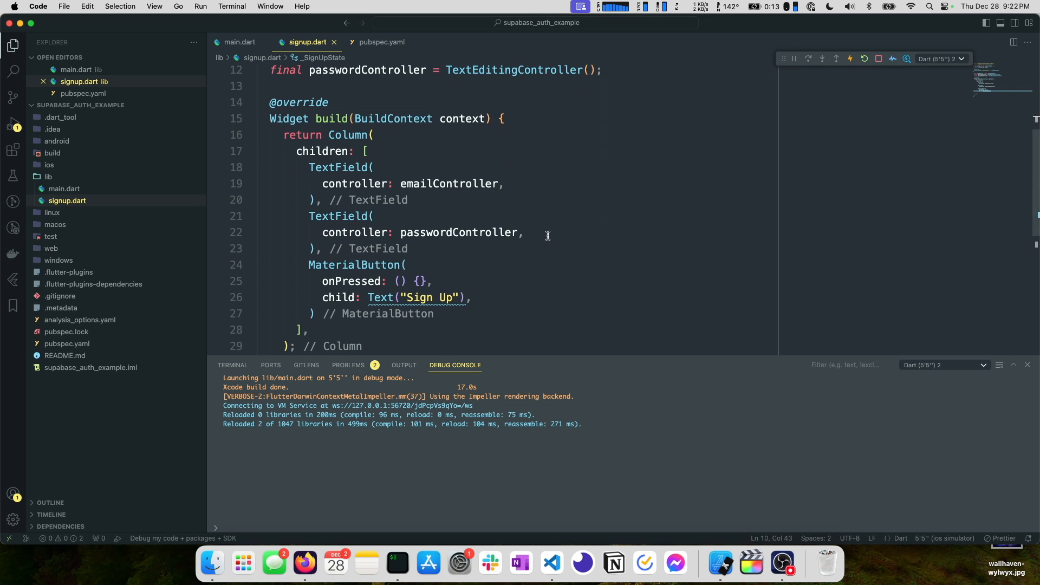
- Add obscureText: true to the password TextField
type("ob")
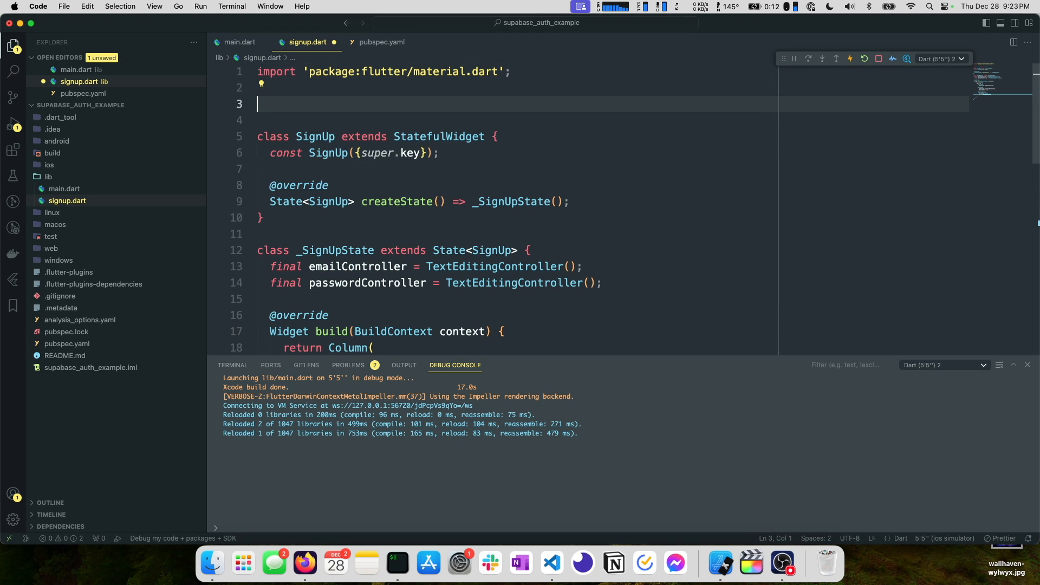
- Import 'package:supabase_flutter/supabase_flutter.dart' into signup.dart
type("import ''")
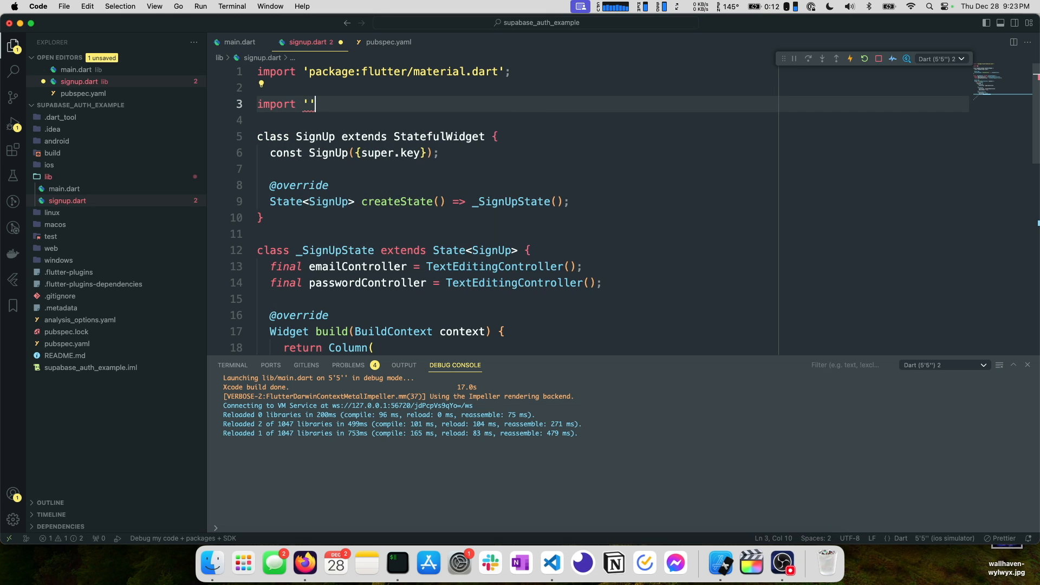
type("package:L")
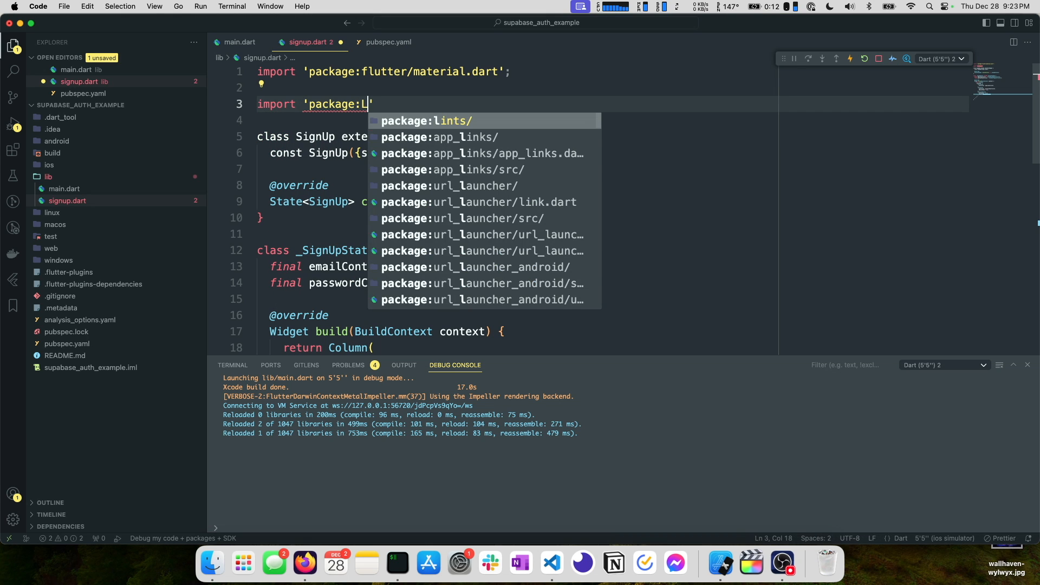
type("supabase_flutter/supabase_flutter.dart")
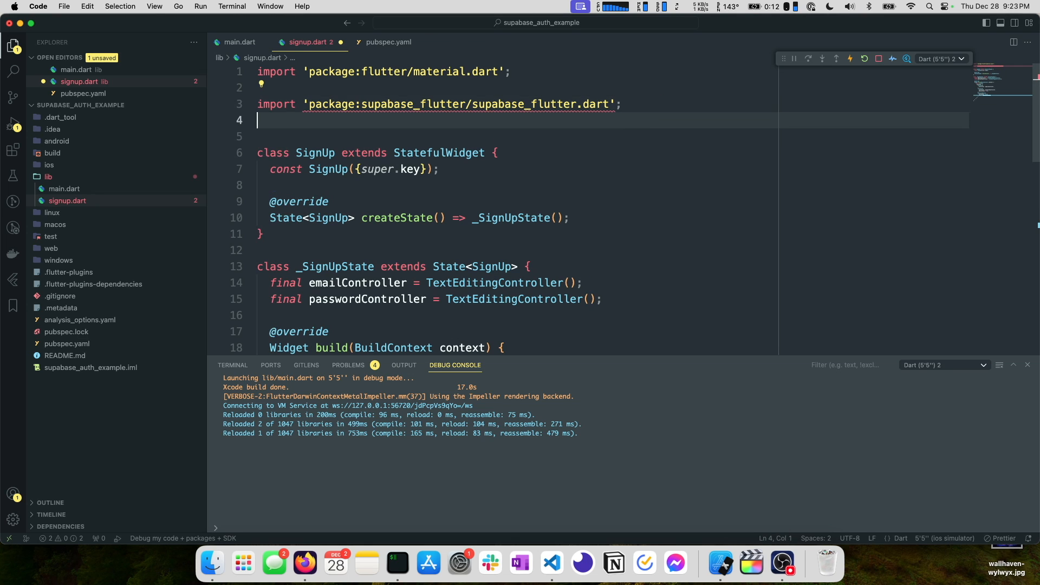
- Declare top-level final supabase = Supabase.instance.client
type("final")
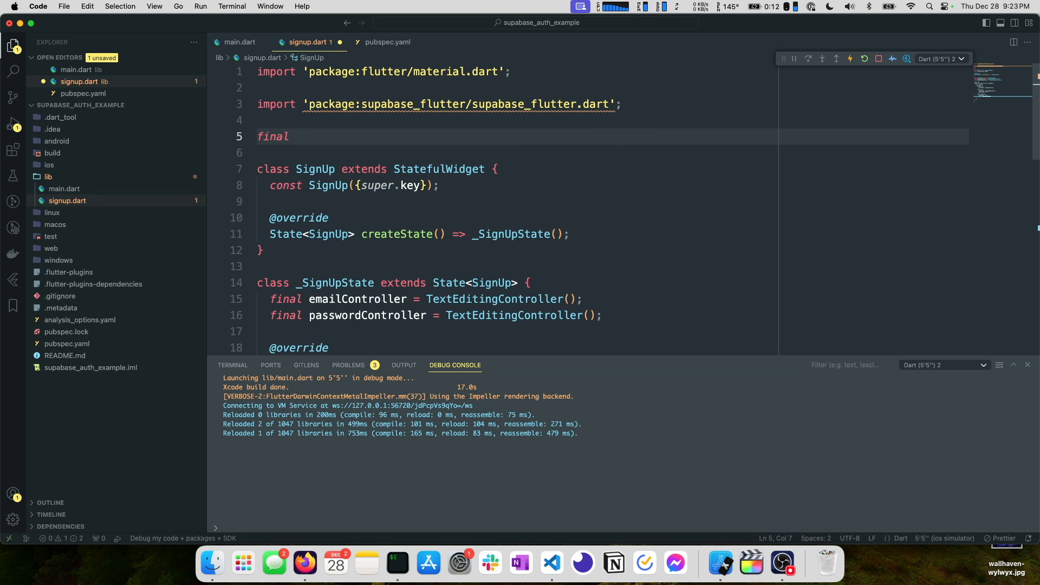
type("supabase =")
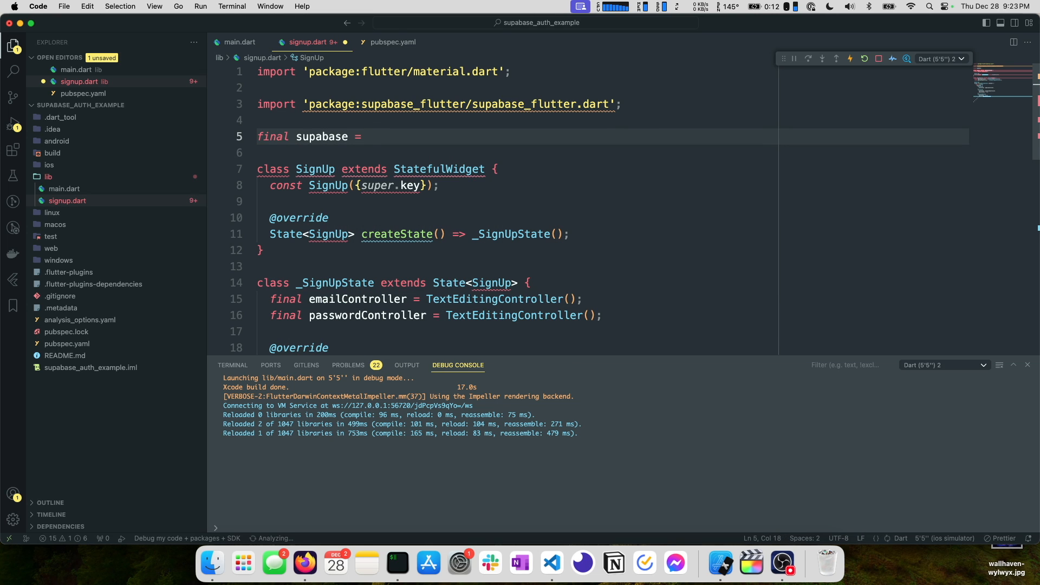
type("Supabase")
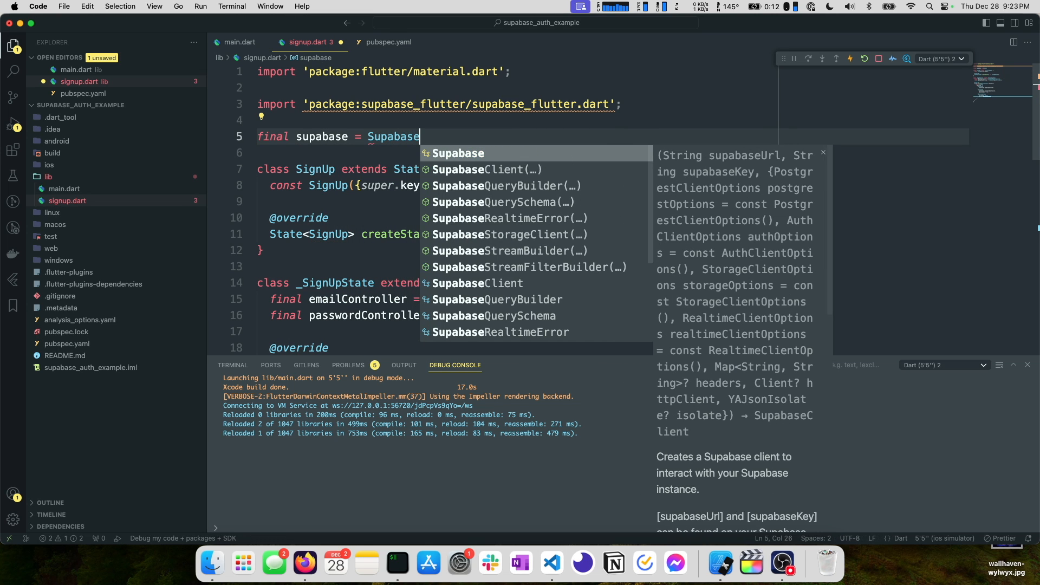
type(".instance.cl")
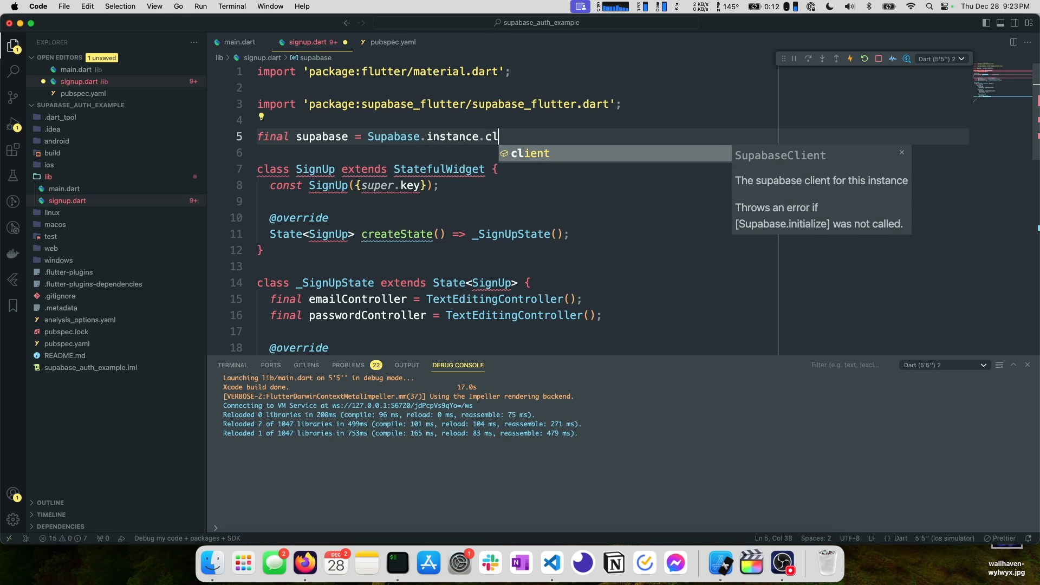
key("Tab")
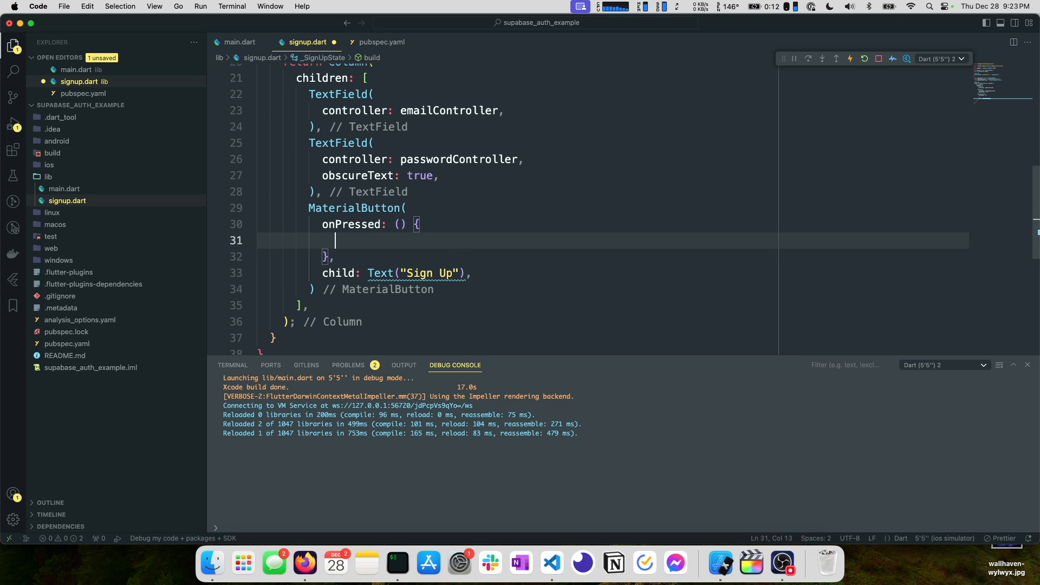
- Call supabase.auth.signUp with password: passwordController.text and email: emailController.text
type("supabase.auth")
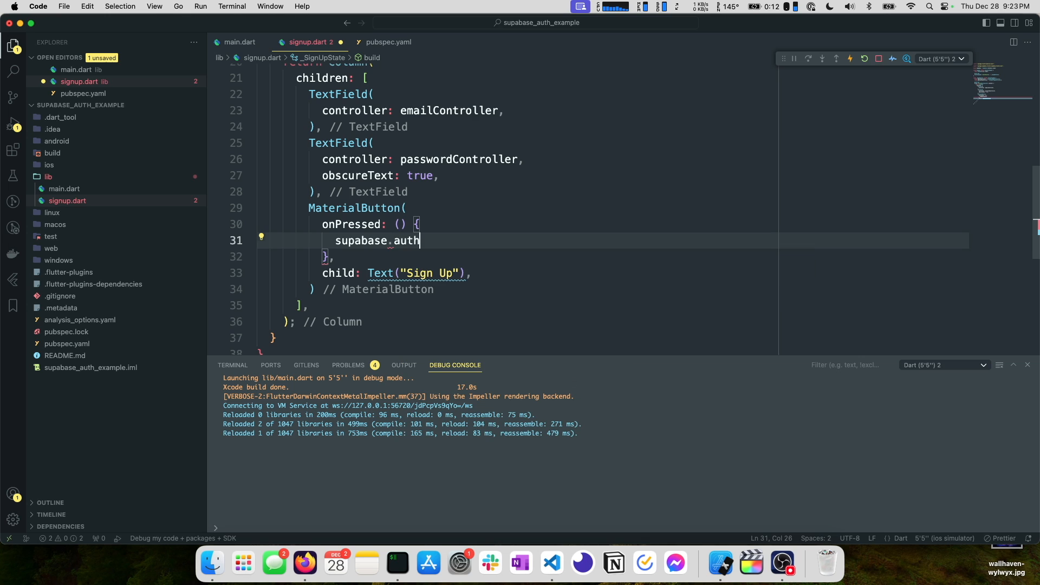
type(".signup")
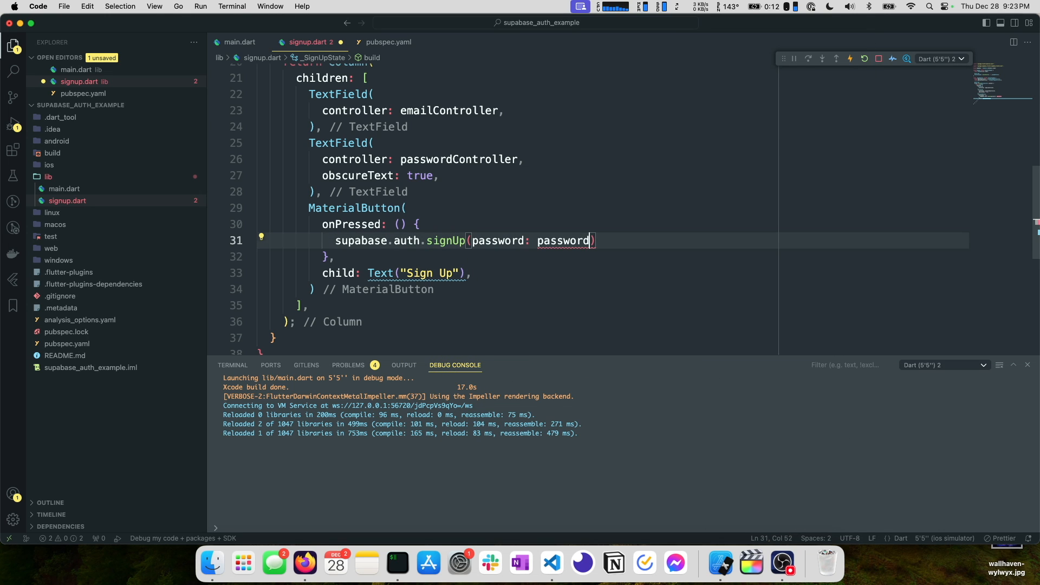
type(", email:")
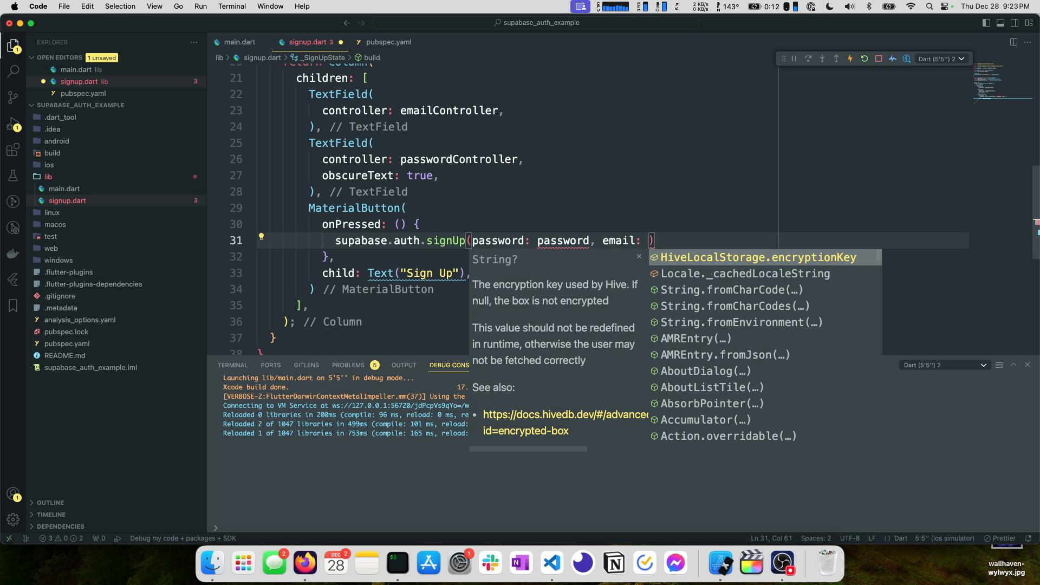
type("emai")
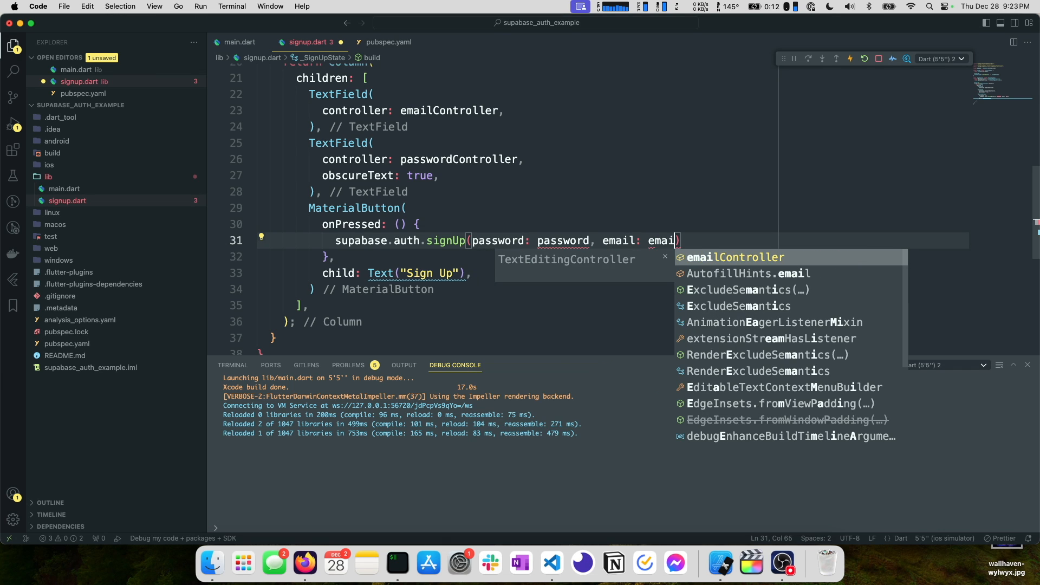
key("Tab")
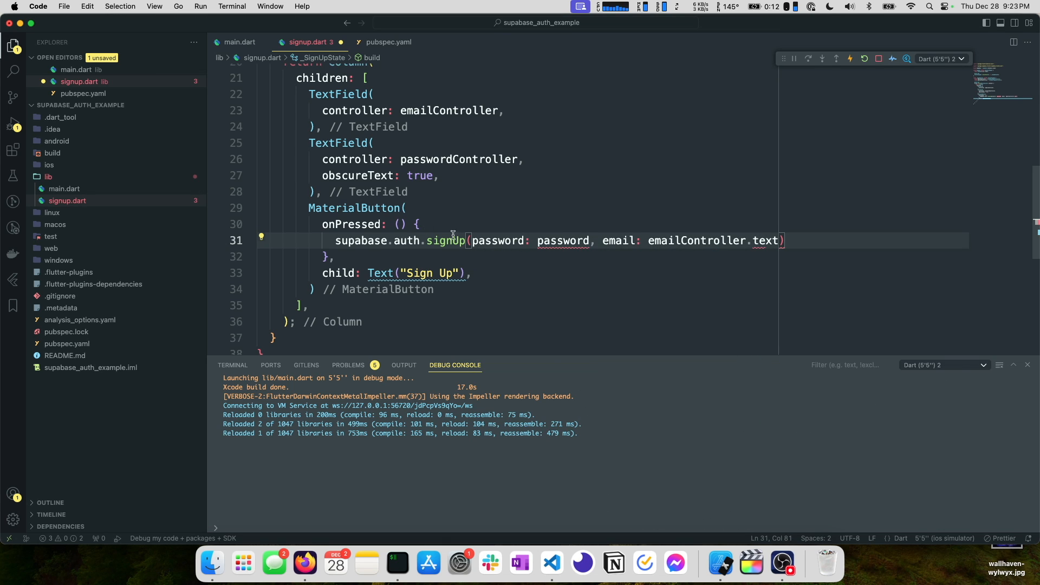
double_click(563, 241)
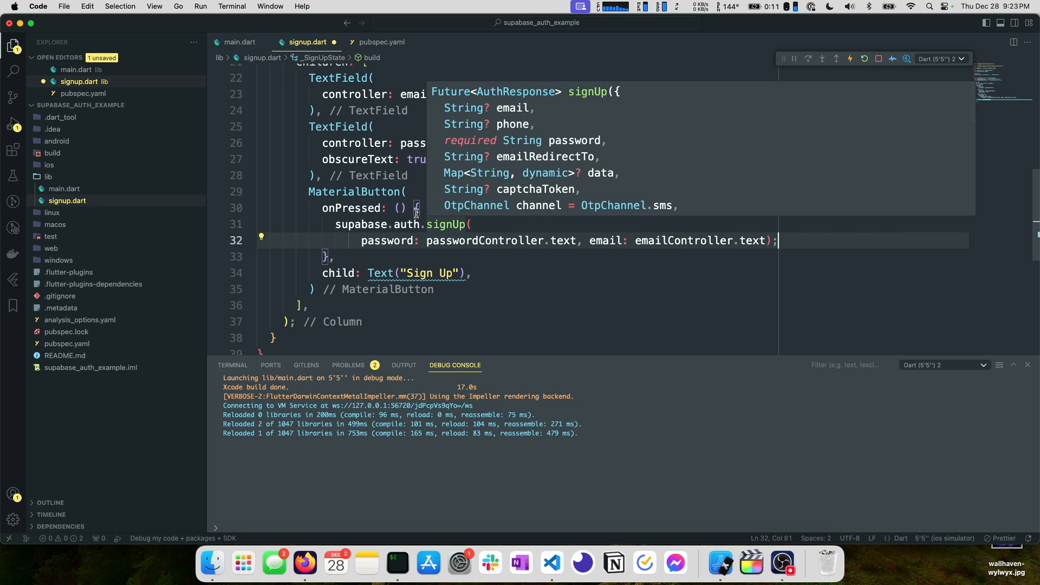
- Mark onPressed async and store the awaited signUp result in final authResponse
type("async")
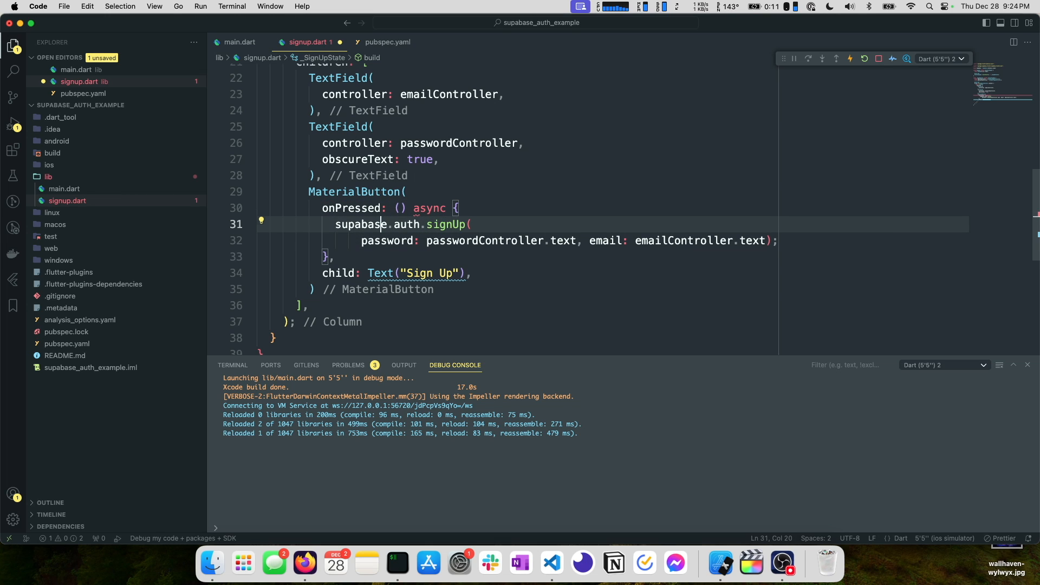
type("final")
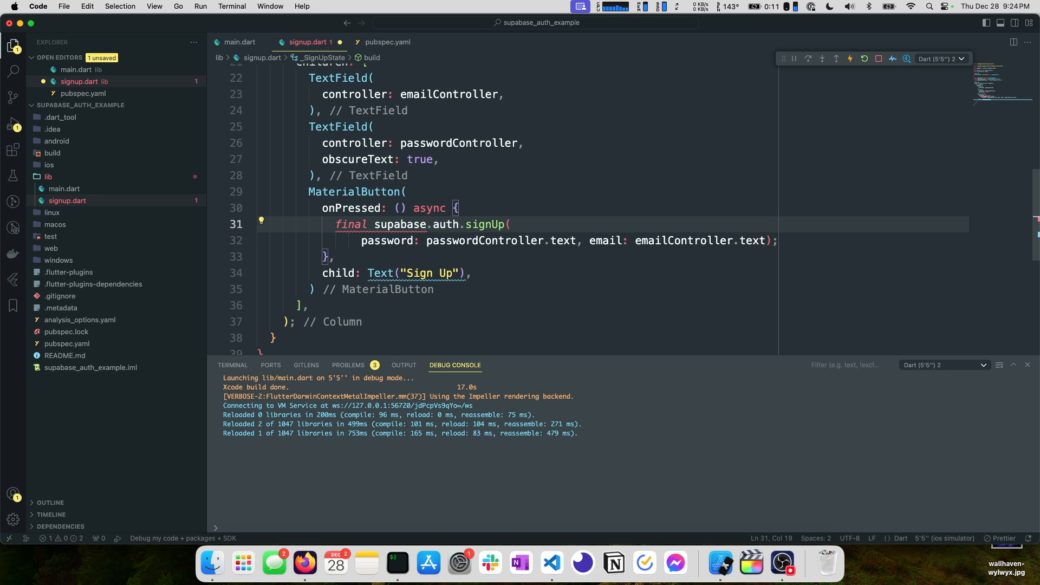
type("authResponse =")
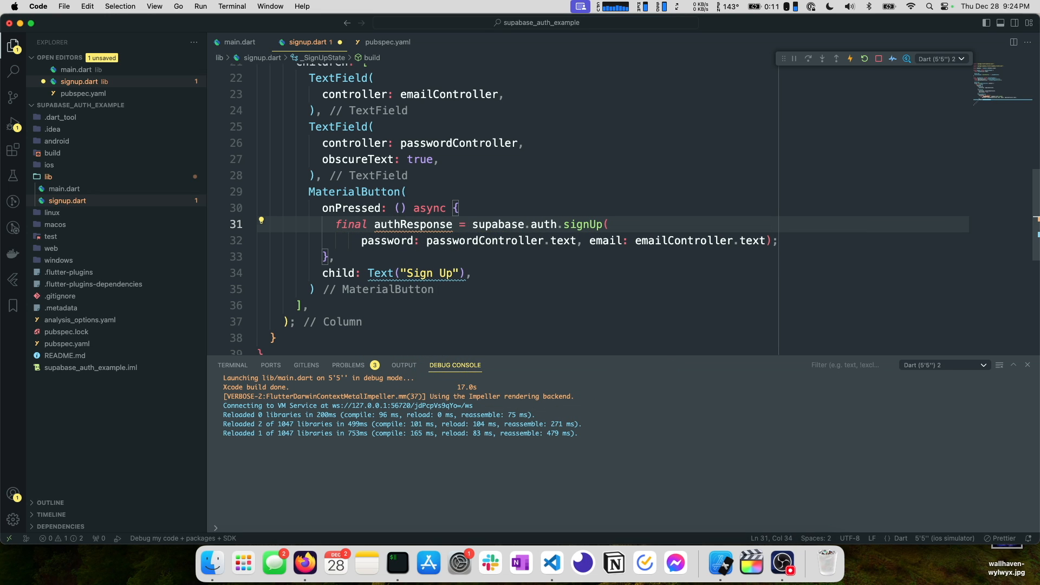
type("await")
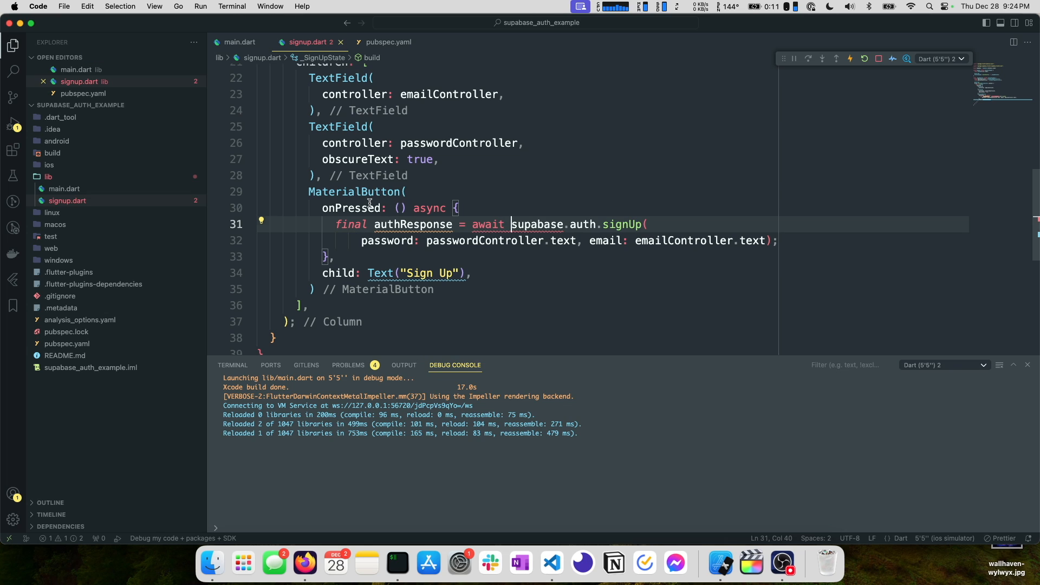
mouse_move(539, 224)
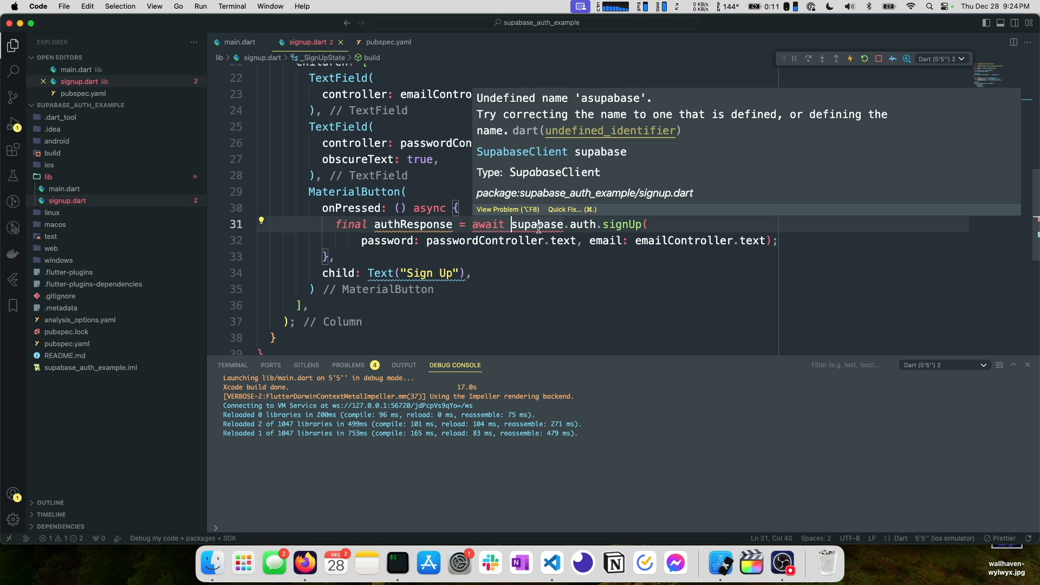
double_click(537, 224)
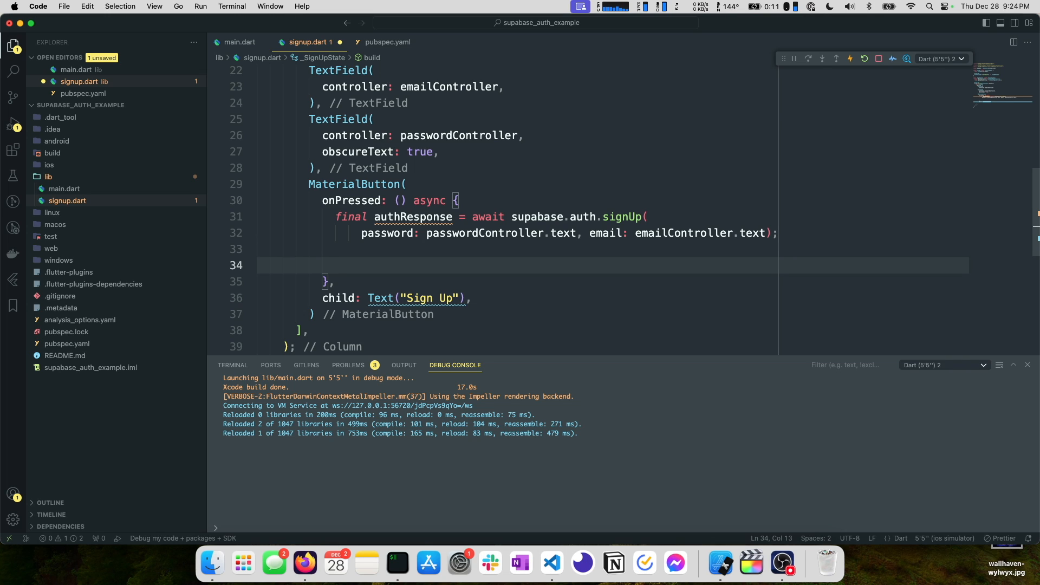
- Show a SnackBar via ScaffoldMessenger reading "Logged In: ${authResponse.user!.email!}"
type("S")
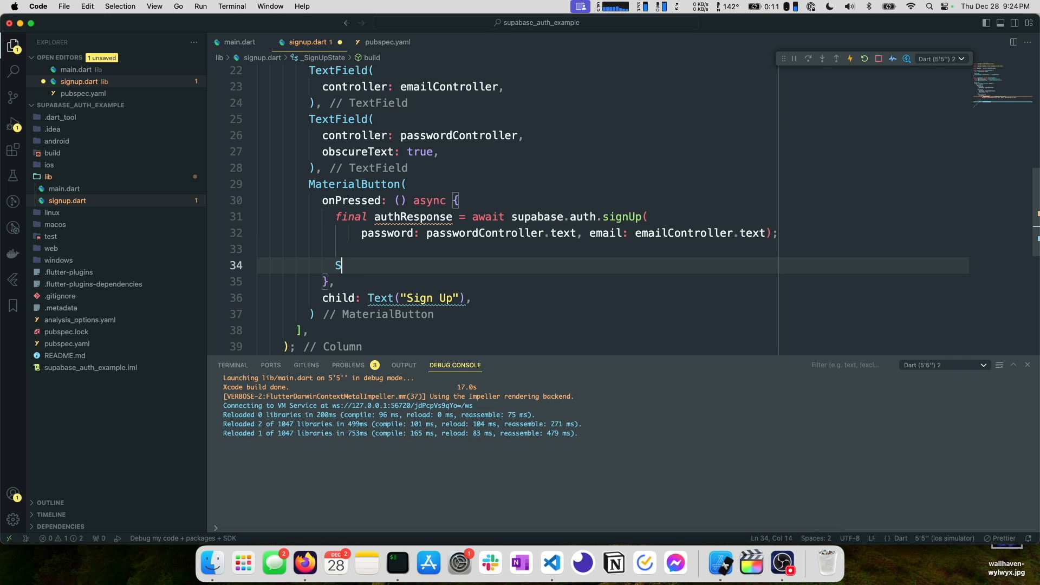
type("caffoldMessenger.of(context")
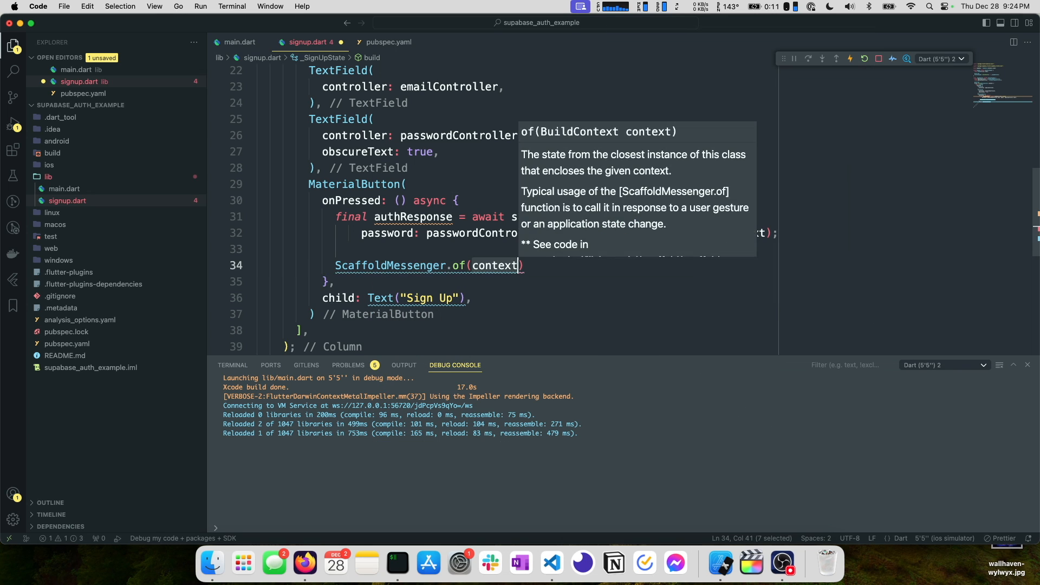
type(".s")
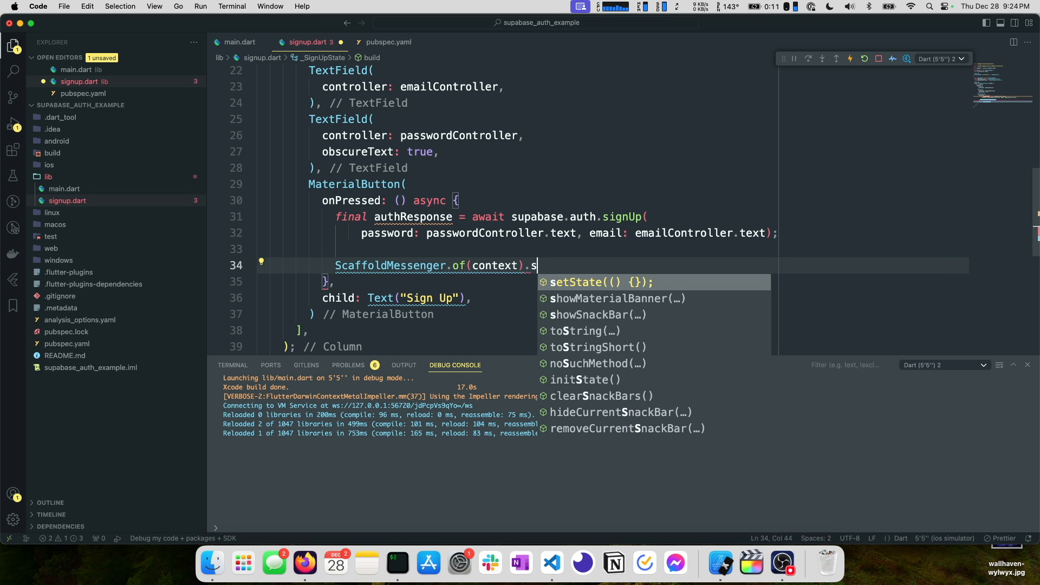
type("howSnackBar(SnackBar(content: Text(")
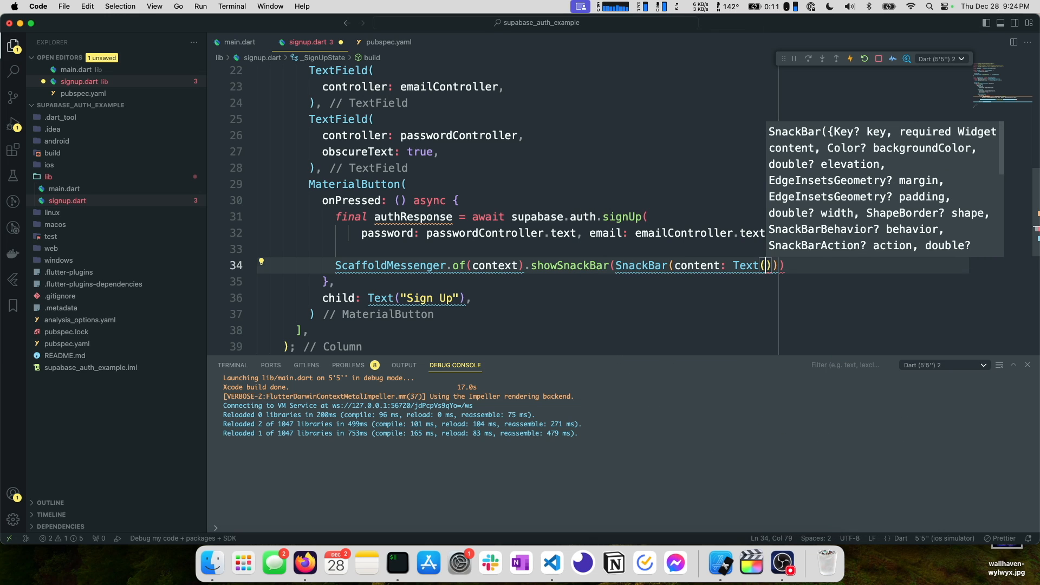
type("\"")
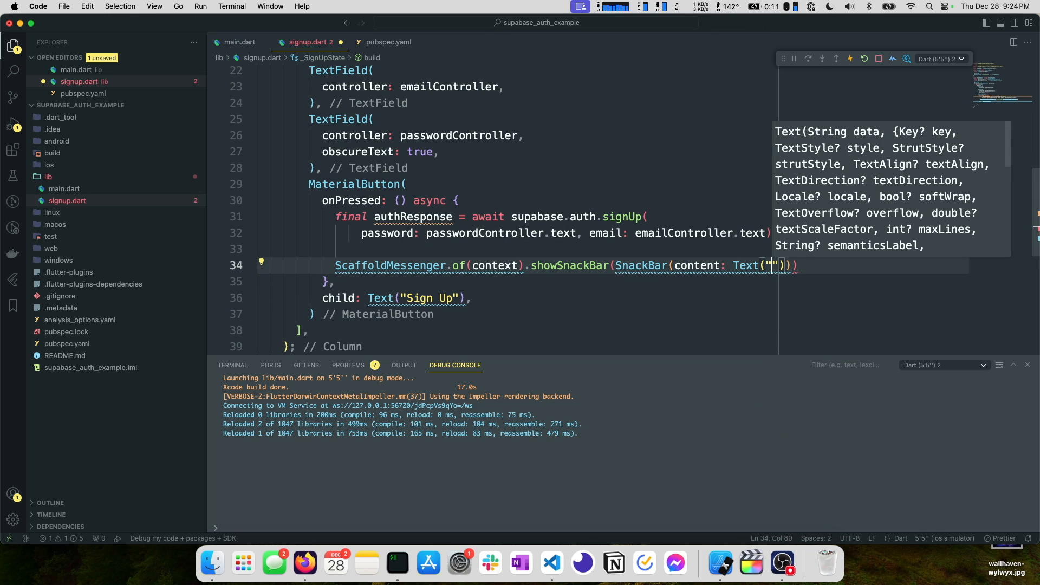
type("Logged In: ${")
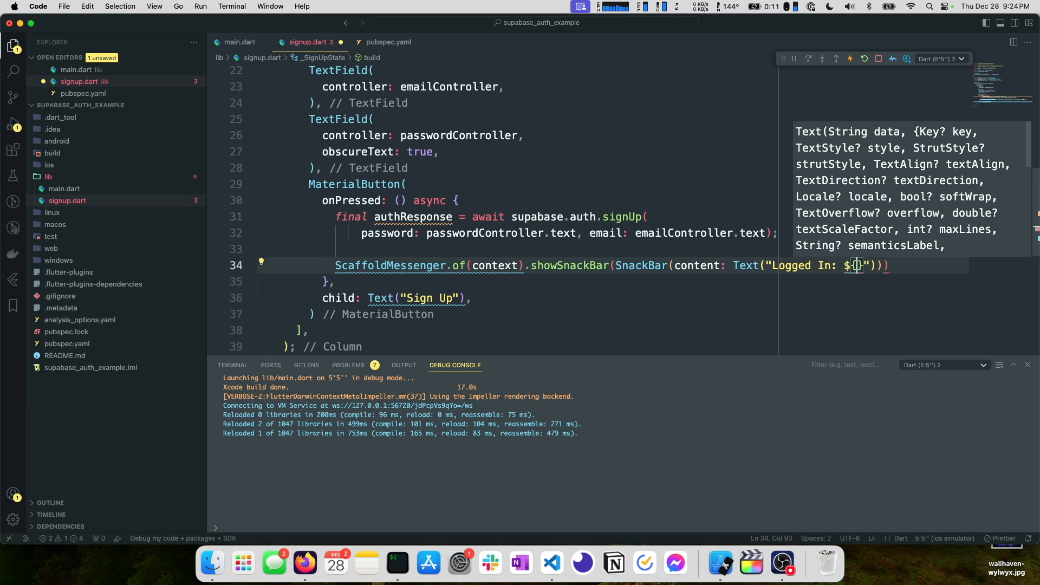
type("authResponse.user.email}\")));")
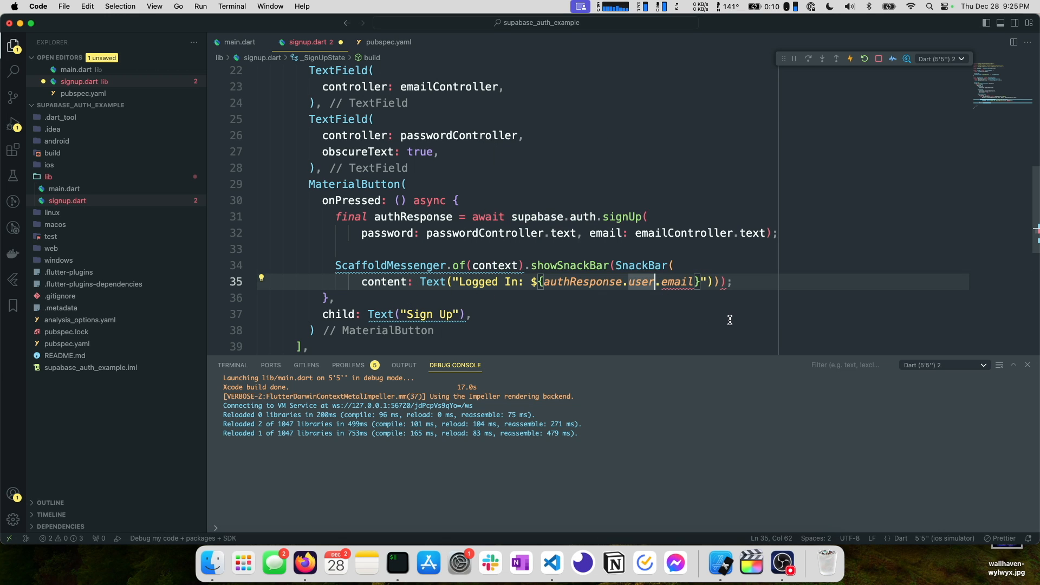
type("!")
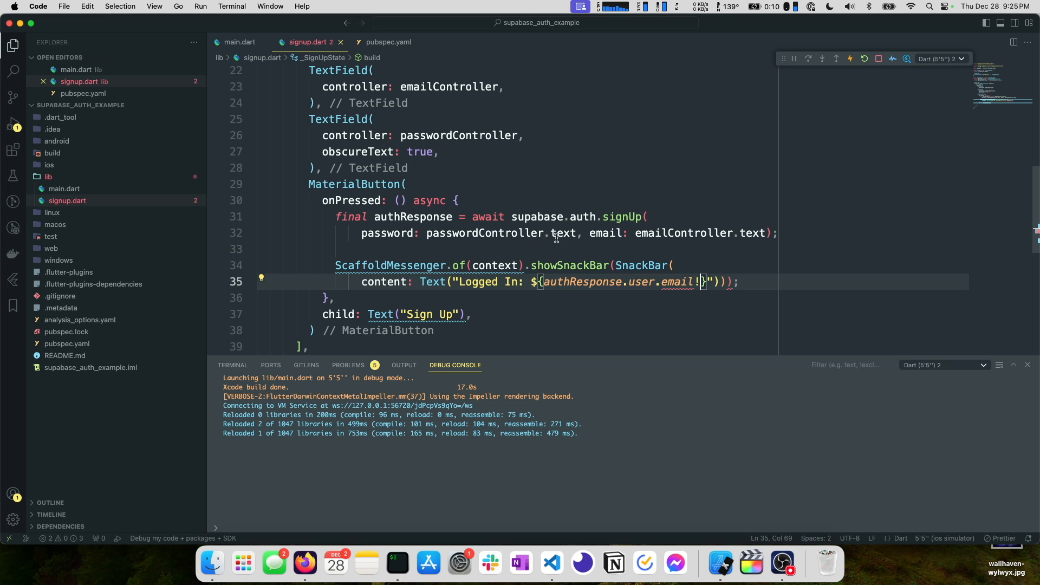
mouse_move(671, 282)
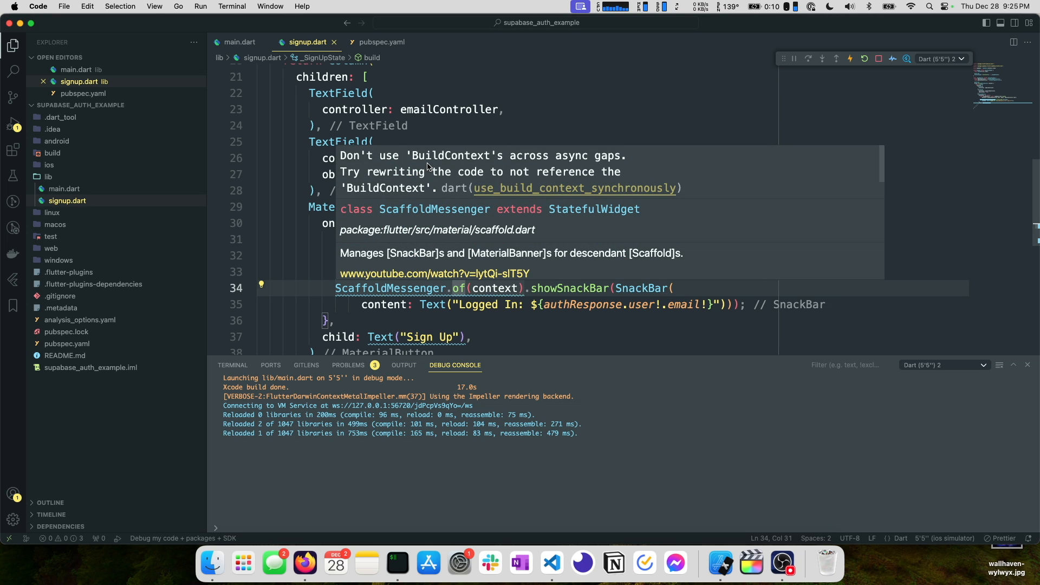
- Store ScaffoldMessenger.of(context) in final sm before the signUp await and call sm.showSnackBar
double_click(399, 288)
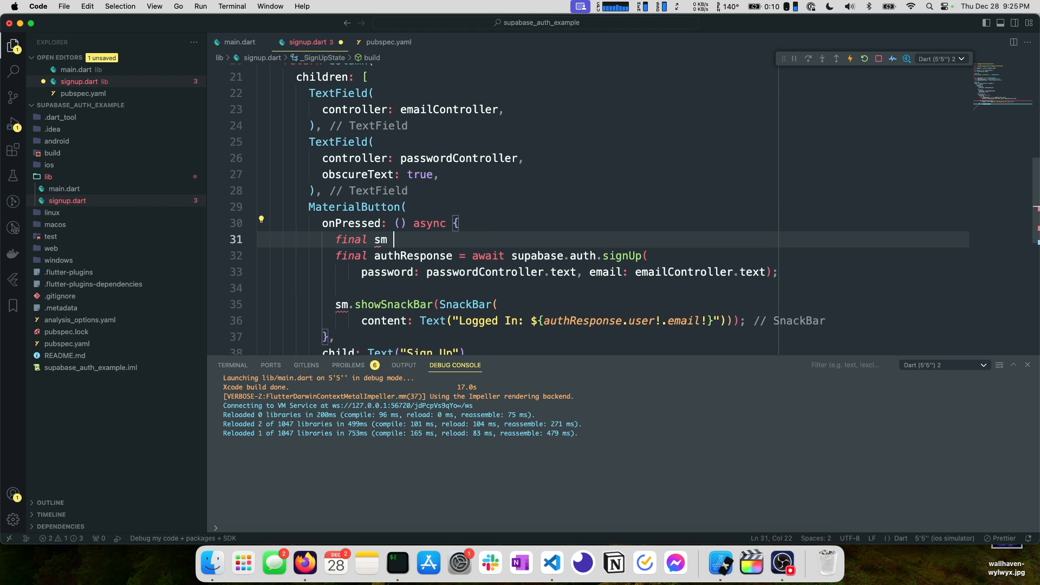
type("= ScaffoldMessenger.of(context);")
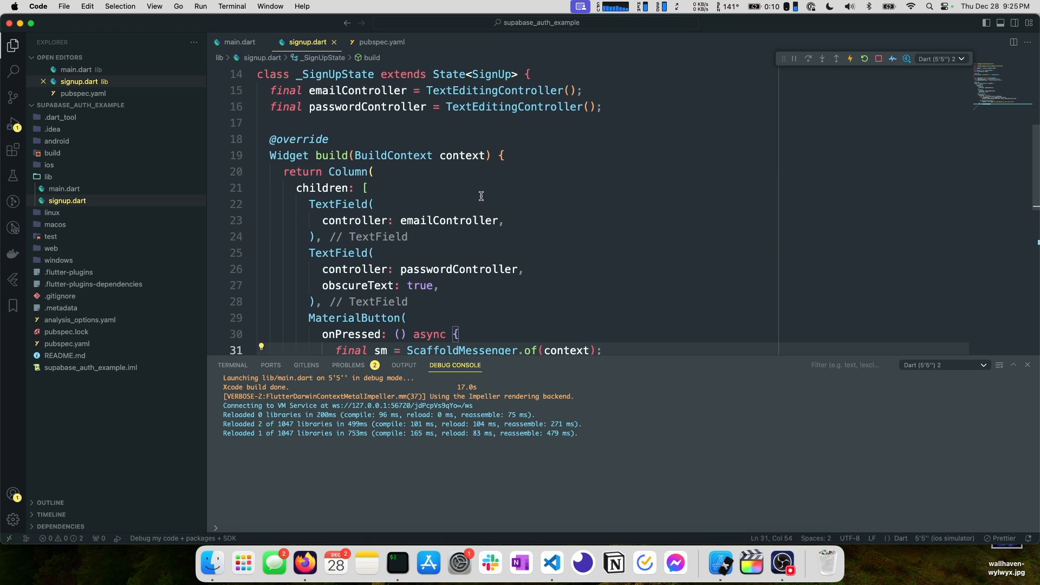
scroll("down", 3)
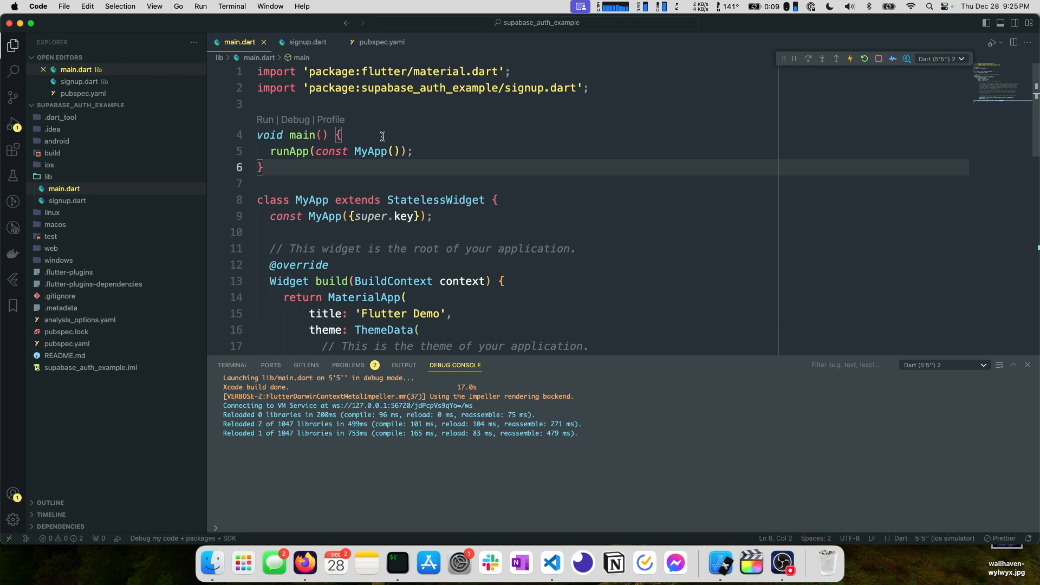
- Add WidgetsFlutterBinding.ensureInitialized() as the first line inside main
key("enter")
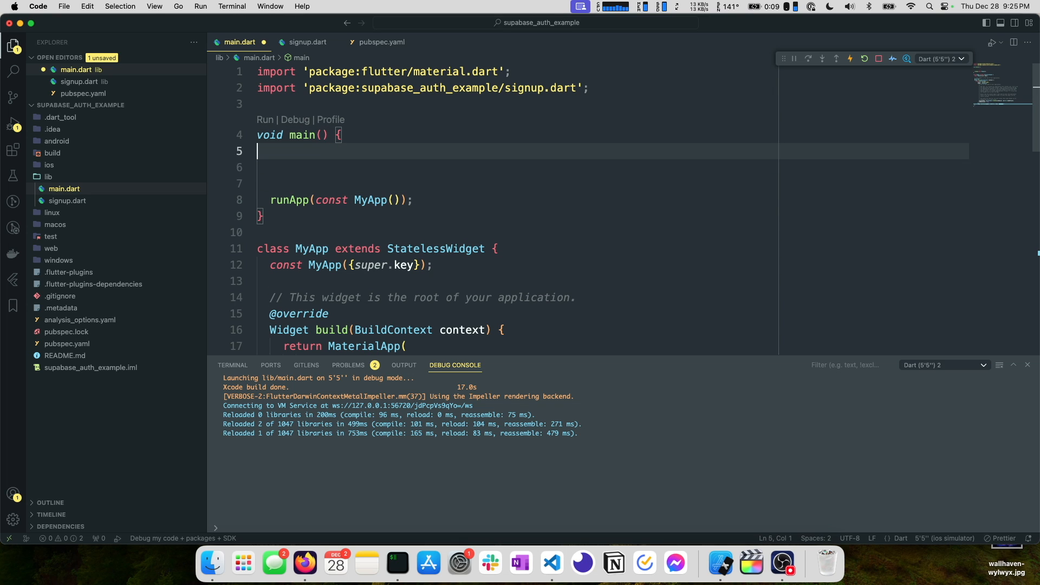
type("Widgetbi")
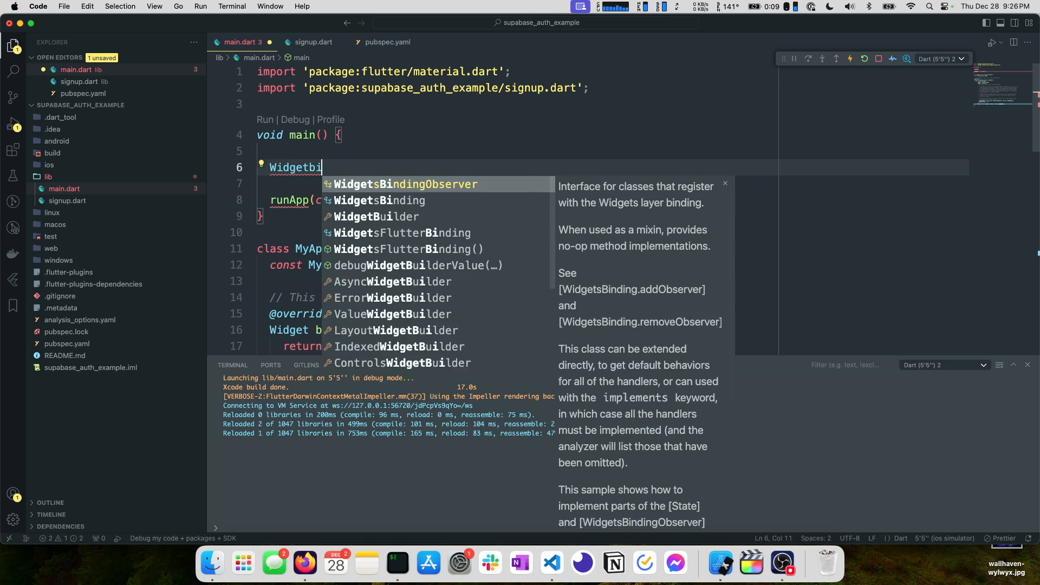
type("nding.")
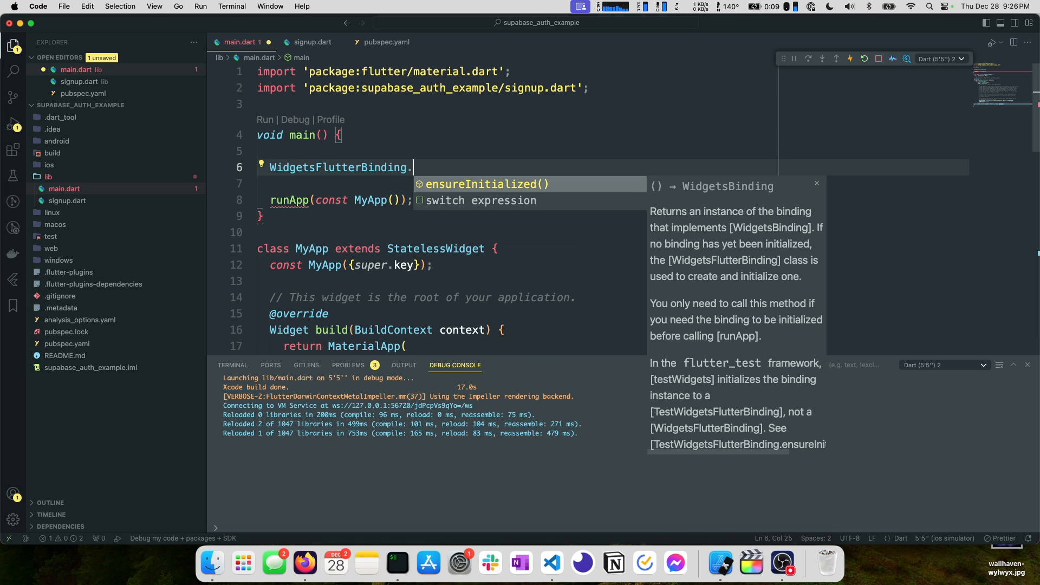
key("Tab")
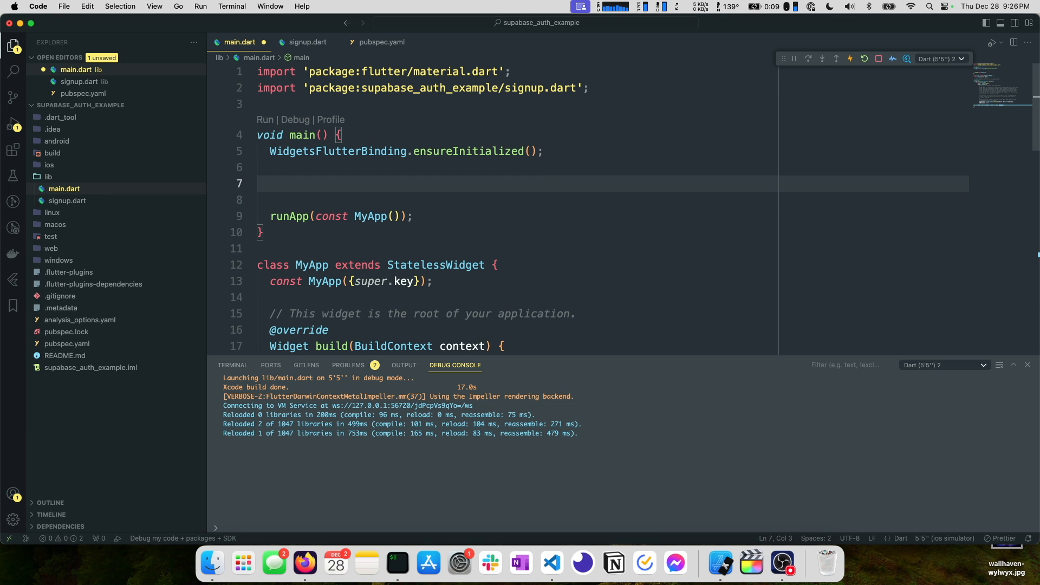
- Add 'await Supabase.initialize(url: "")', accepting the Supabase suggestion that adds its import
type("await supabase")
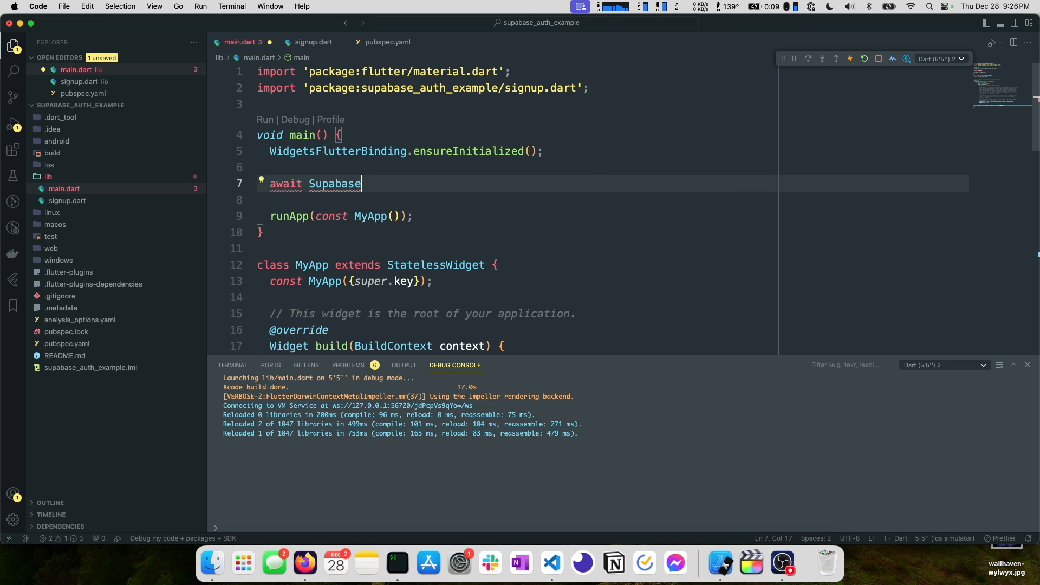
left_click(323, 135)
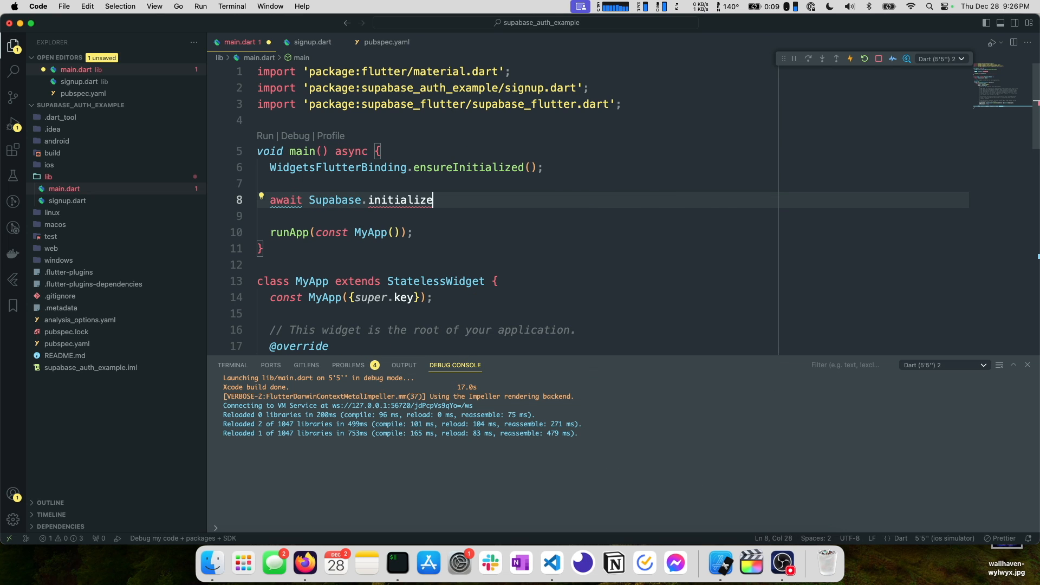
type("()")
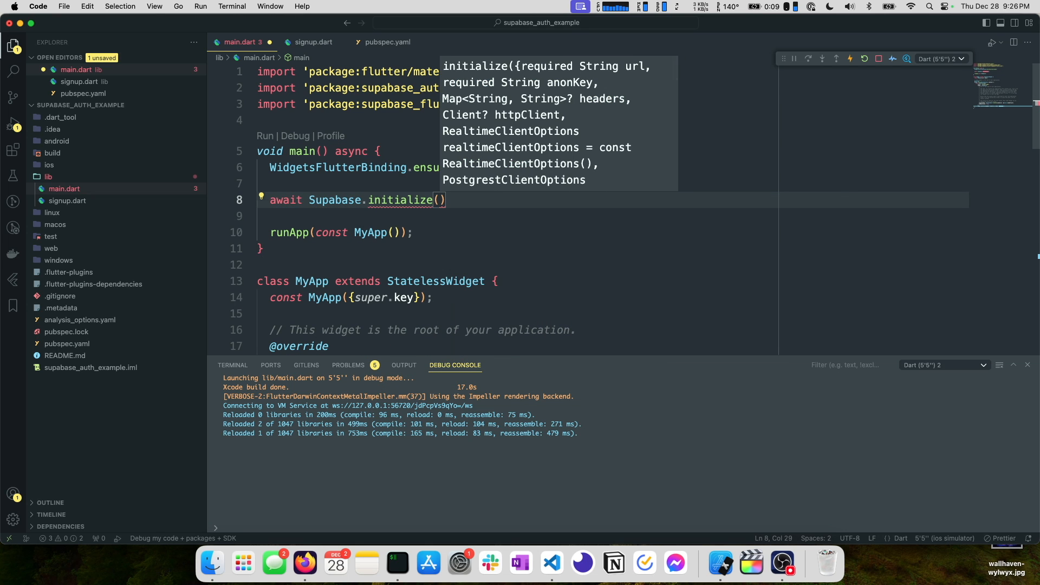
type("url:")
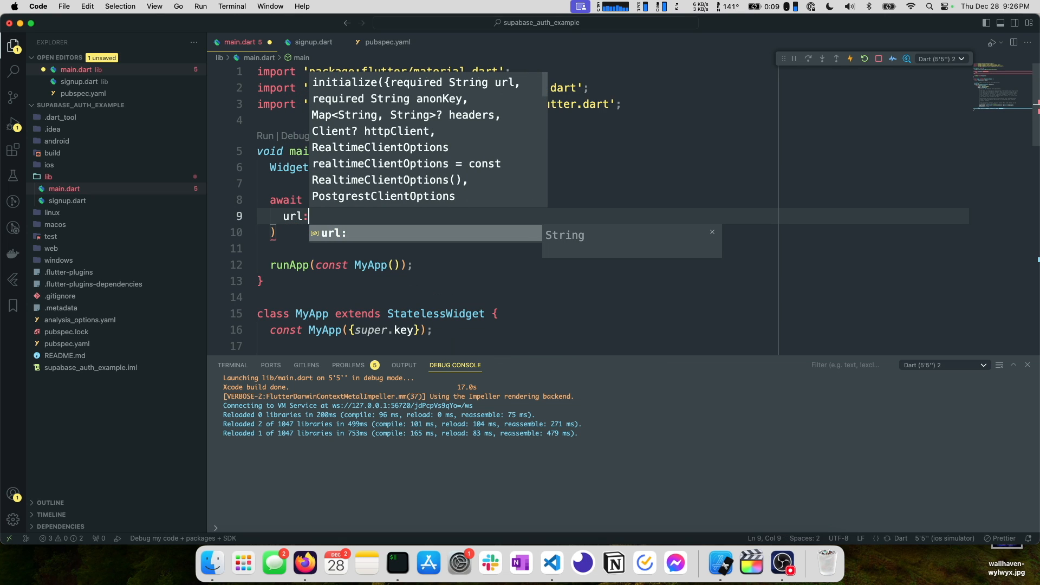
type("\"\"")
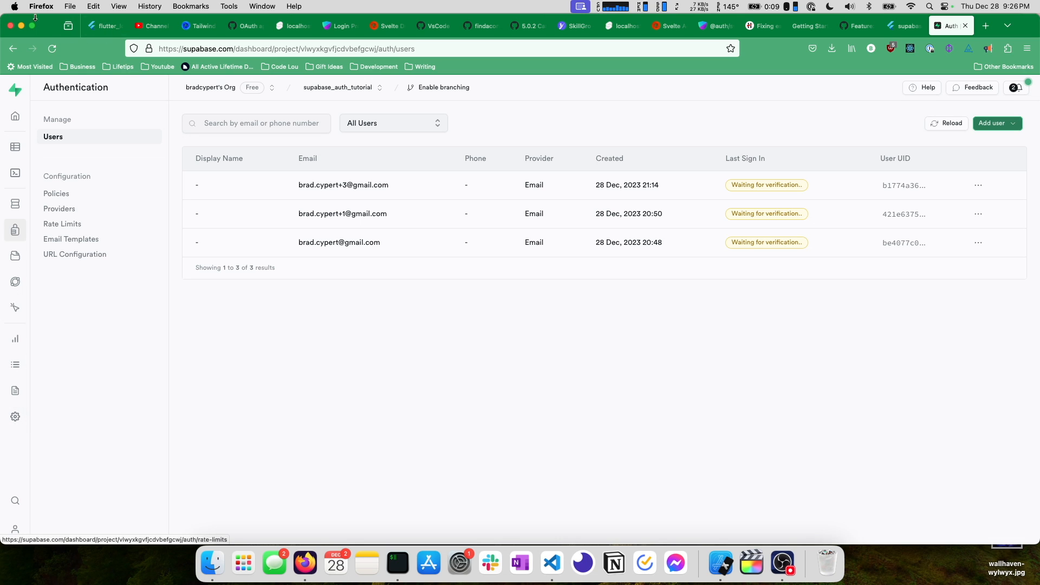
mouse_move(14, 116)
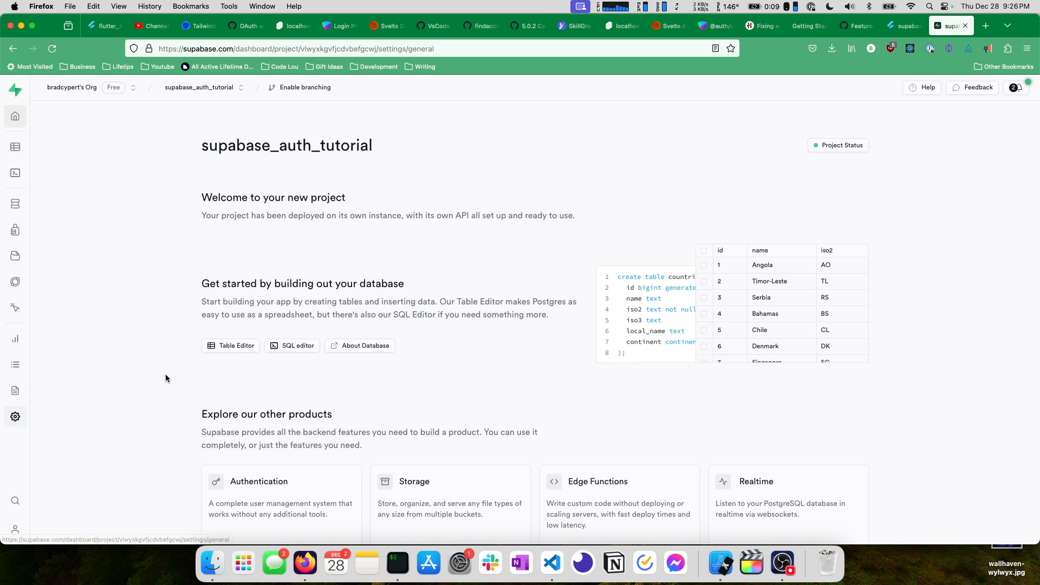
- In Project Settings > API, copy the project URL and the anon public key
left_click(14, 416)
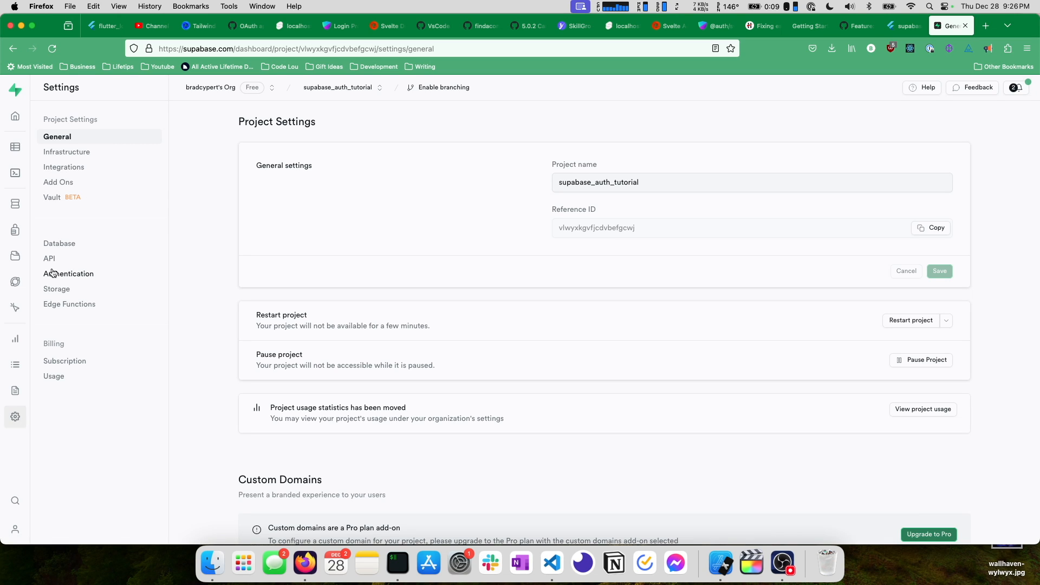
mouse_move(15, 416)
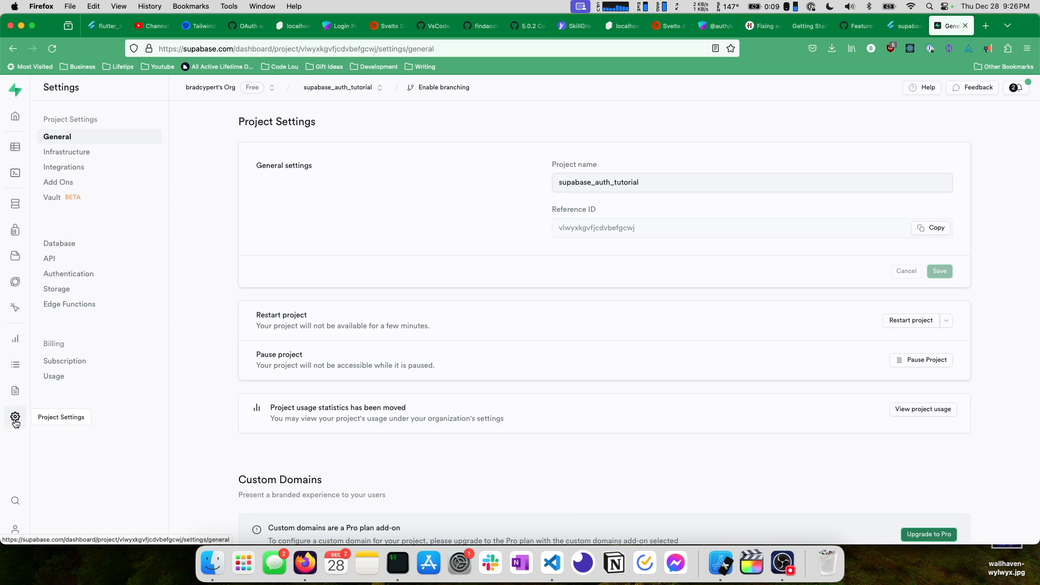
left_click(49, 258)
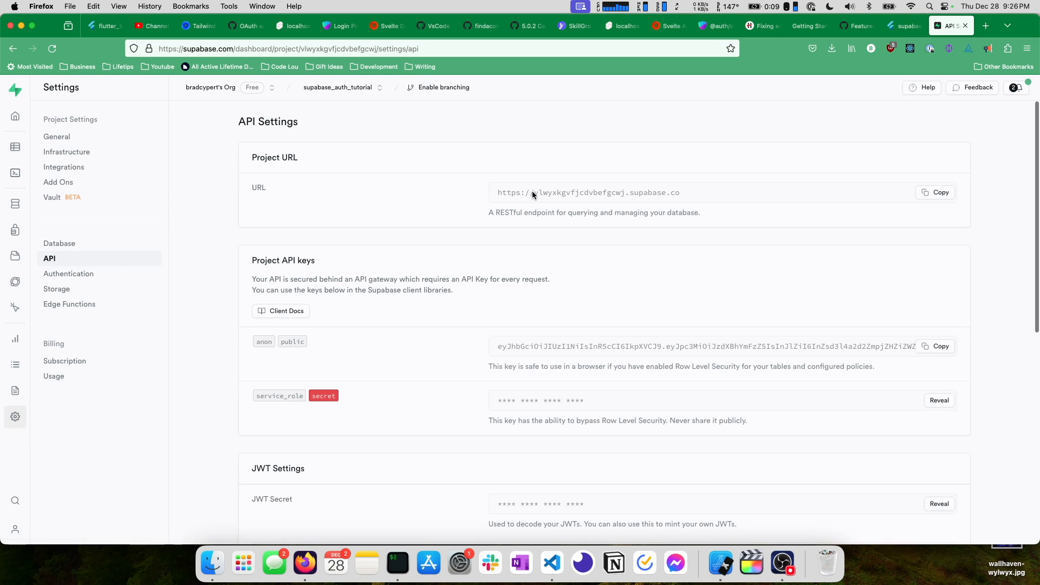
left_click(935, 193)
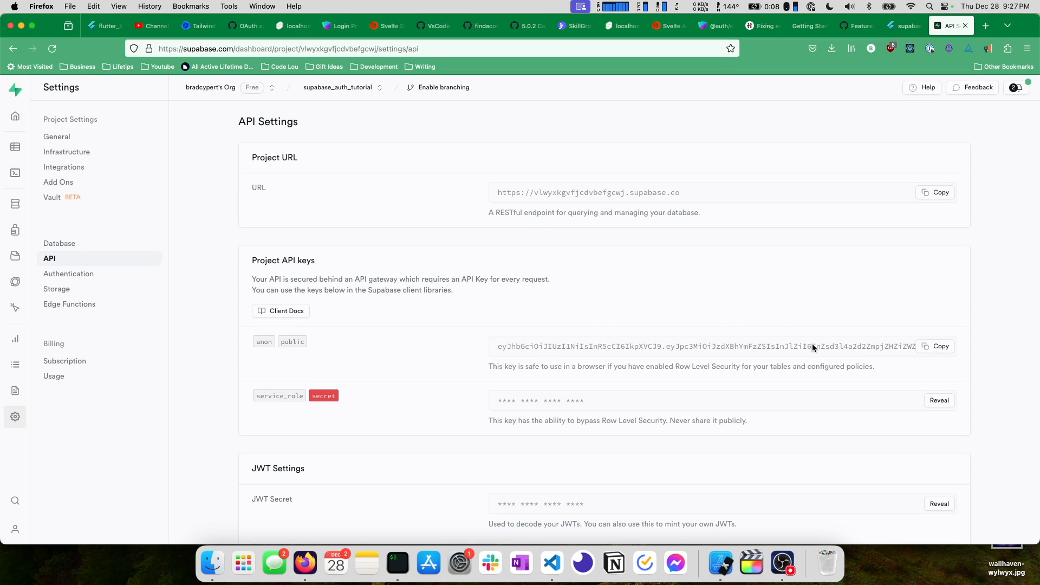
left_click(935, 346)
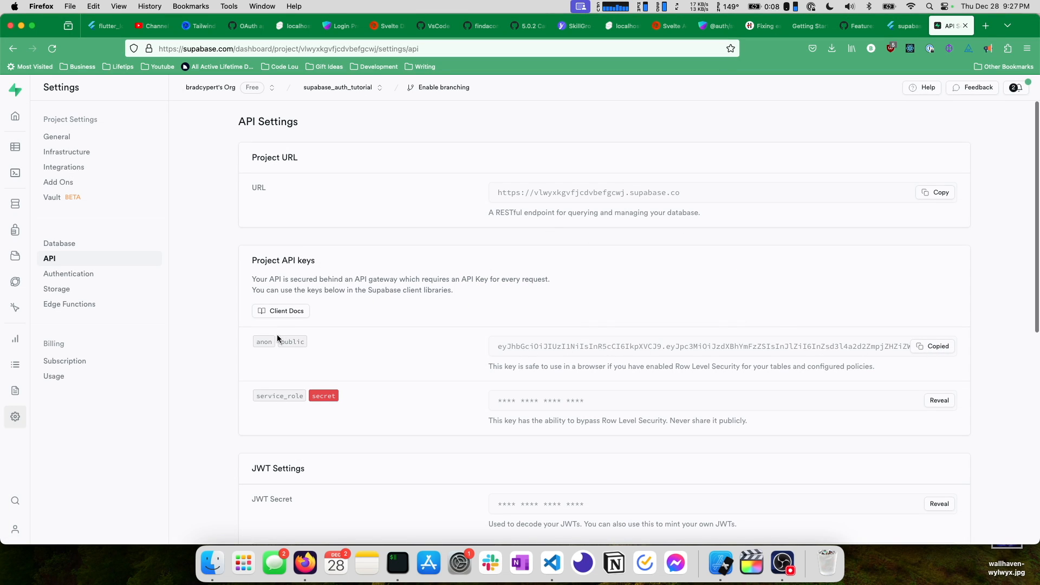
left_click(933, 346)
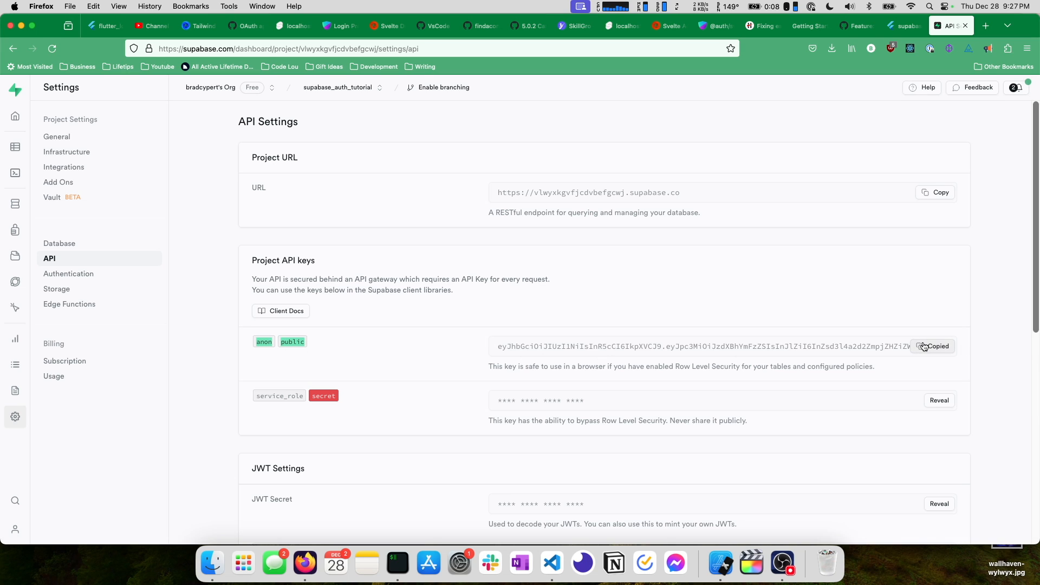
mouse_move(389, 389)
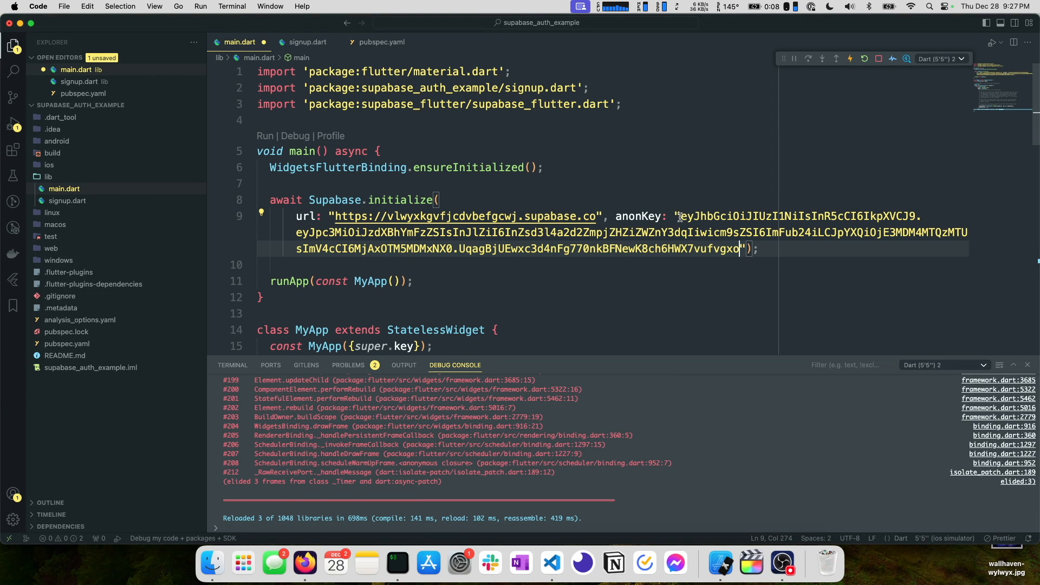
- Review the pasted URL and anonKey in Supabase.initialize and the binding initialisation line
left_click(766, 248)
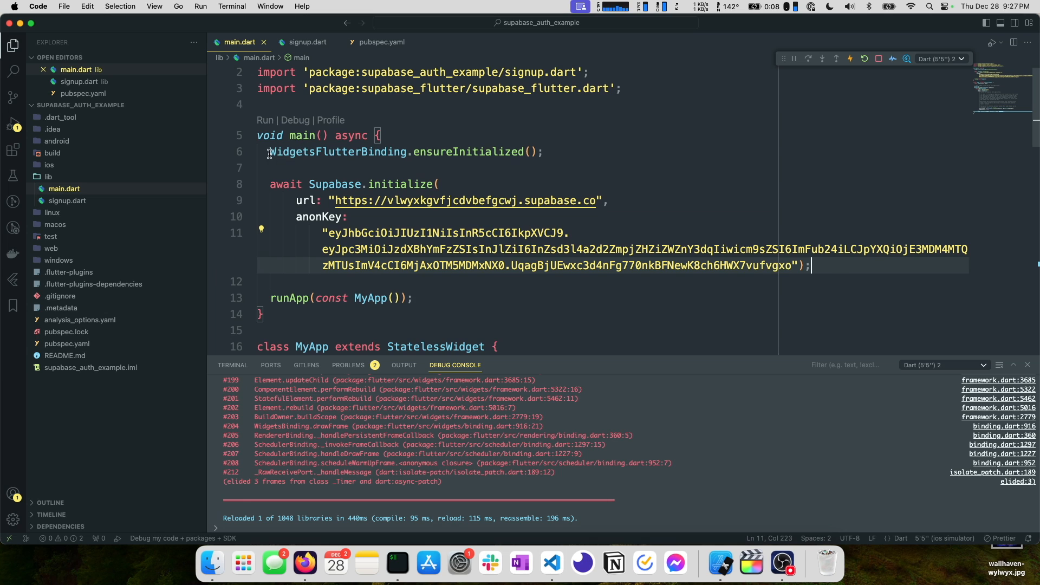
double_click(468, 151)
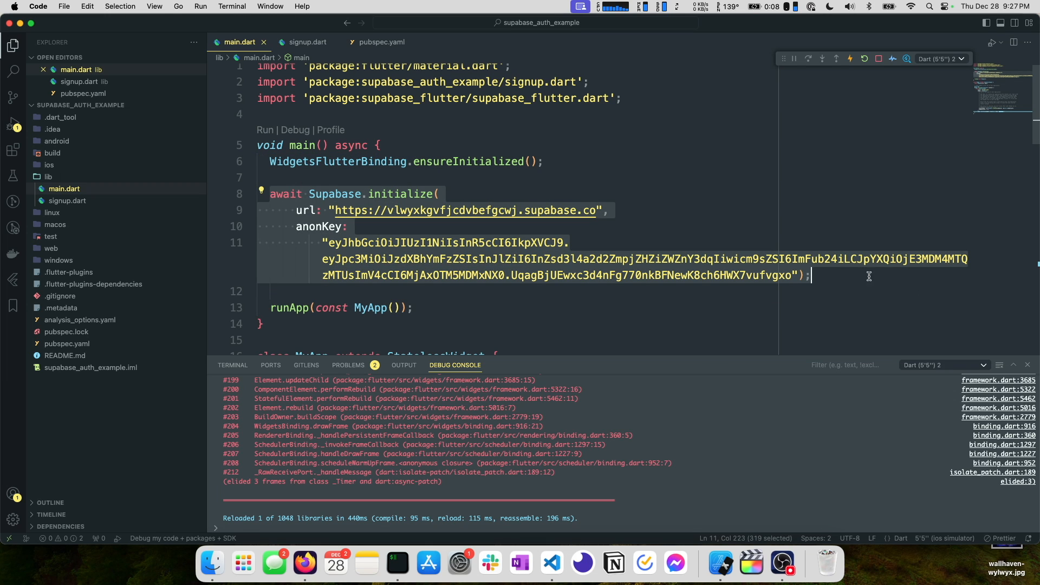
double_click(400, 194)
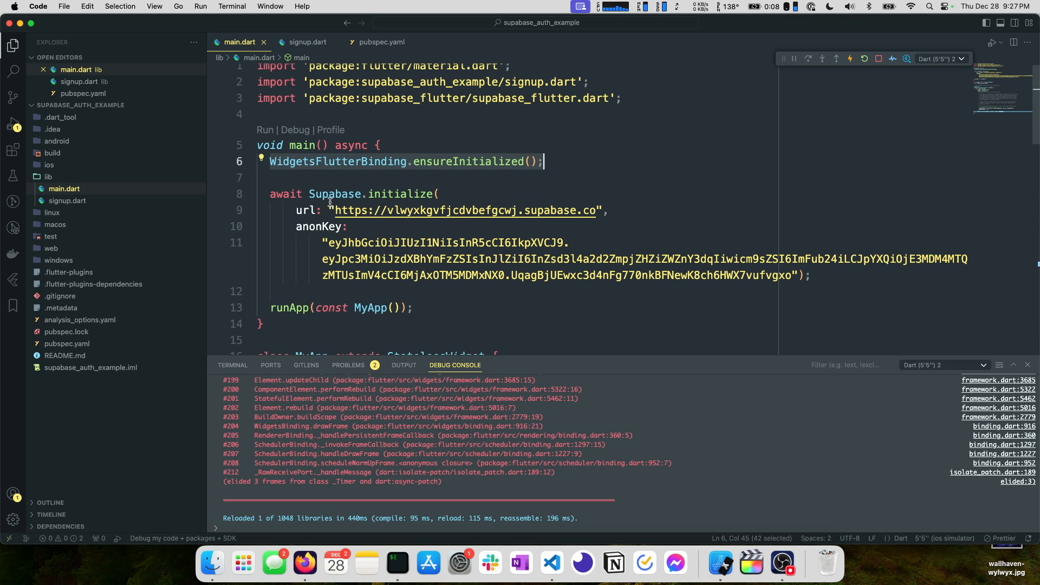
mouse_move(306, 161)
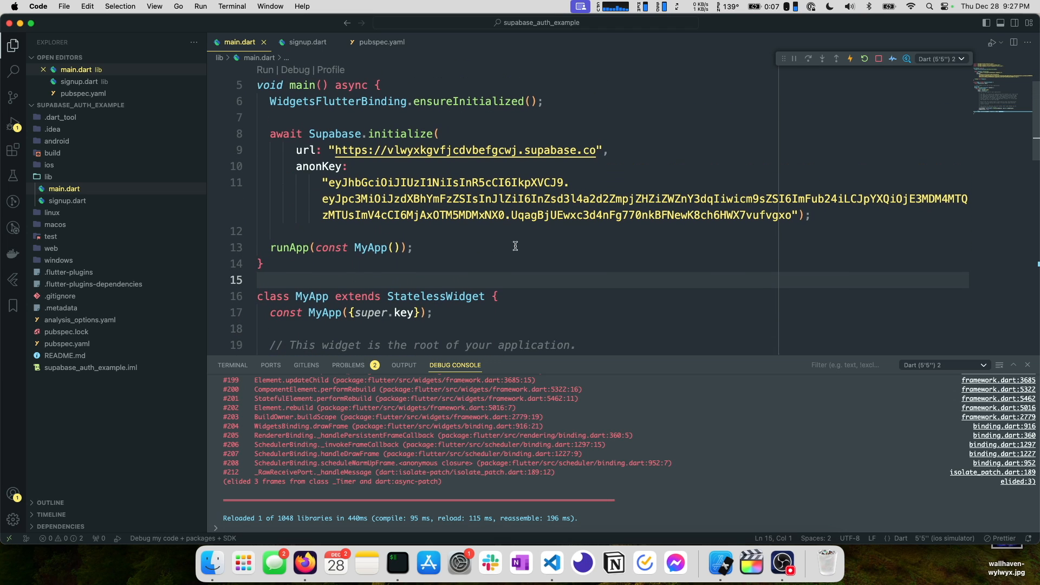
left_click(864, 59)
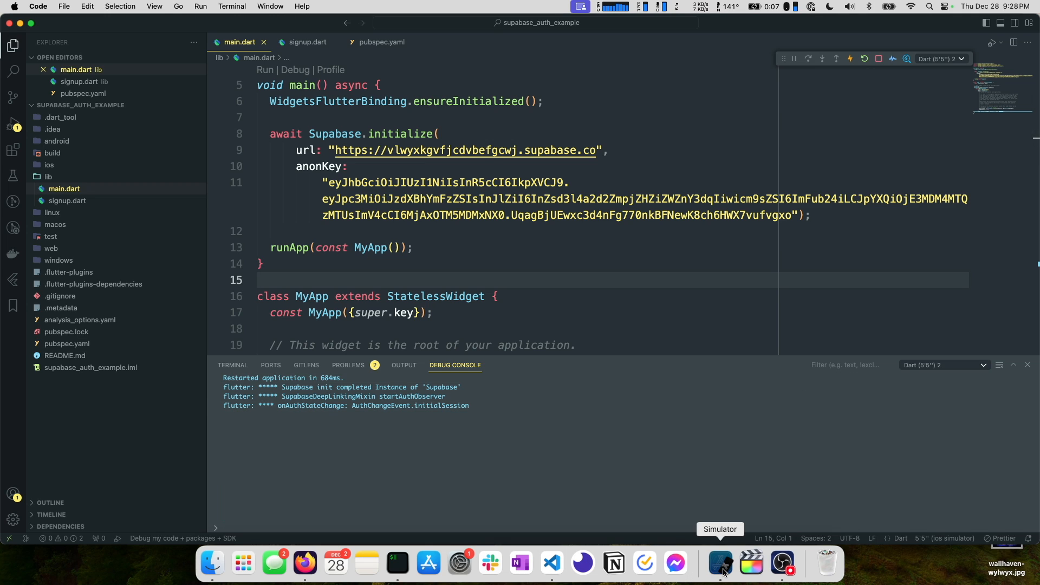
left_click(719, 564)
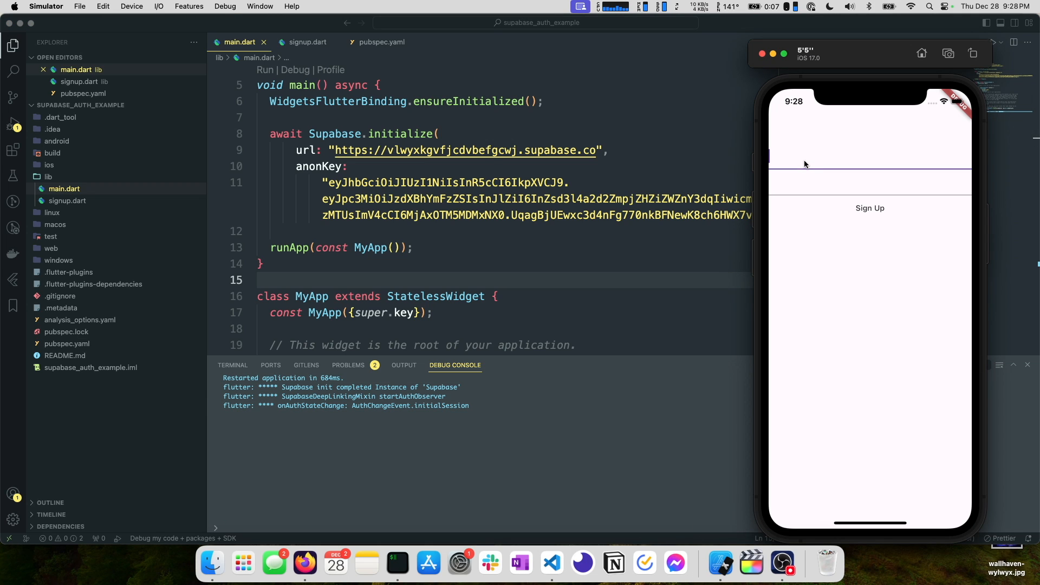
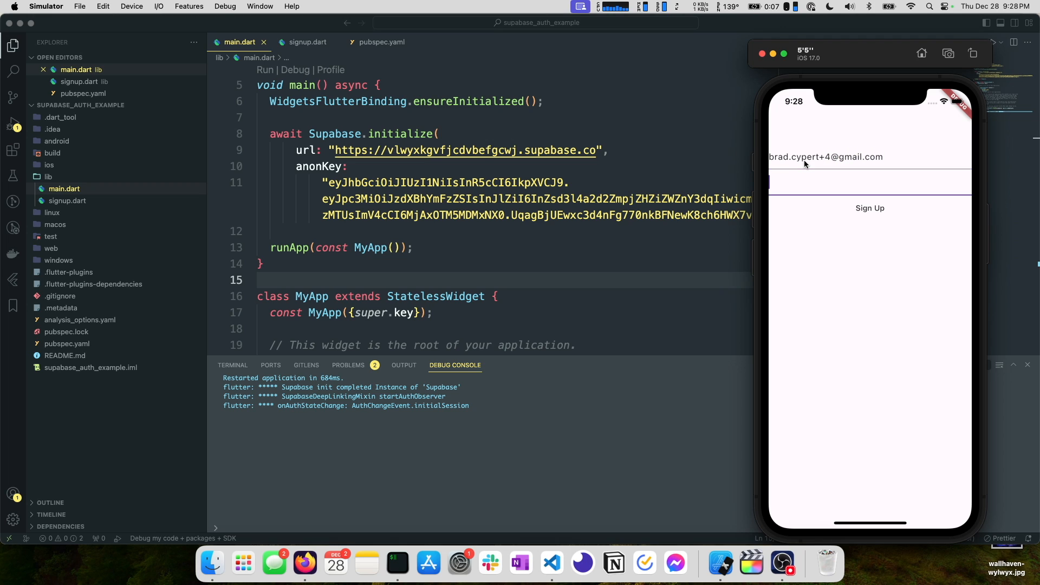
type("password")
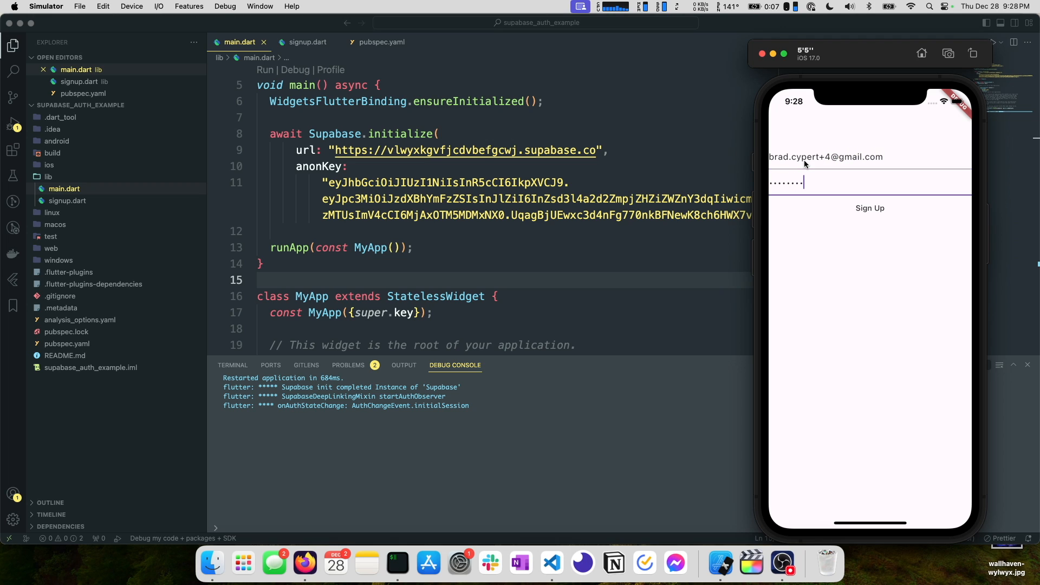
mouse_move(811, 273)
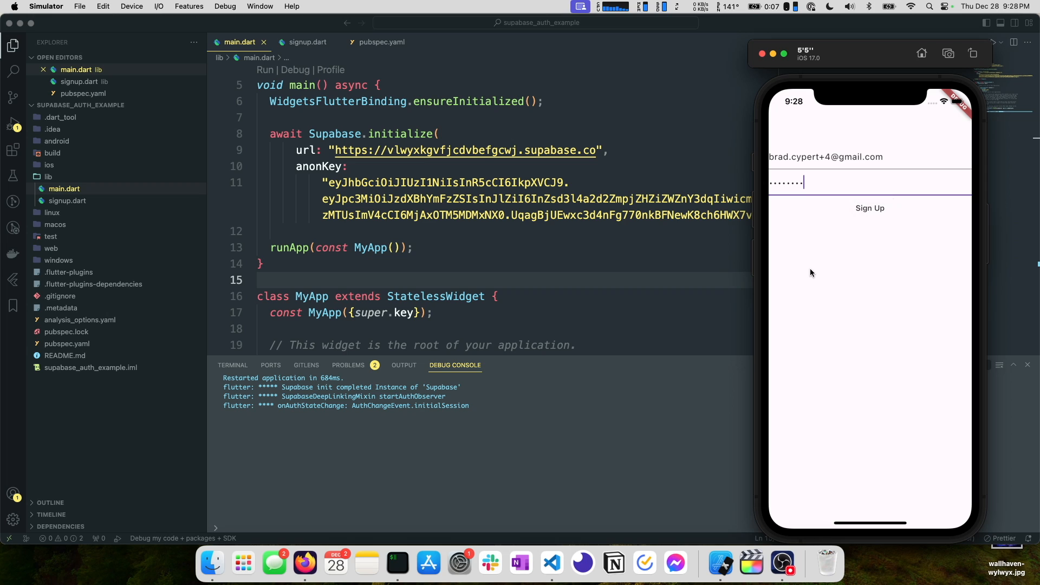
left_click(870, 208)
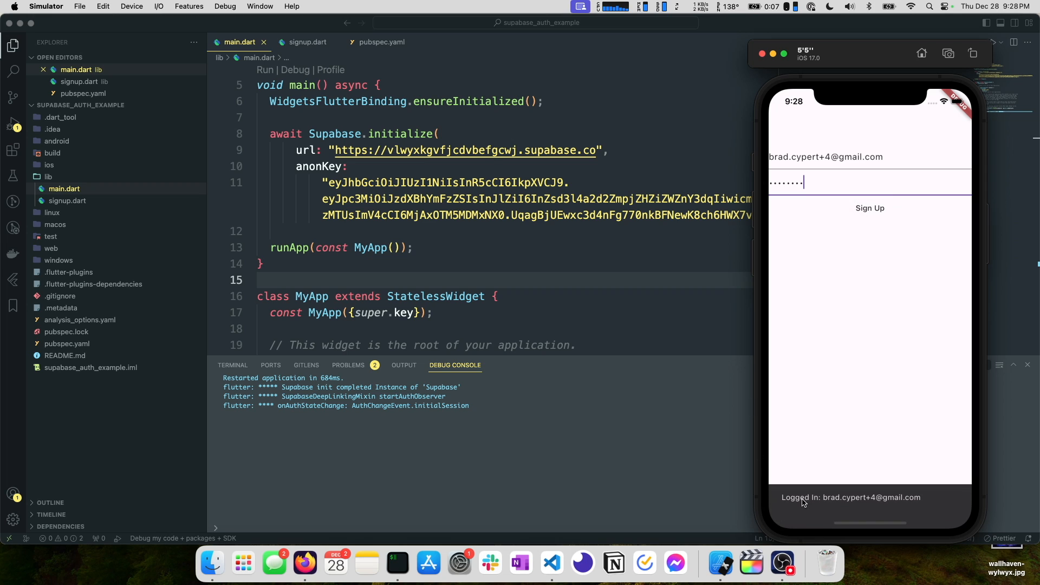
mouse_move(884, 506)
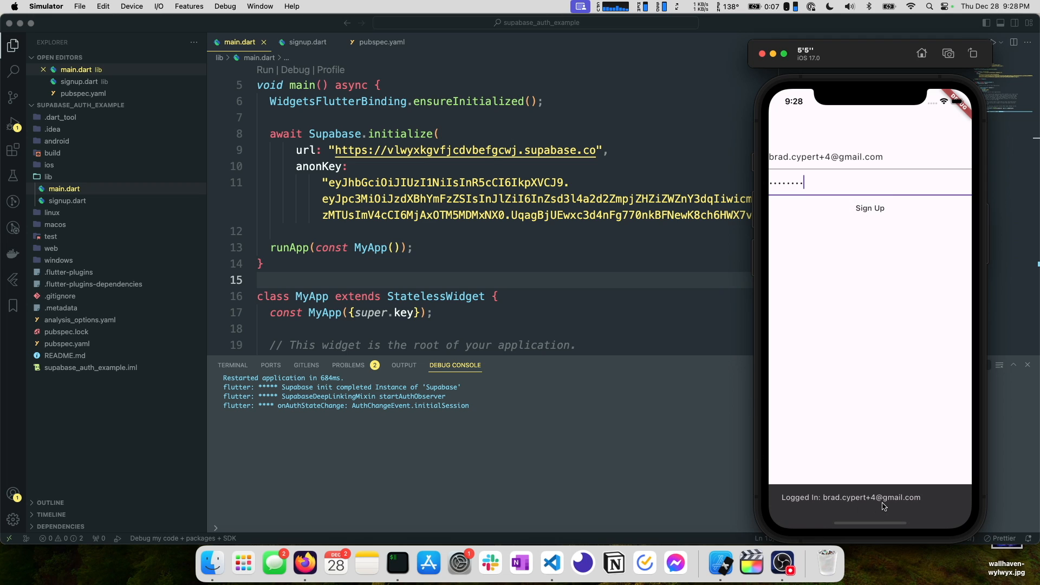
left_click(303, 563)
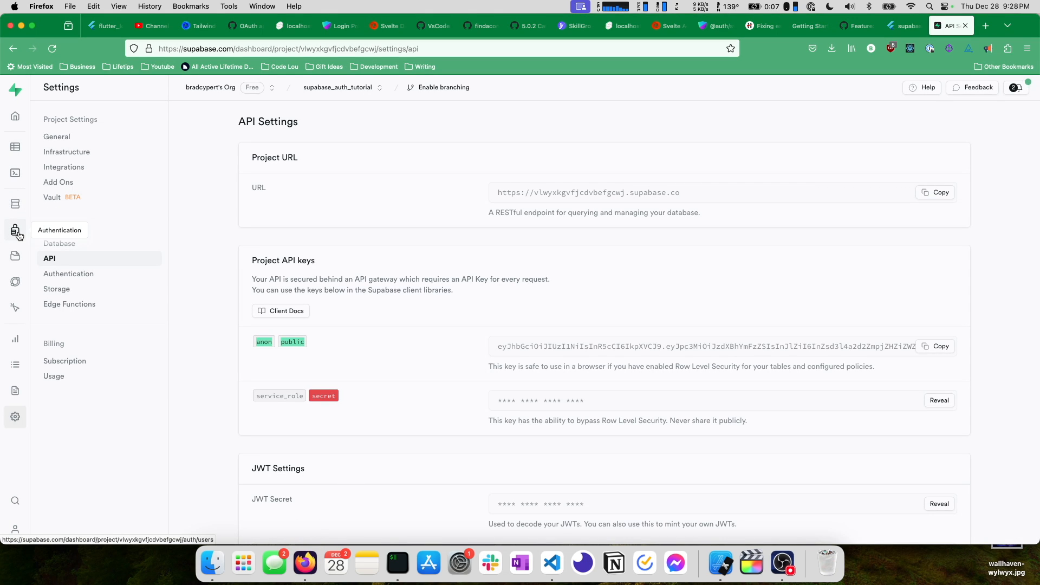
- Show the Authentication users list and inspect the new user row awaiting verification
left_click(15, 230)
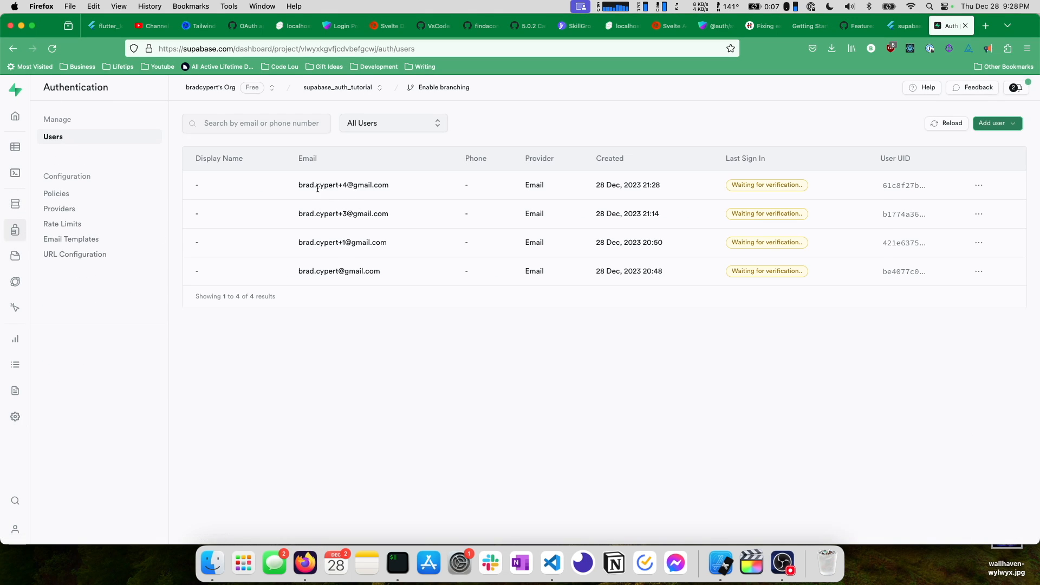
mouse_move(539, 184)
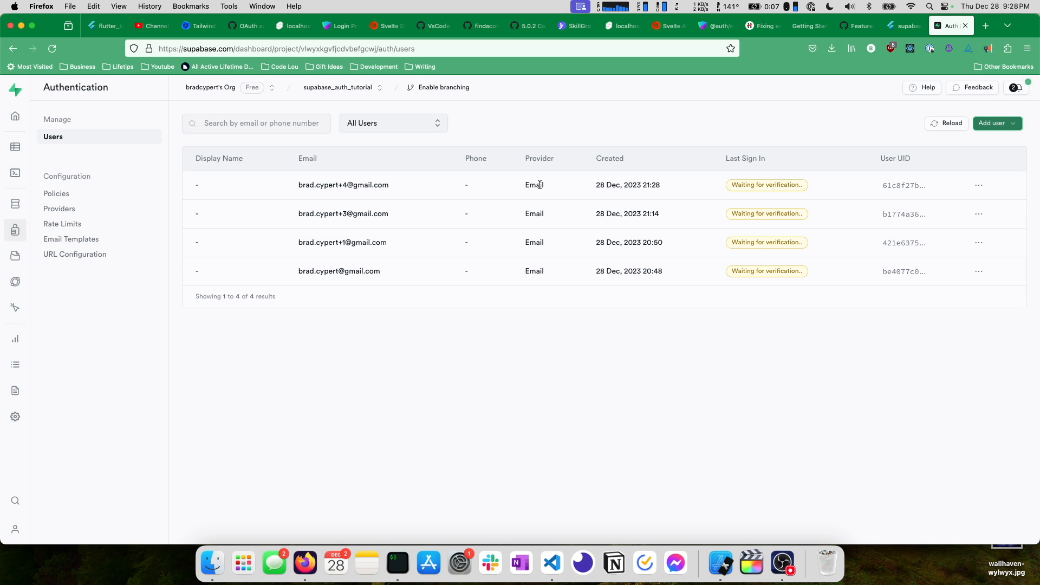
double_click(599, 186)
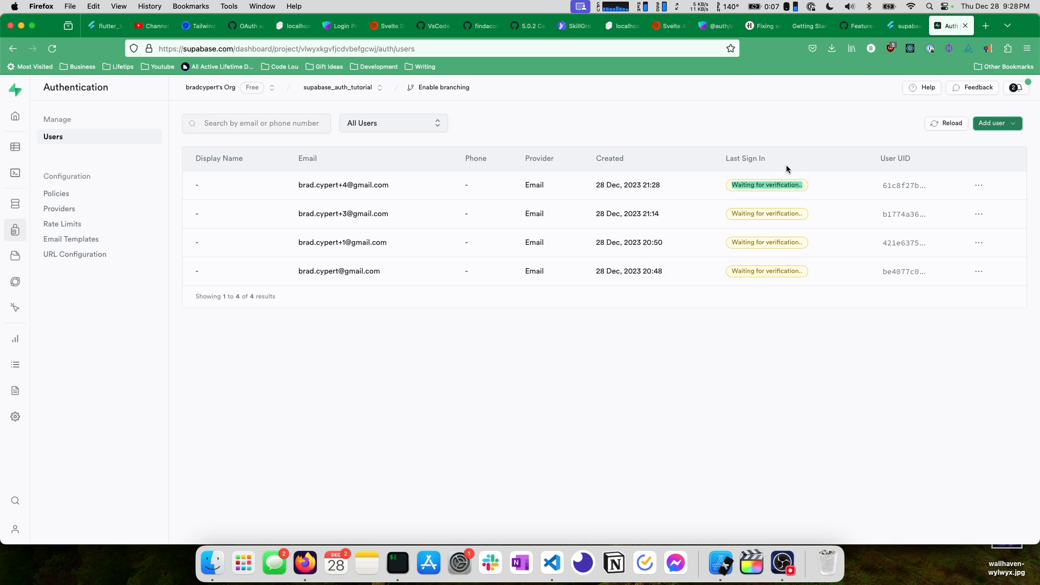
mouse_move(881, 189)
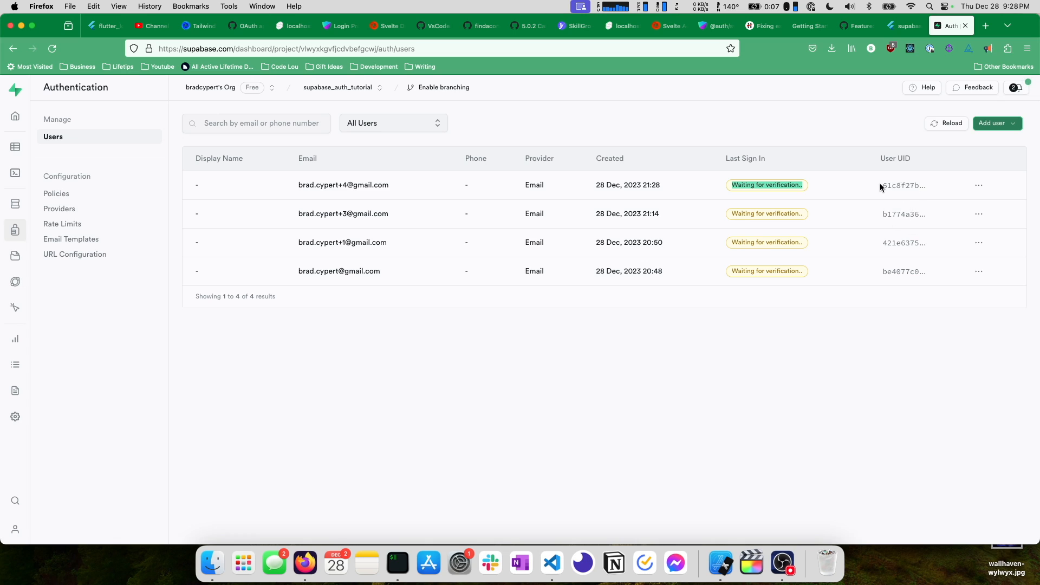
mouse_move(382, 172)
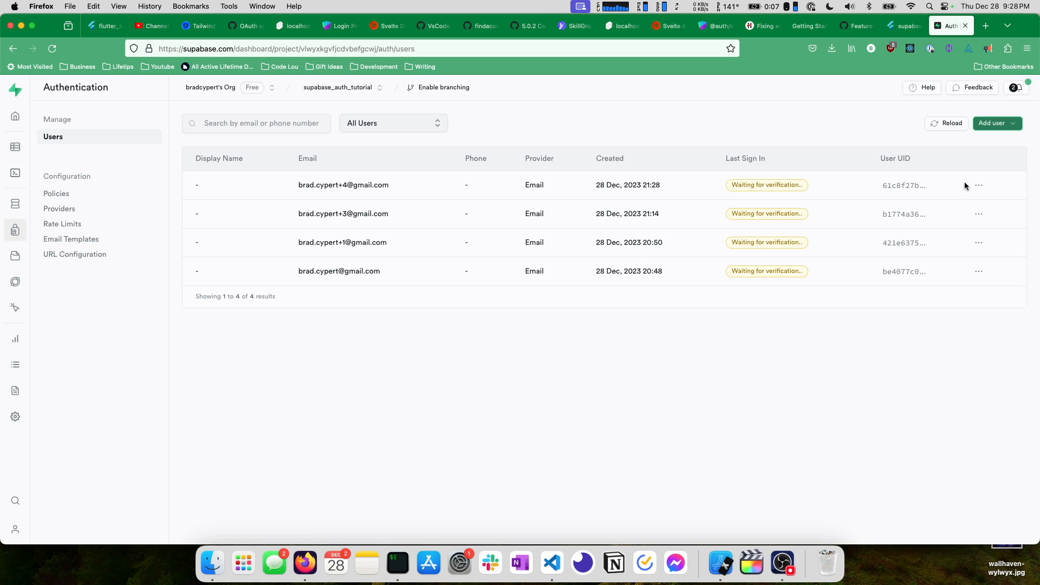
mouse_move(904, 184)
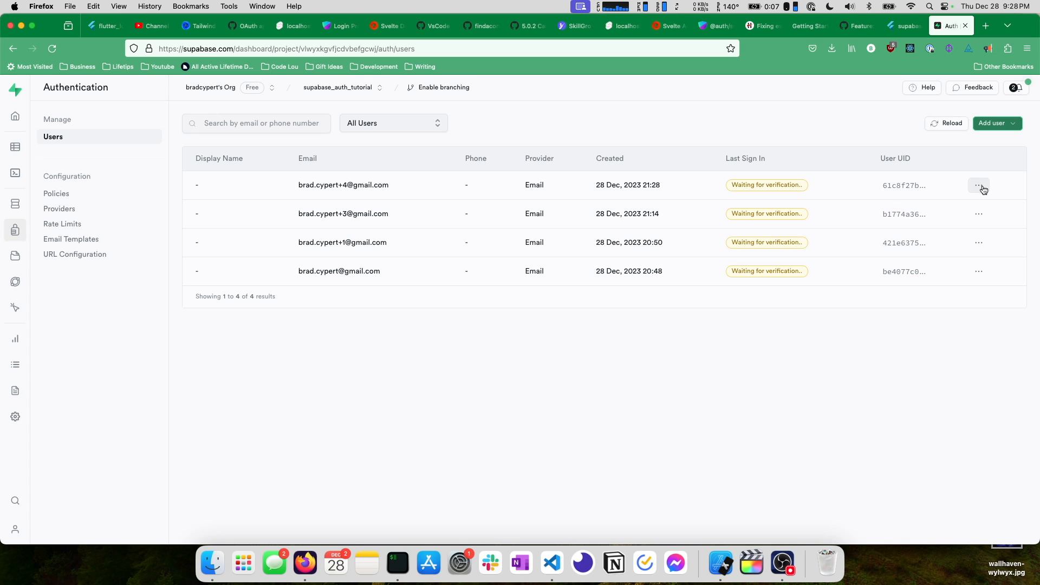
mouse_move(230, 192)
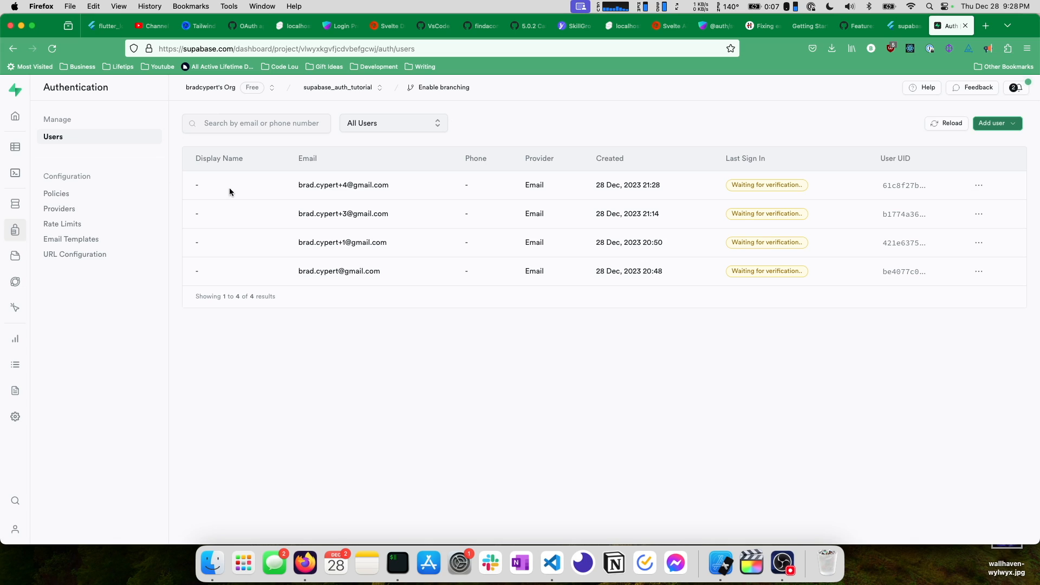
mouse_move(310, 203)
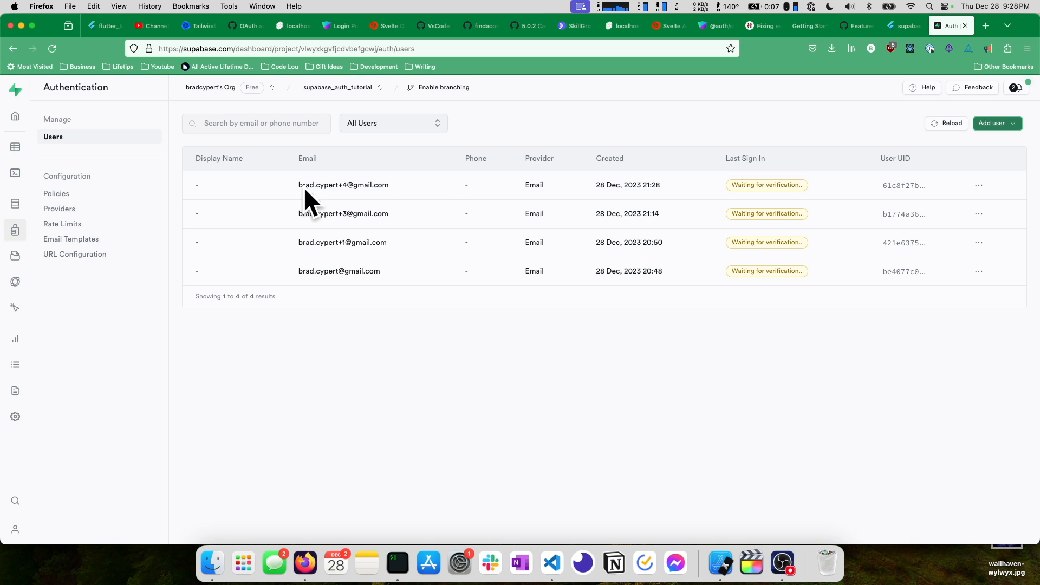
mouse_move(291, 184)
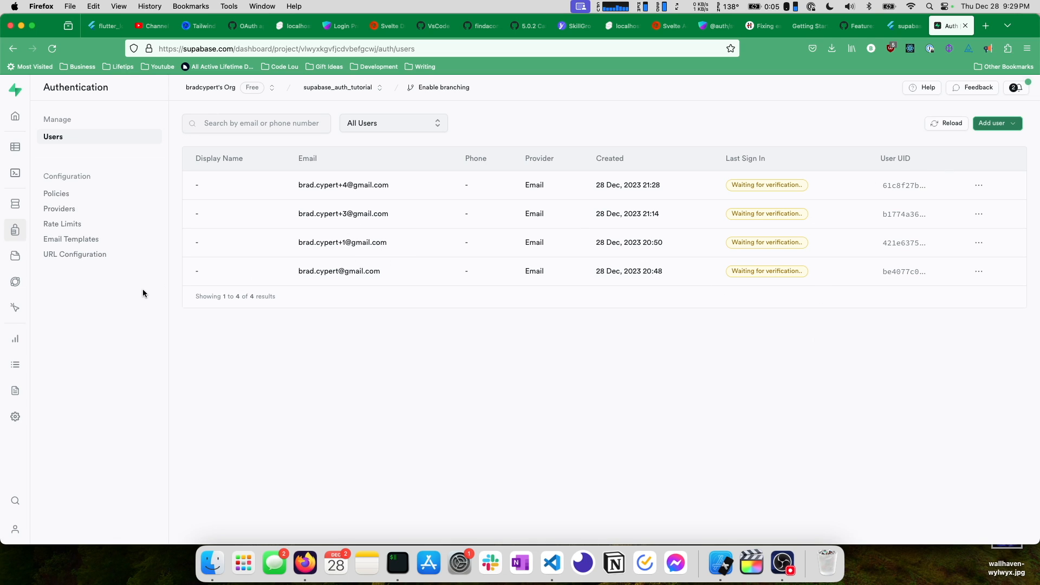
mouse_move(749, 564)
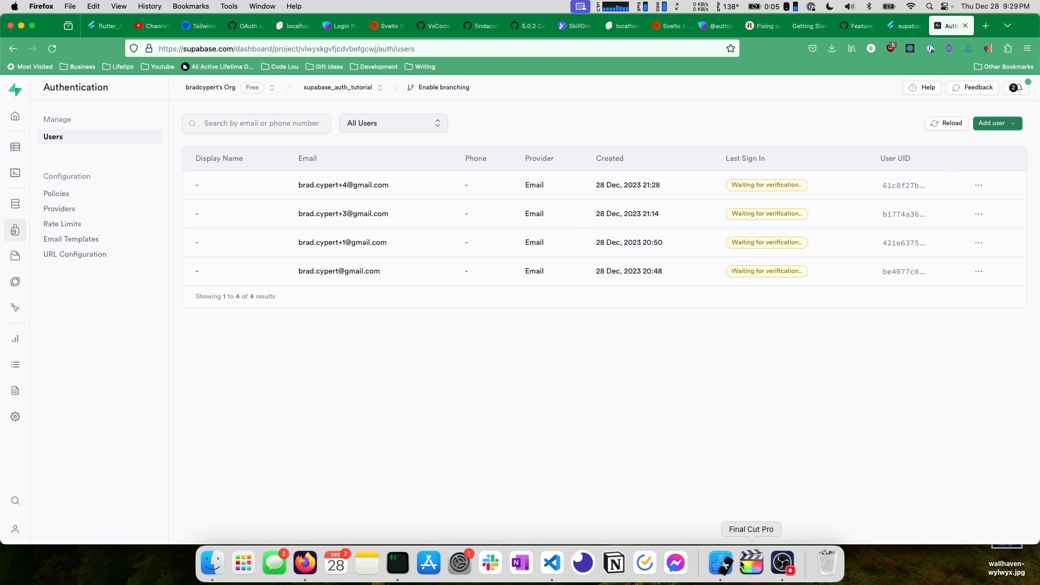
- Open signup.dart and trigger autocomplete on the auth method after trying 'login'
left_click(720, 563)
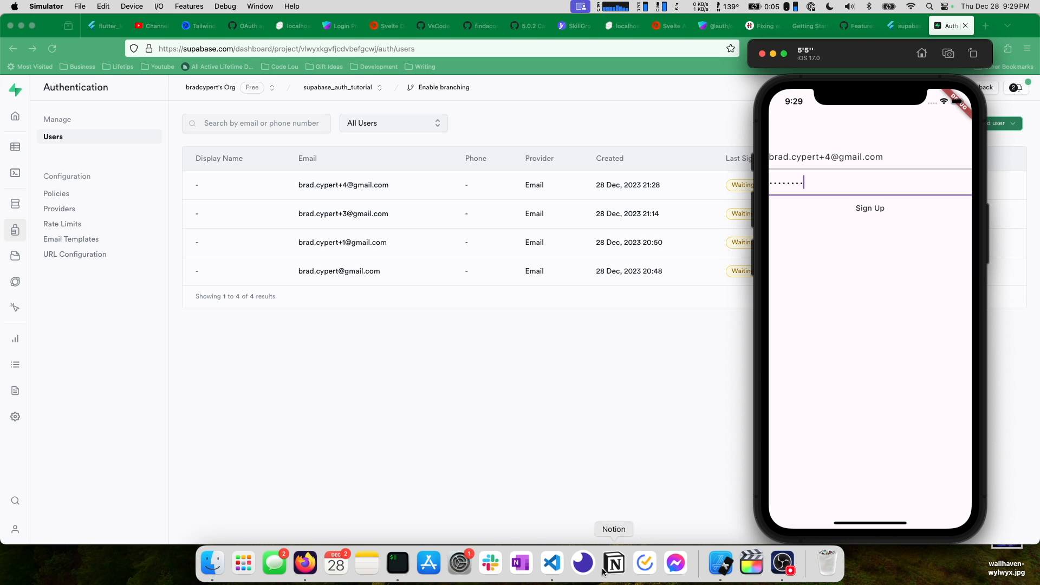
left_click(551, 563)
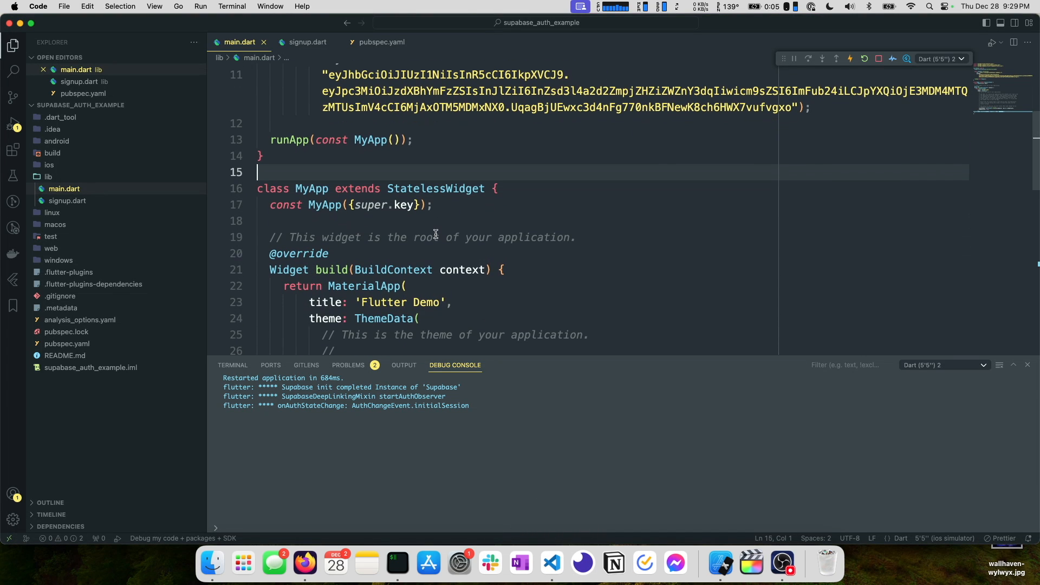
left_click(307, 42)
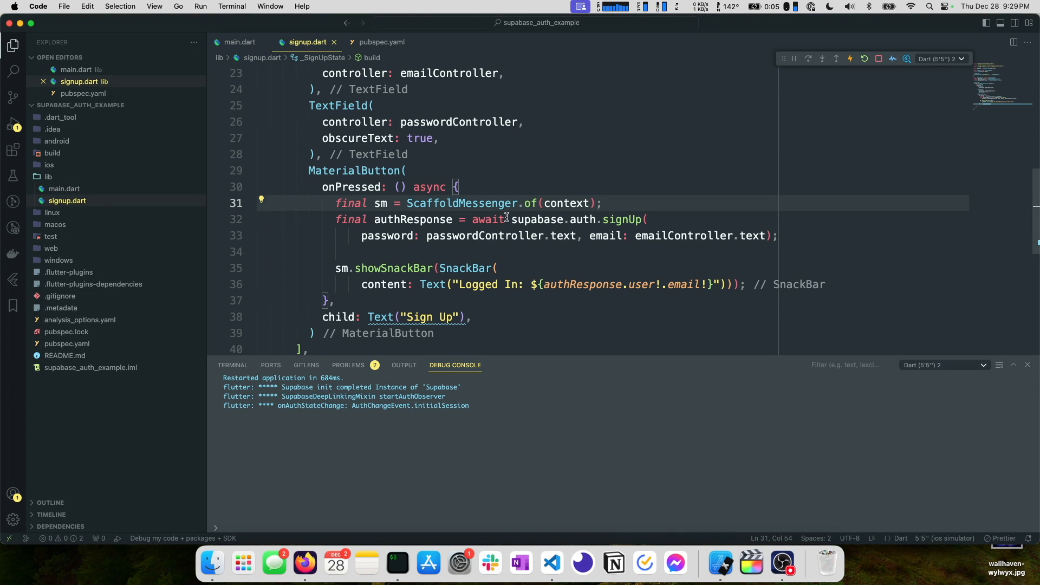
double_click(621, 219)
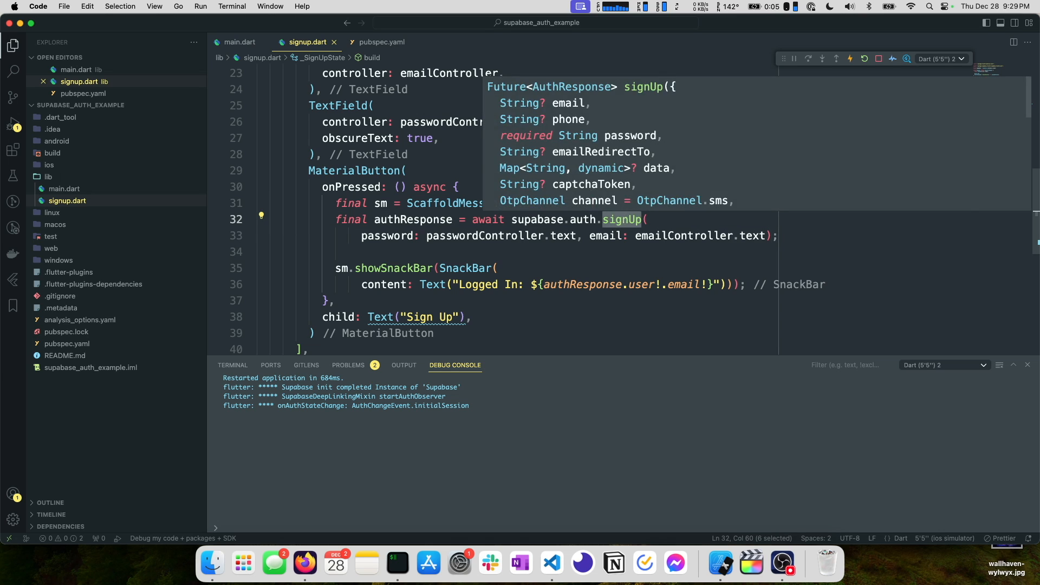
type("login")
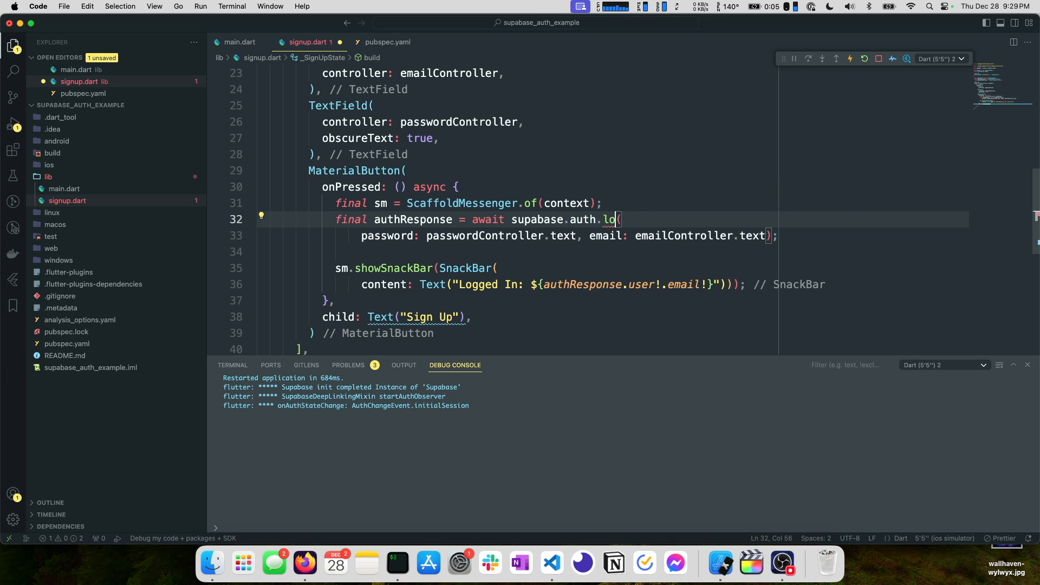
key("Backspace")
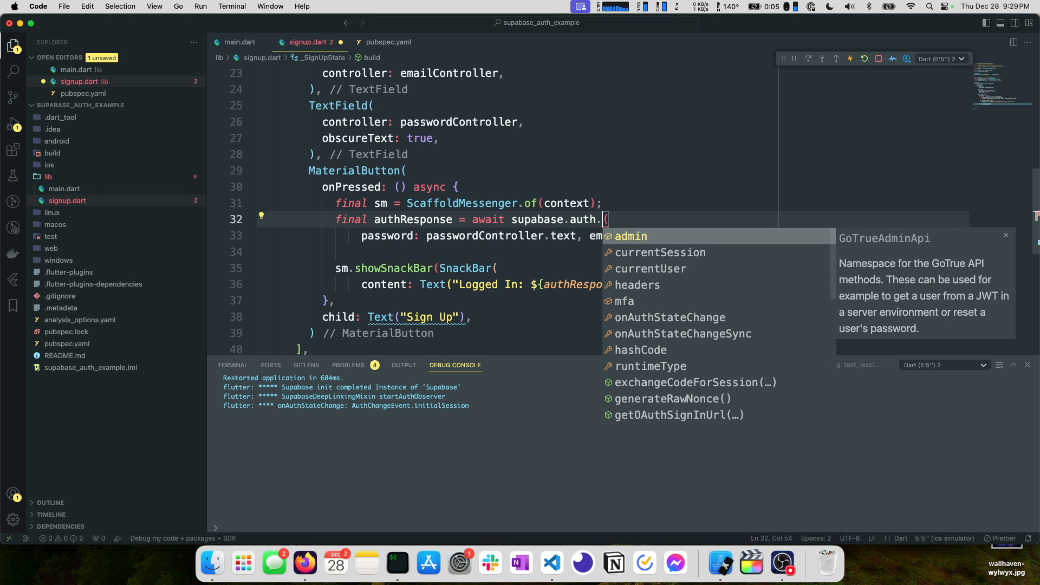
- Browse the available auth methods, then keep supabase.auth.signUp in the handler
scroll("down", 3)
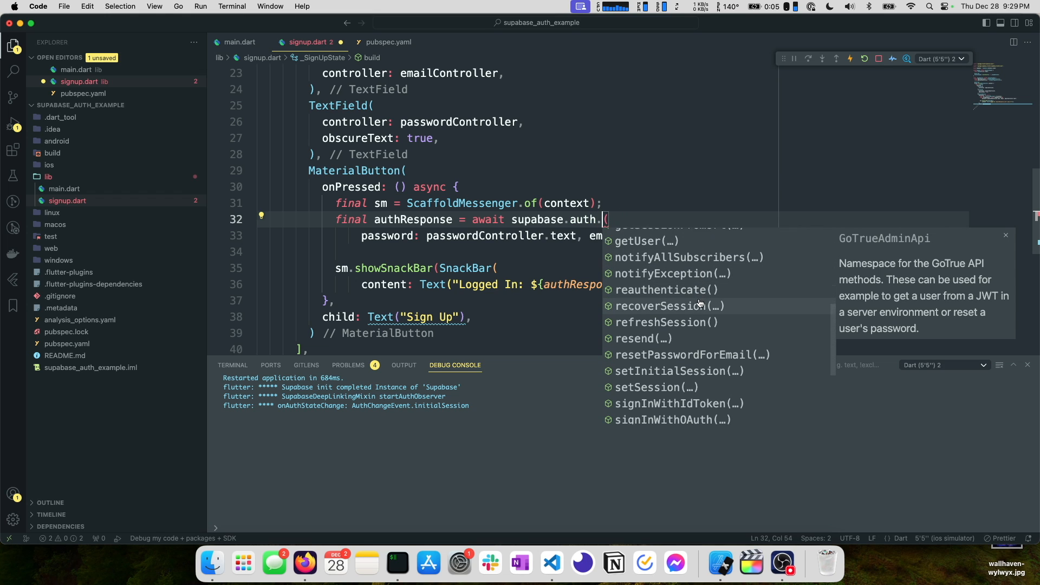
scroll("down", 3)
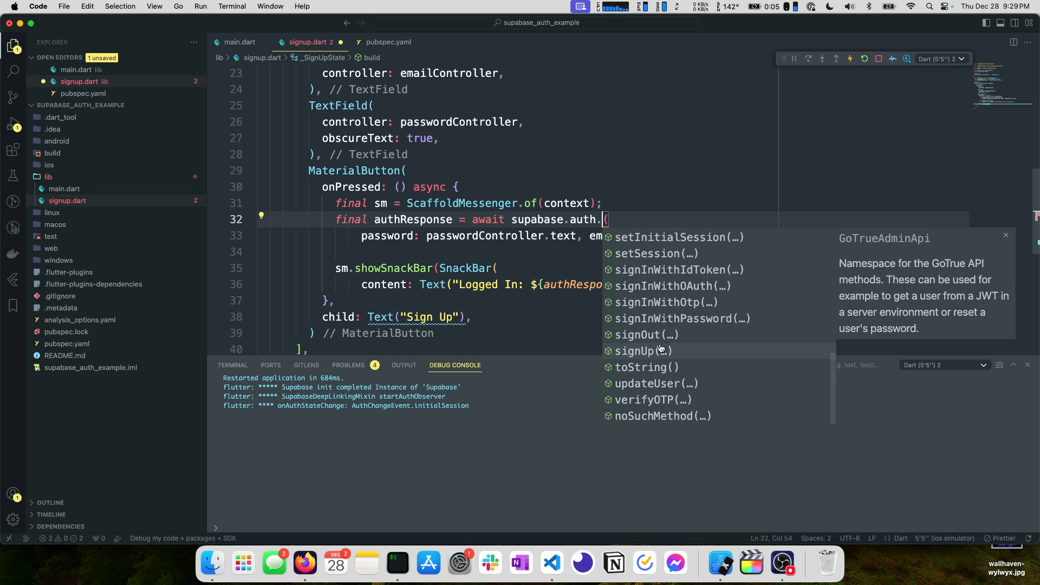
mouse_move(663, 351)
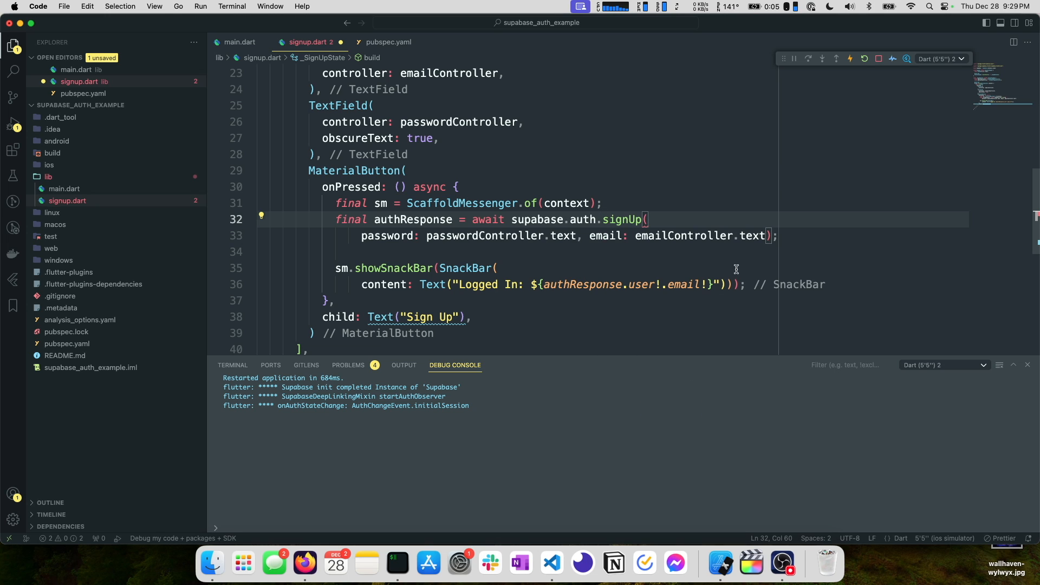
left_click(662, 219)
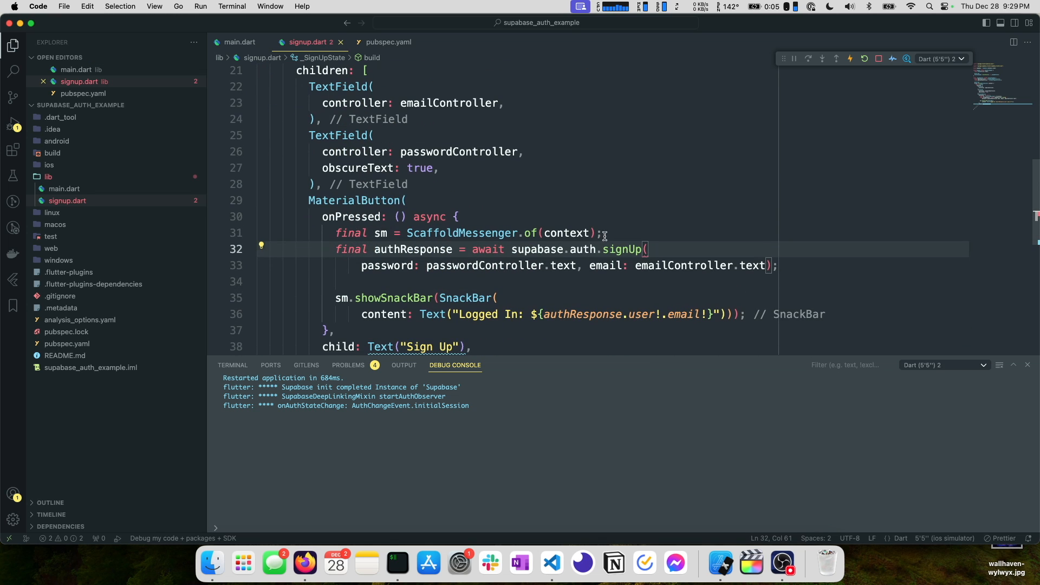
mouse_move(107, 115)
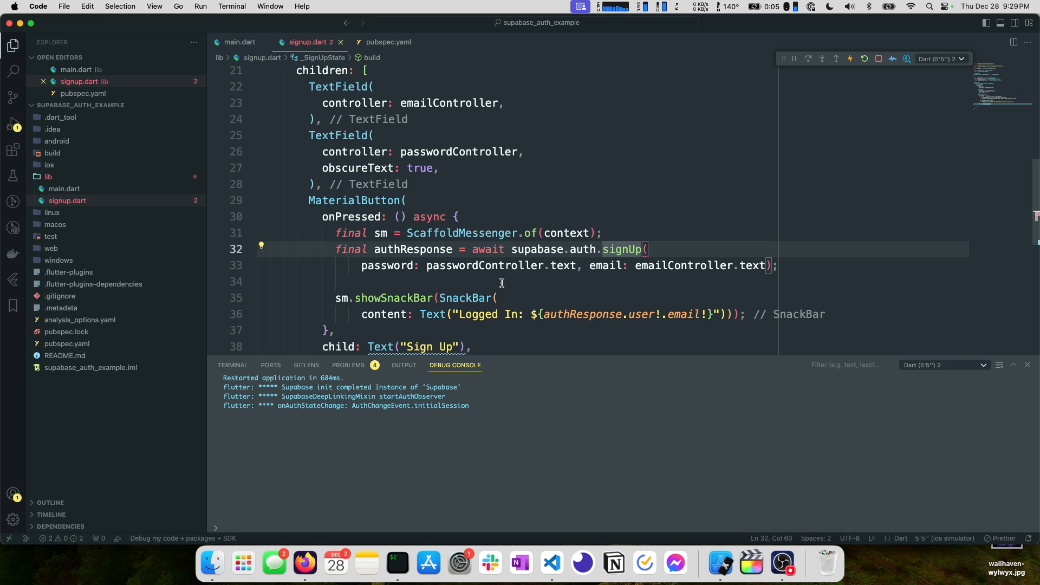
mouse_move(563, 265)
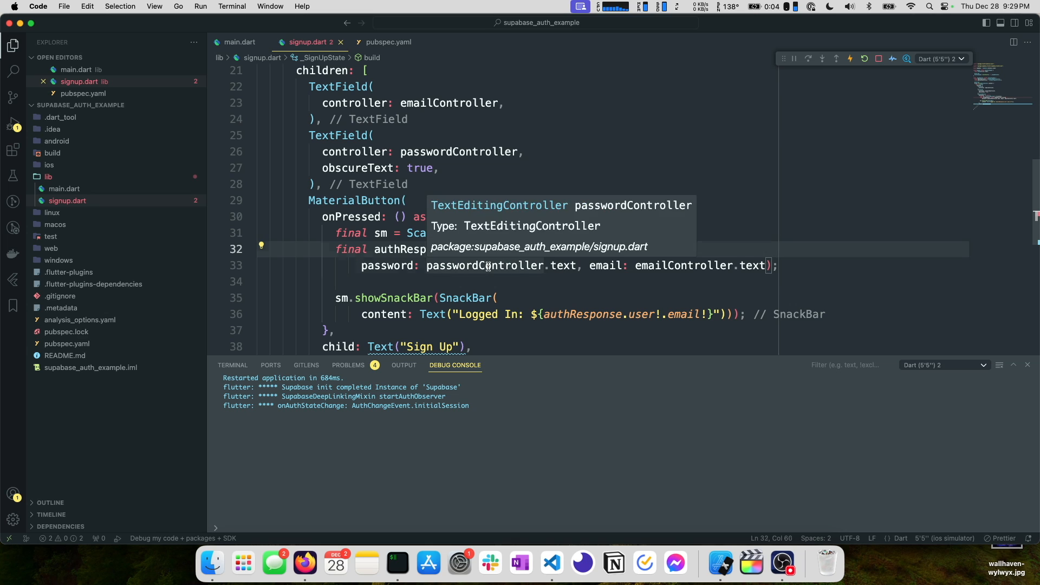
double_click(622, 249)
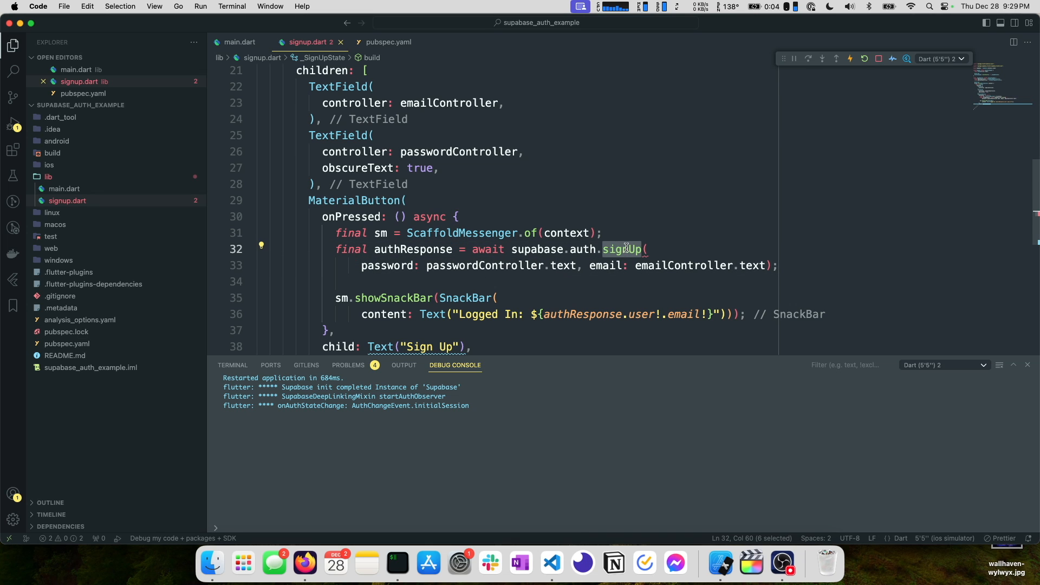